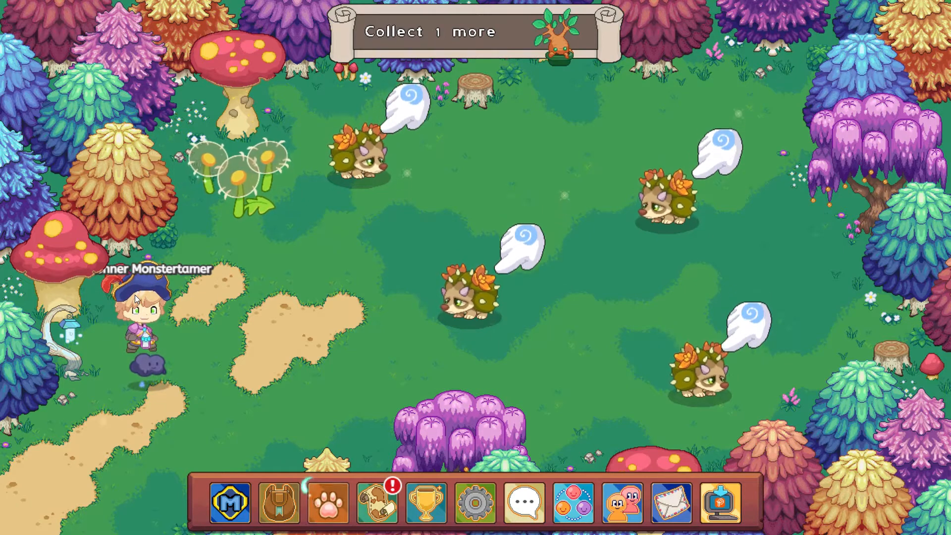
- Engage the nearby hedgehog monster to begin the level 50 Sprike battle
{"action": "left_click", "coordinate": [328, 502]}
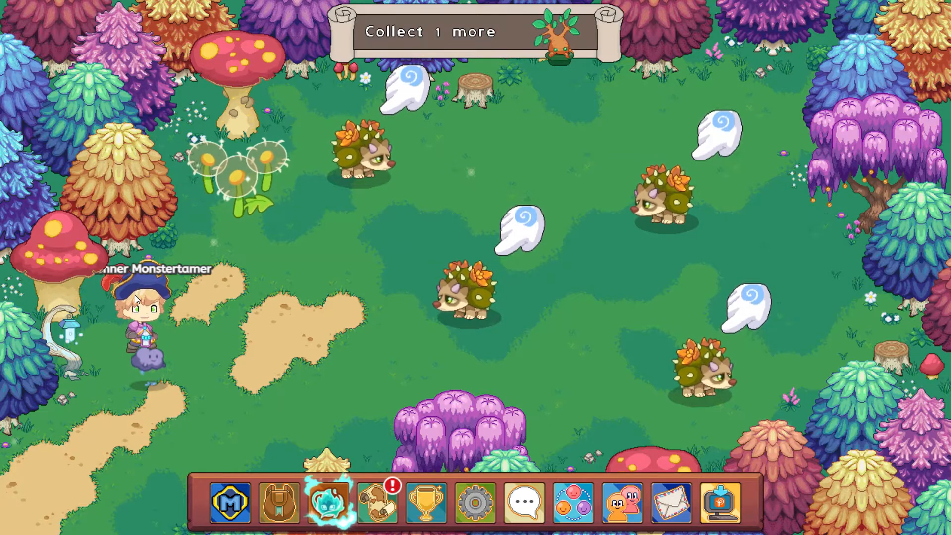
{"action": "left_click", "coordinate": [328, 503]}
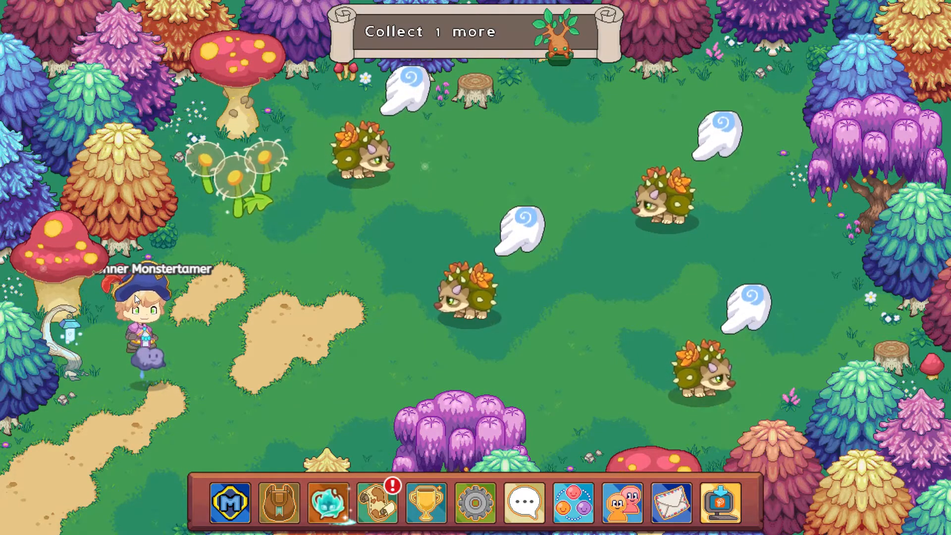
{"action": "left_click", "coordinate": [328, 501]}
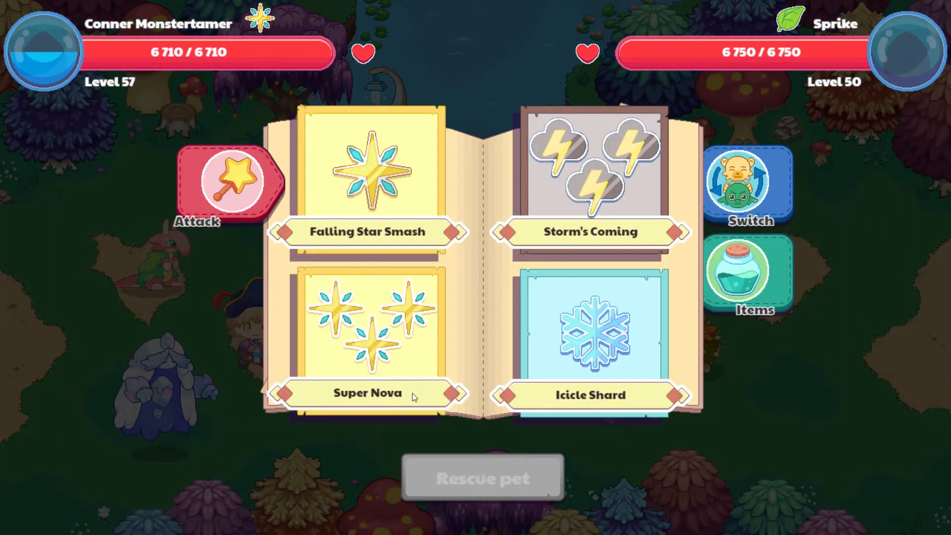
- Cast Super Nova and enter 11:10 on the keypad for the clock question
{"action": "left_click", "coordinate": [367, 392]}
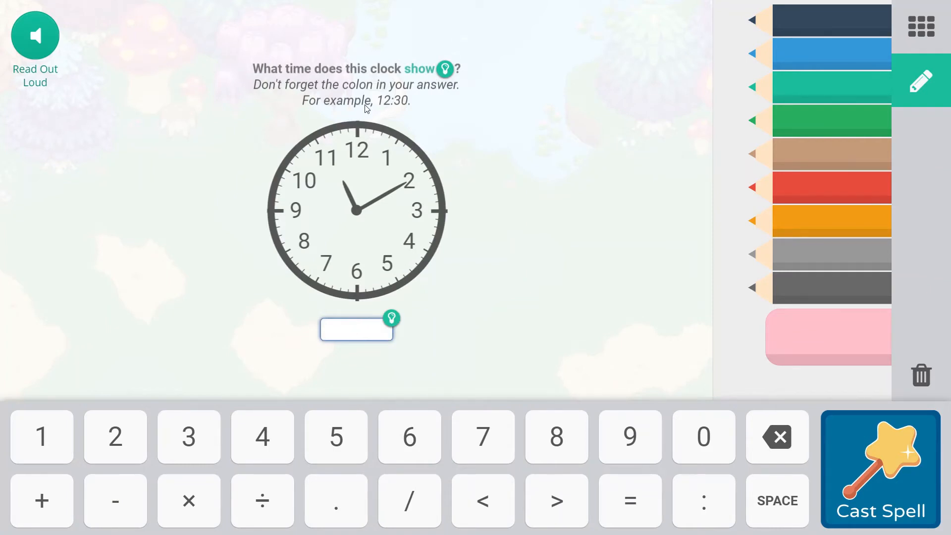
{"action": "left_click", "coordinate": [356, 329]}
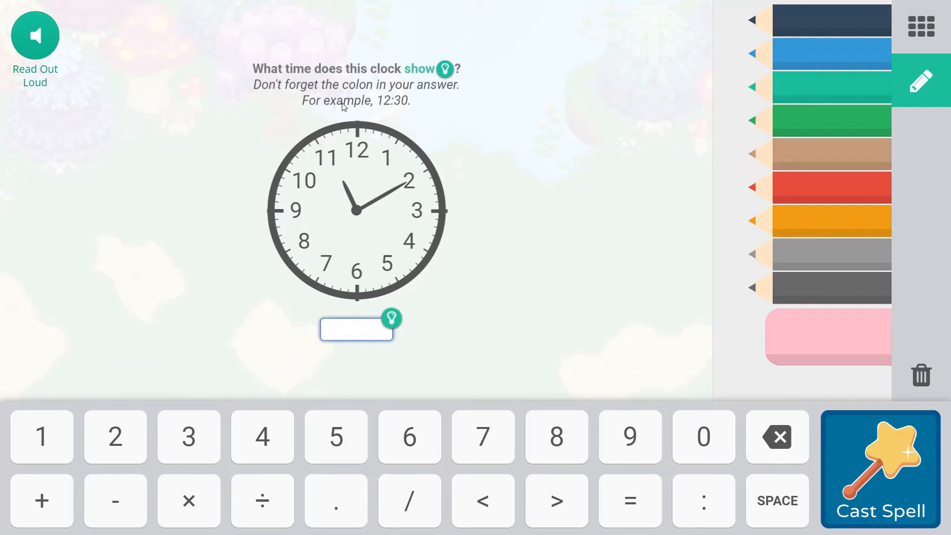
{"action": "mouse_move", "coordinate": [320, 103]}
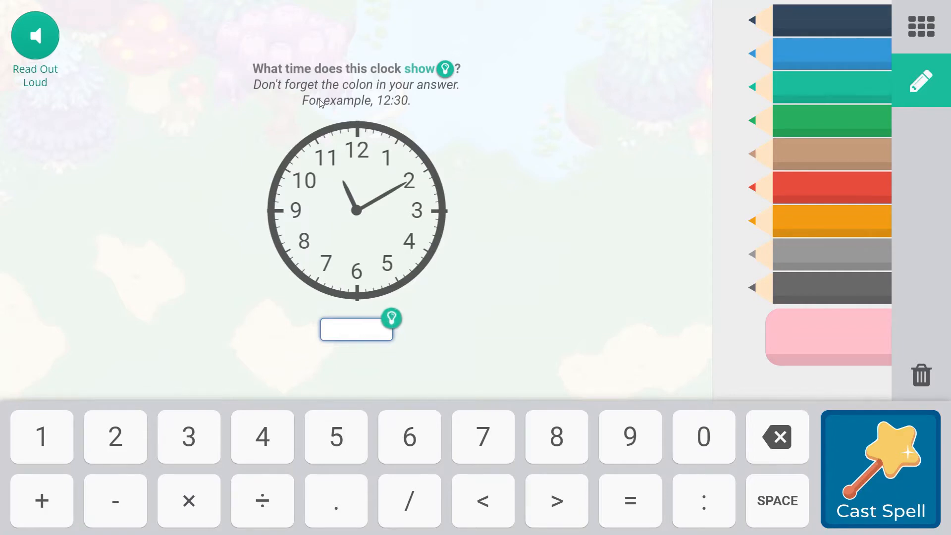
{"action": "left_click", "coordinate": [355, 329]}
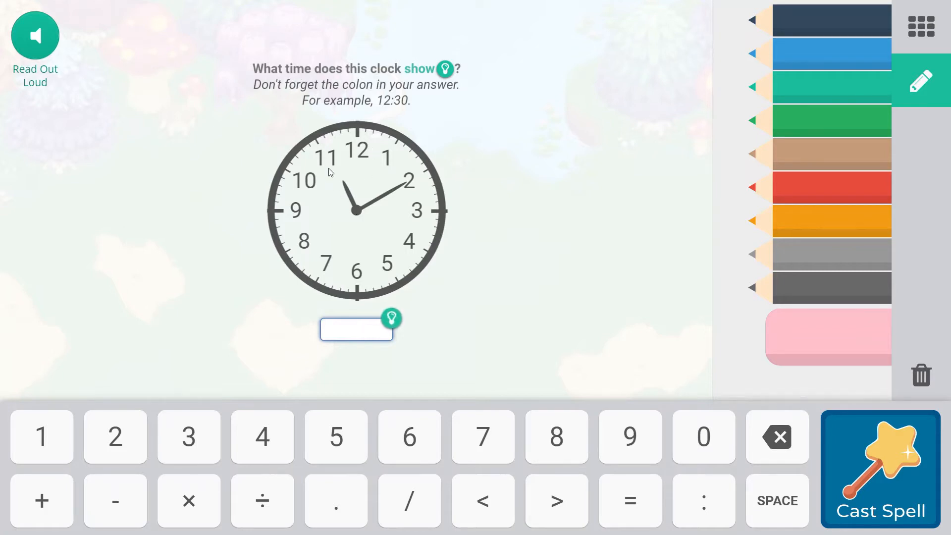
{"action": "mouse_move", "coordinate": [396, 151]}
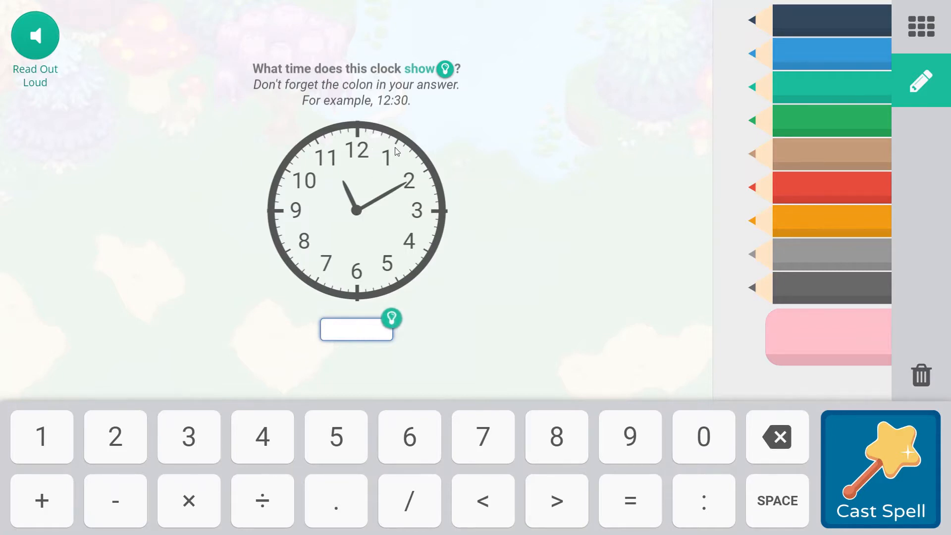
{"action": "left_click", "coordinate": [355, 328]}
{"action": "type", "text": "11:"}
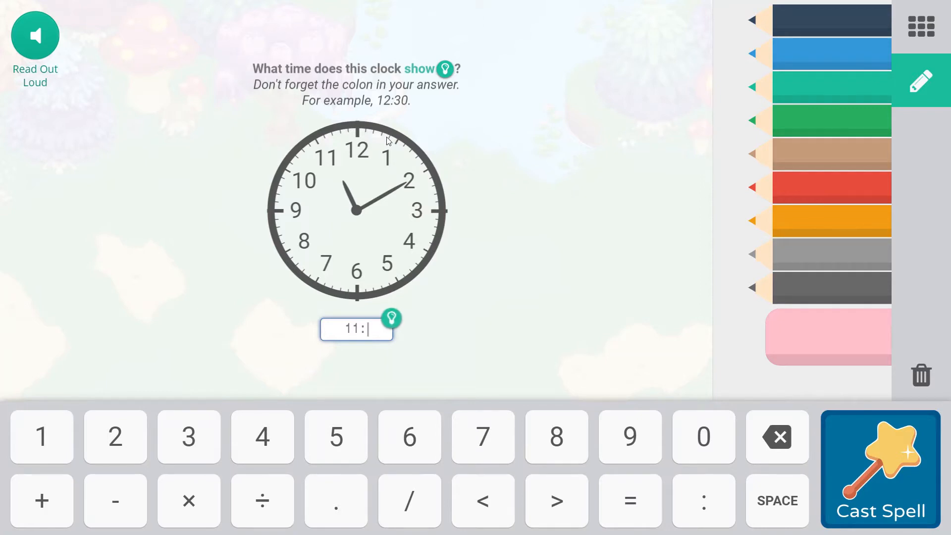
{"action": "mouse_move", "coordinate": [231, 374]}
{"action": "type", "text": "10"}
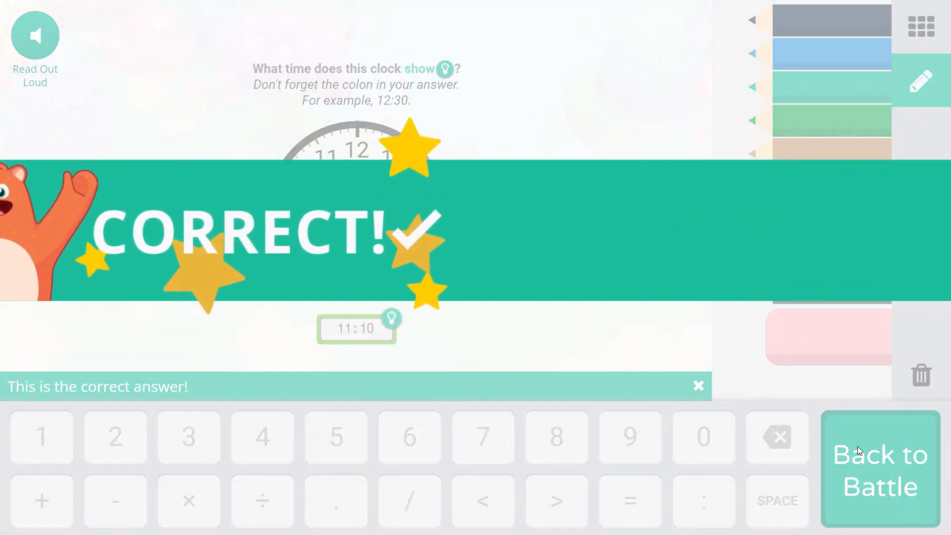
- Return to battle, pick a spell, and submit 6:50 for the clock question
{"action": "left_click", "coordinate": [879, 469]}
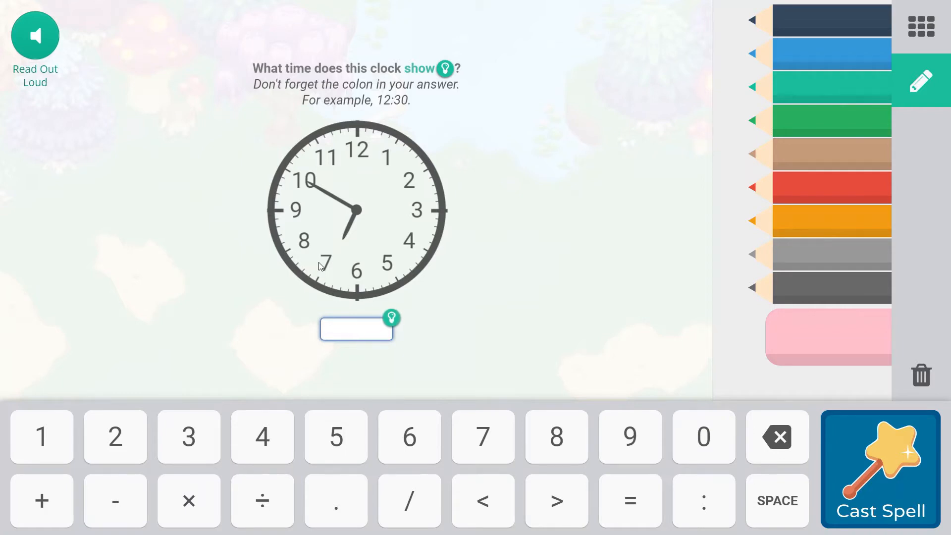
{"action": "left_click", "coordinate": [409, 437]}
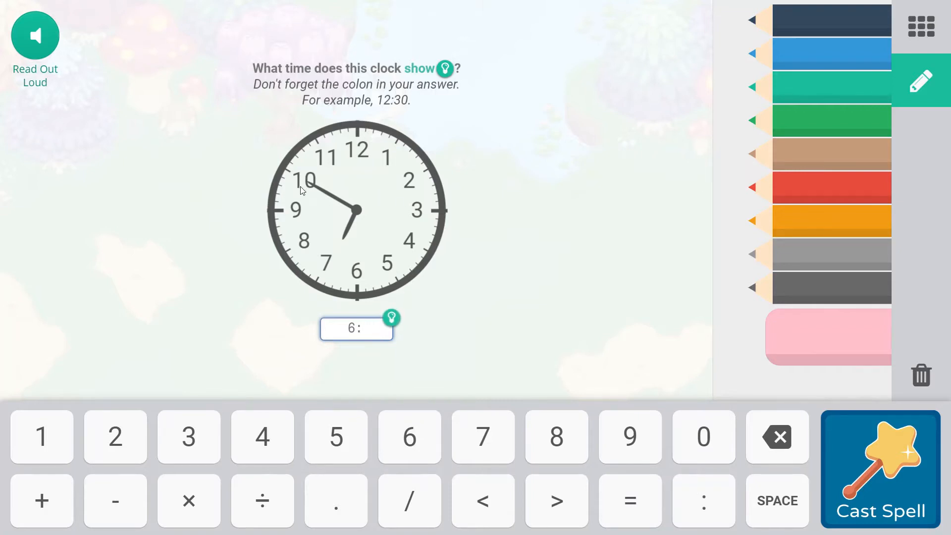
{"action": "mouse_move", "coordinate": [383, 121]}
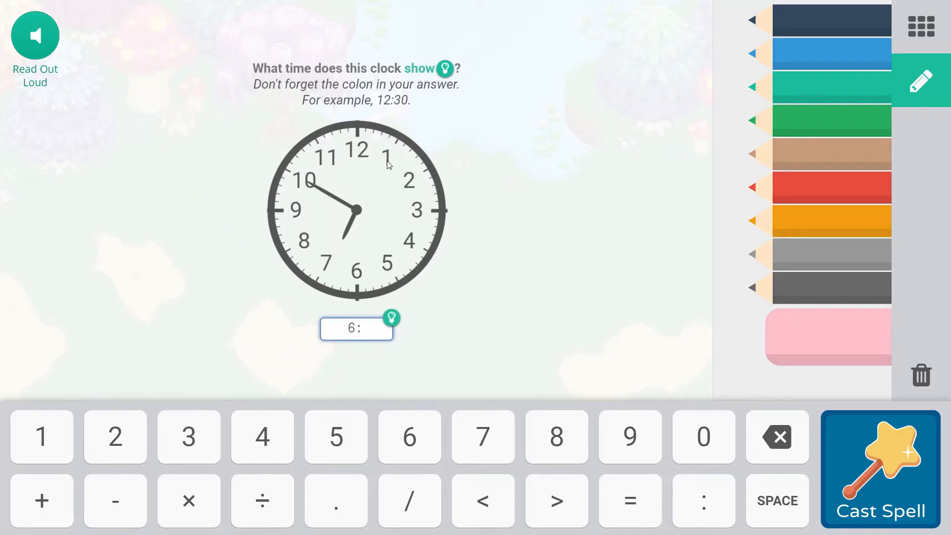
{"action": "mouse_move", "coordinate": [425, 225]}
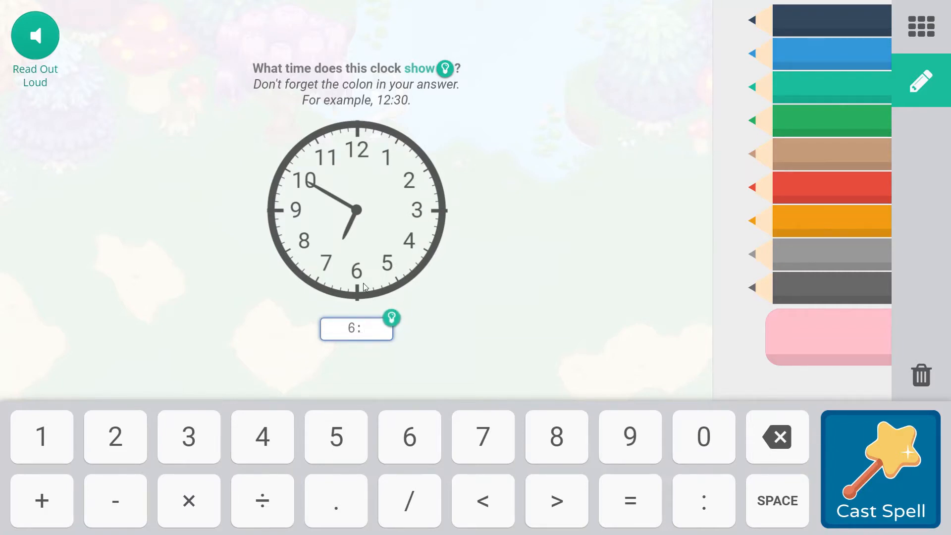
{"action": "mouse_move", "coordinate": [297, 252]}
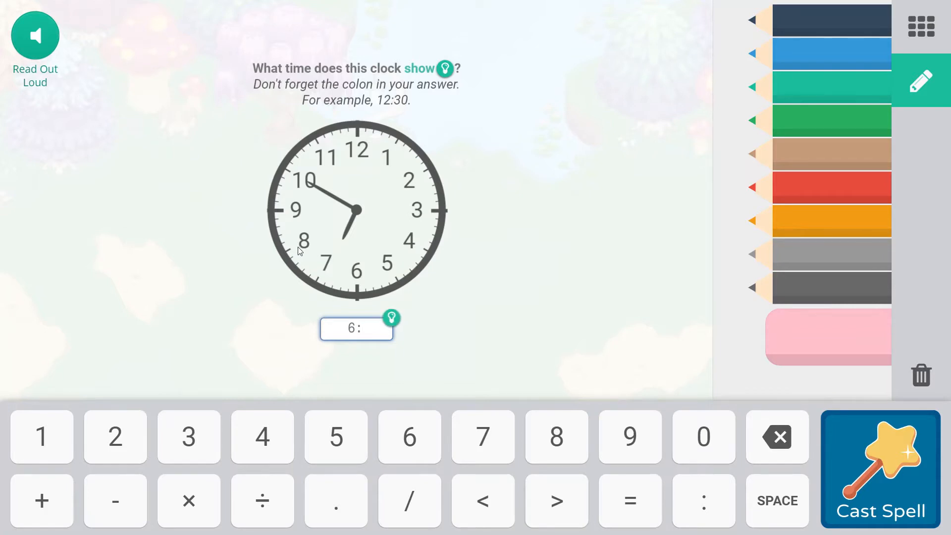
{"action": "mouse_move", "coordinate": [322, 347]}
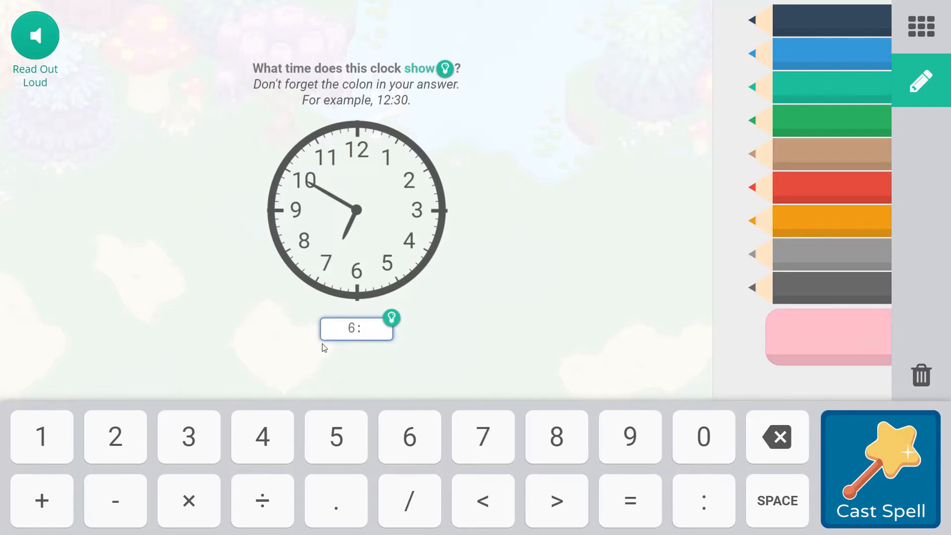
{"action": "left_click", "coordinate": [336, 437]}
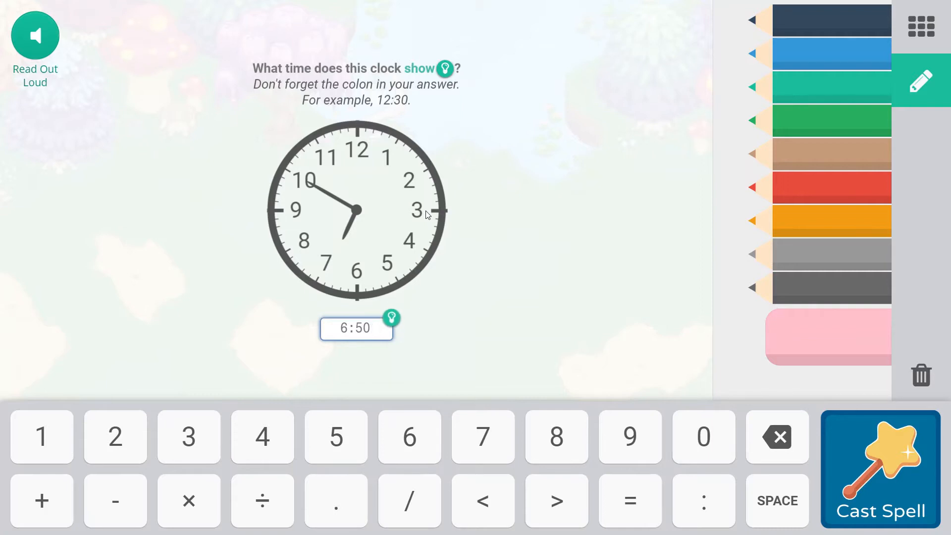
{"action": "mouse_move", "coordinate": [359, 282]}
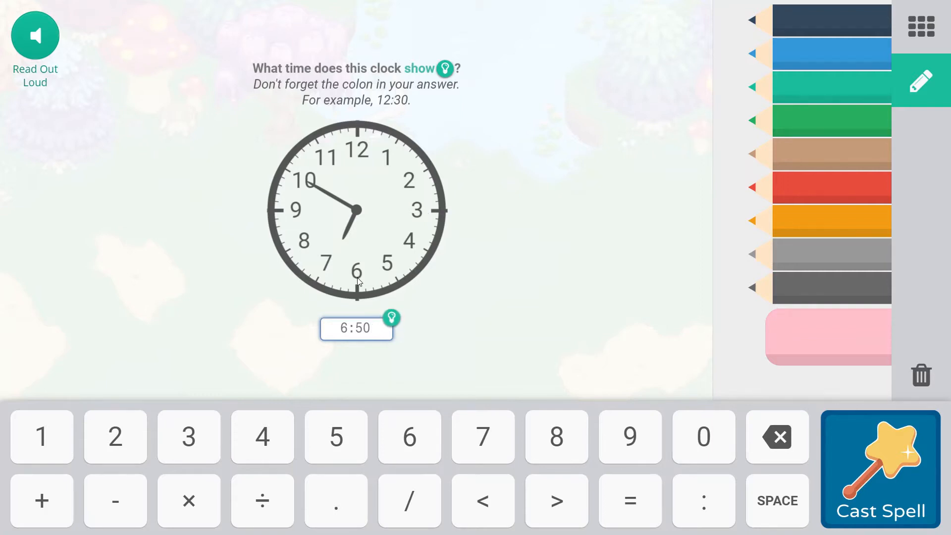
{"action": "mouse_move", "coordinate": [295, 217]}
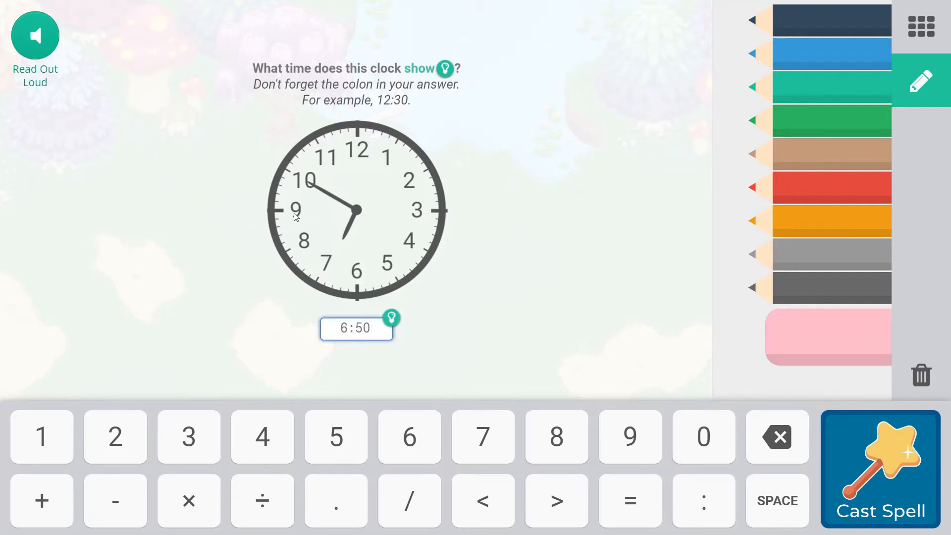
{"action": "mouse_move", "coordinate": [462, 214]}
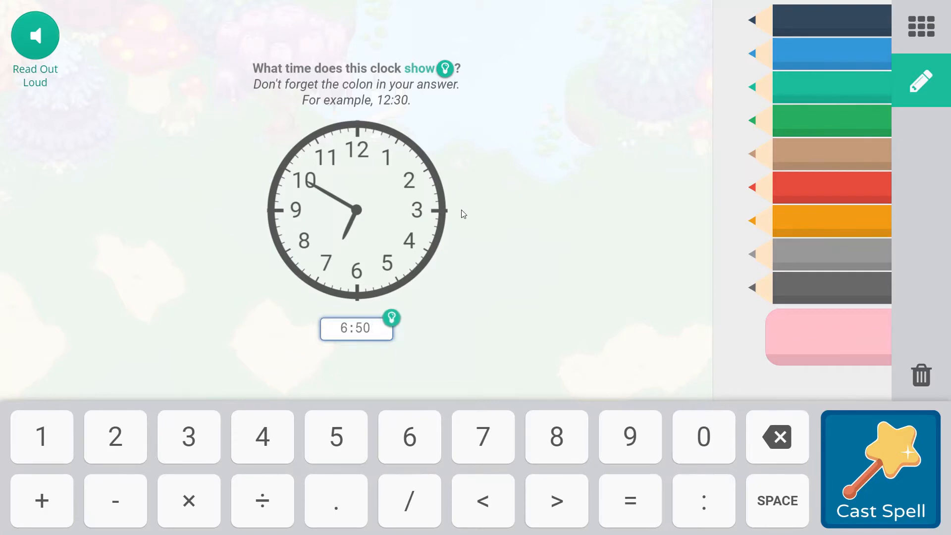
{"action": "left_click", "coordinate": [880, 467]}
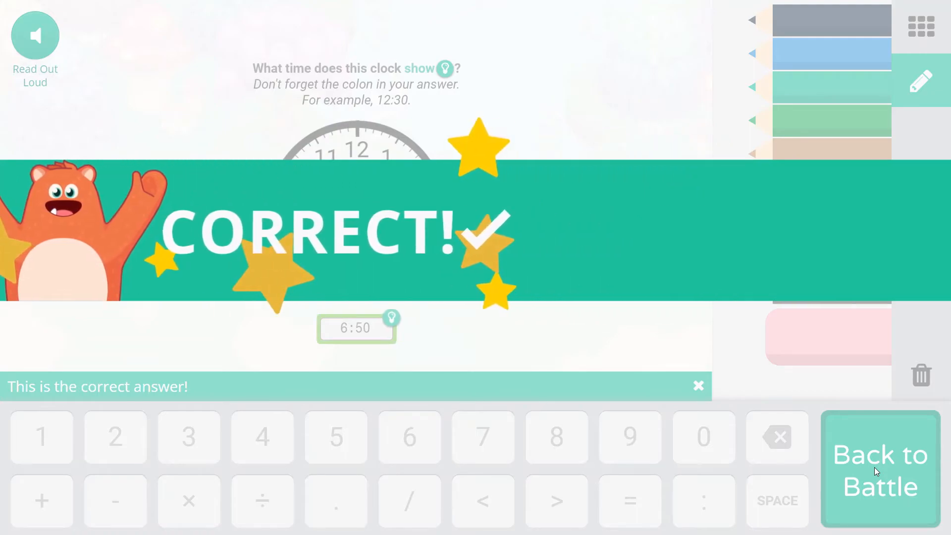
- Return to battle and reach the Favourite Colour bar-graph question
{"action": "left_click", "coordinate": [879, 470]}
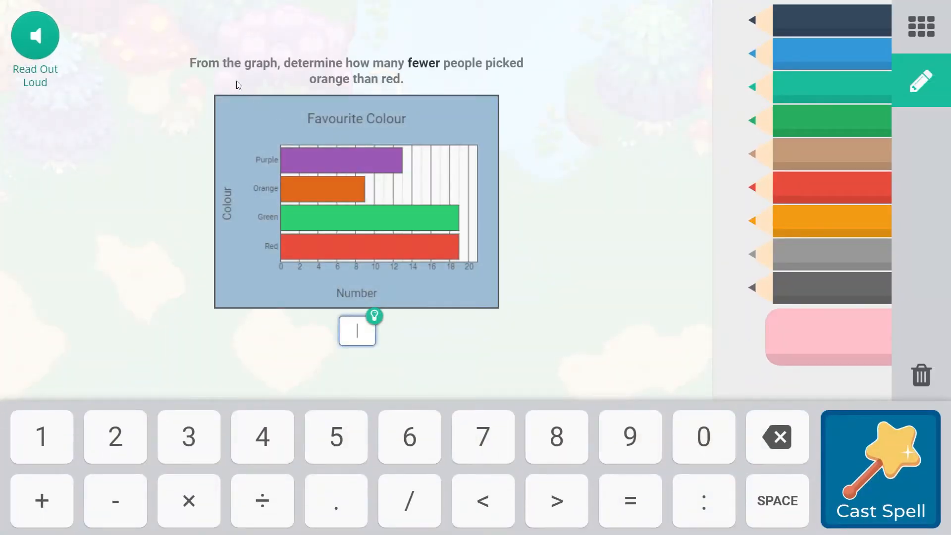
{"action": "mouse_move", "coordinate": [242, 91]}
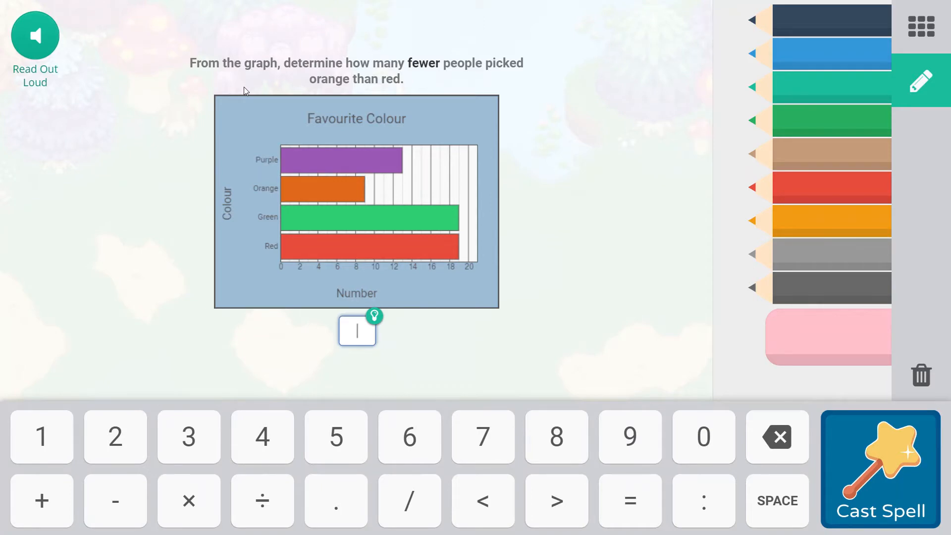
{"action": "mouse_move", "coordinate": [423, 79]}
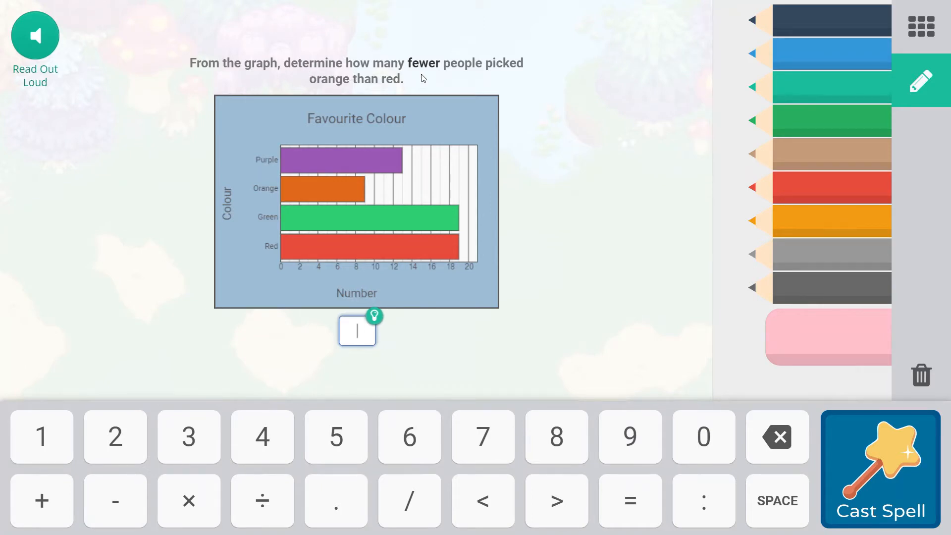
{"action": "mouse_move", "coordinate": [331, 81]}
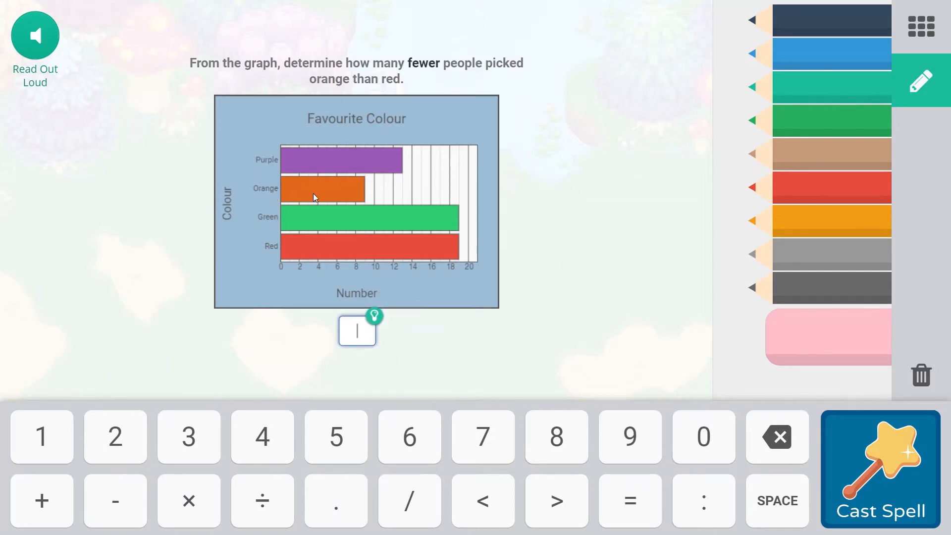
{"action": "mouse_move", "coordinate": [367, 269]}
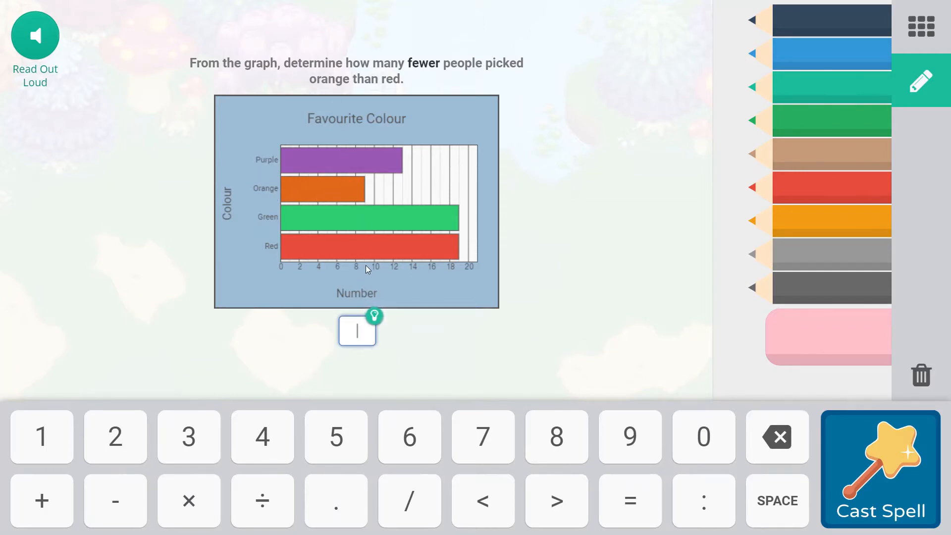
{"action": "mouse_move", "coordinate": [365, 203]}
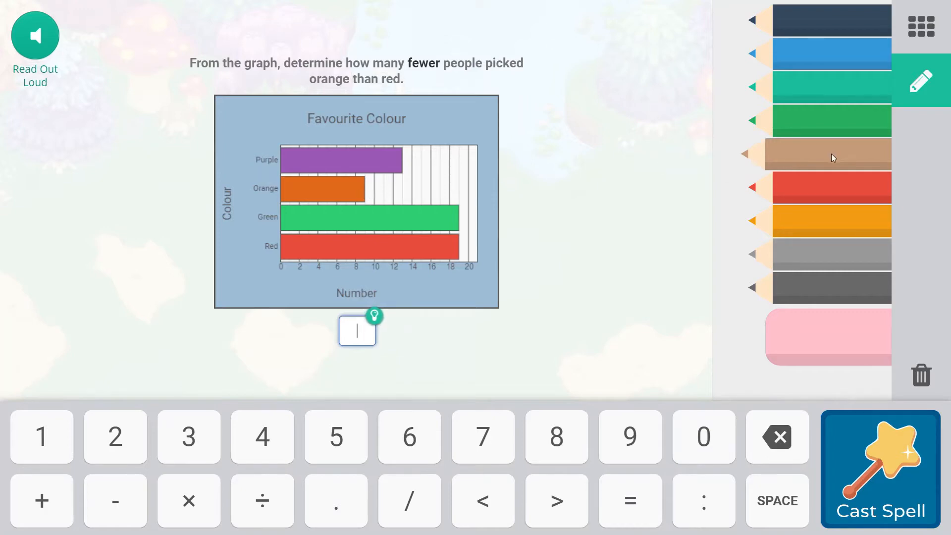
- Sketch the working 19 − 9 in red, orange and green scratch notes beside the graph
{"action": "left_click", "coordinate": [831, 187]}
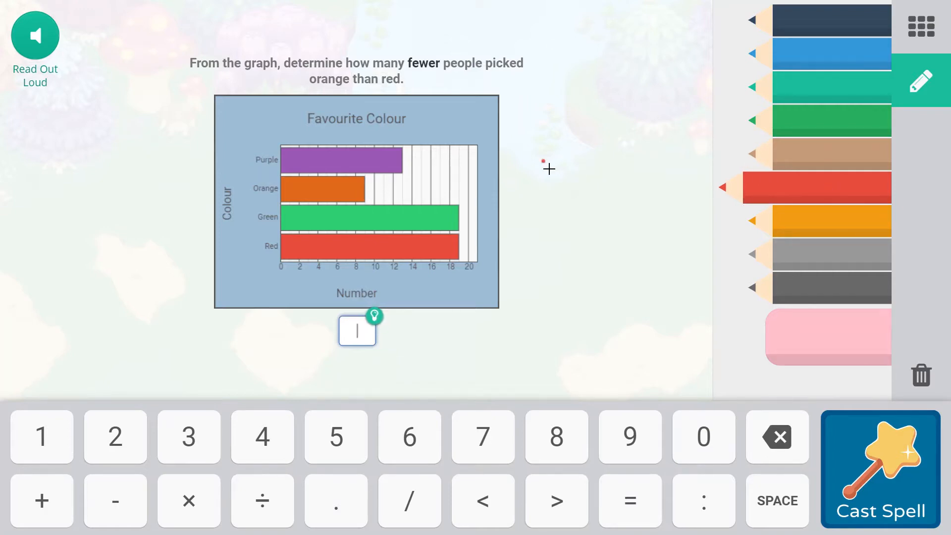
{"action": "left_click_drag", "start_coordinate": [543, 163], "coordinate": [543, 194]}
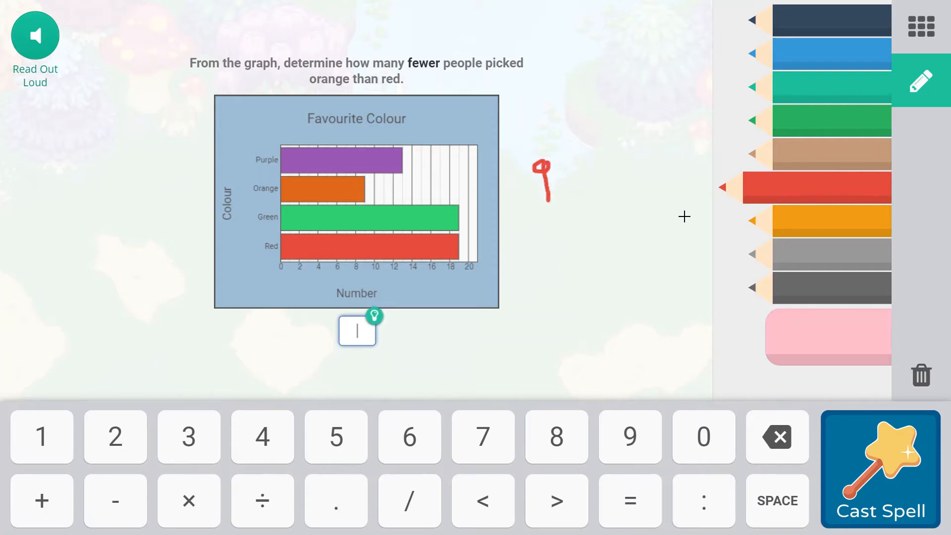
{"action": "left_click", "coordinate": [819, 220]}
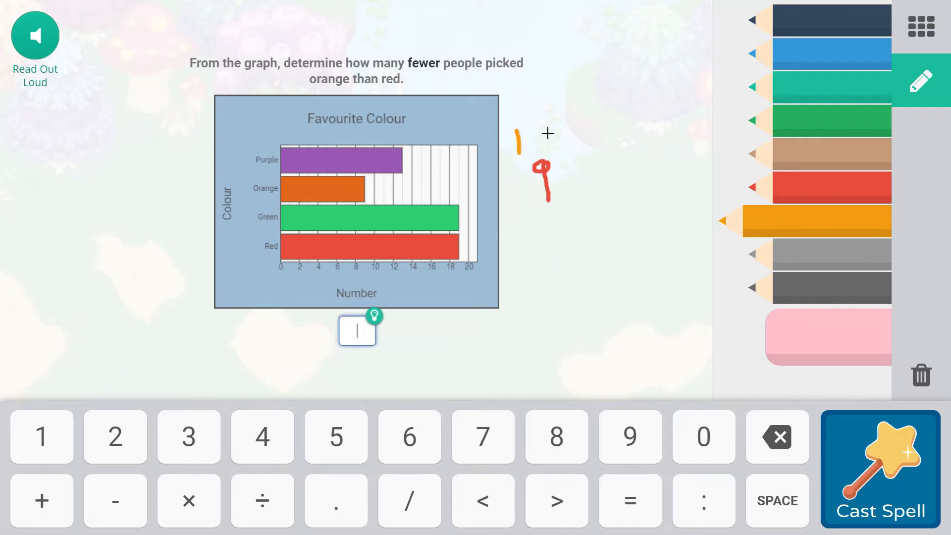
{"action": "left_click_drag", "start_coordinate": [537, 124], "coordinate": [543, 155]}
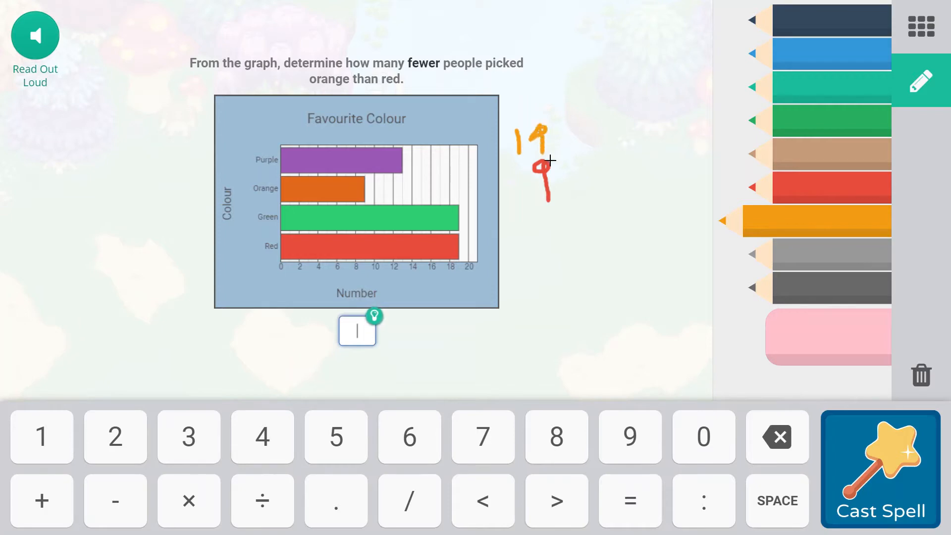
{"action": "left_click", "coordinate": [825, 120]}
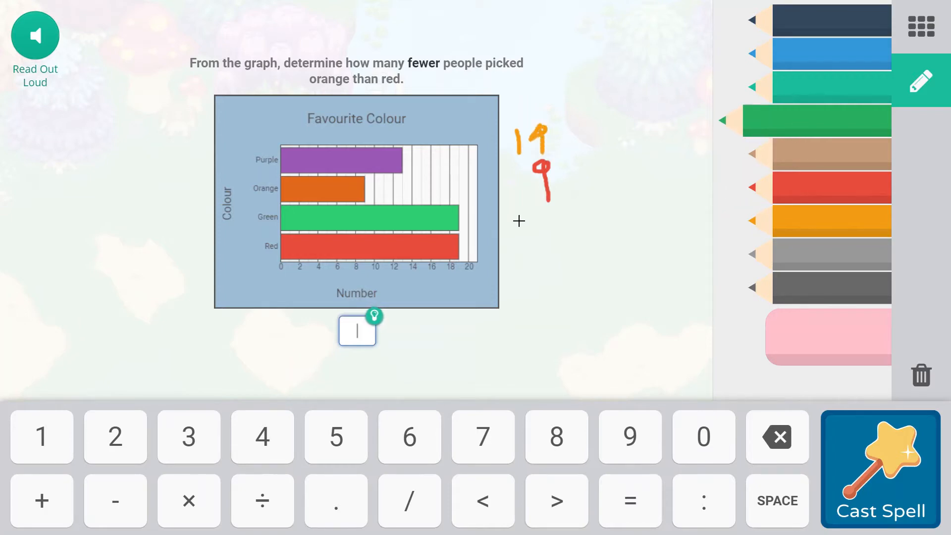
{"action": "left_click_drag", "start_coordinate": [513, 226], "coordinate": [568, 226]}
{"action": "type", "text": "1"}
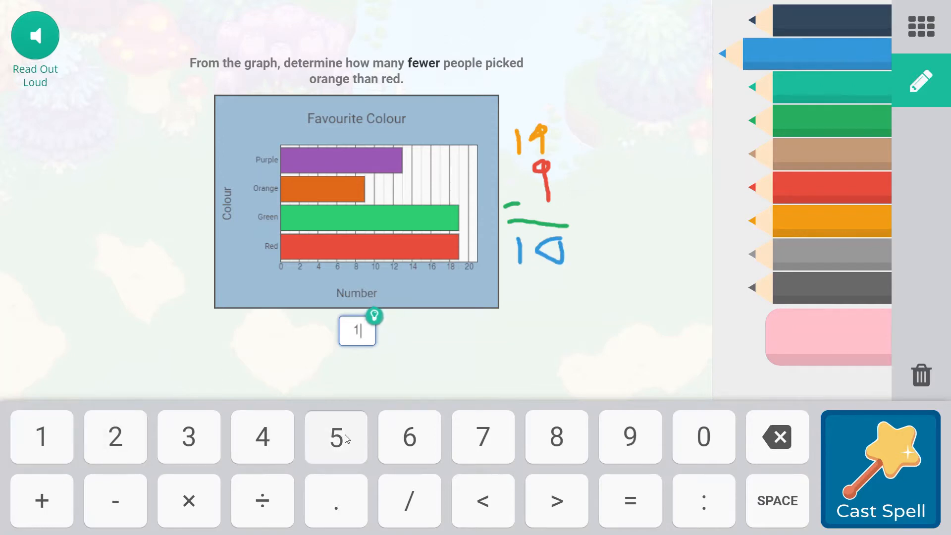
- Enter 10 on the keypad and submit it as the answer
{"action": "left_click", "coordinate": [703, 436]}
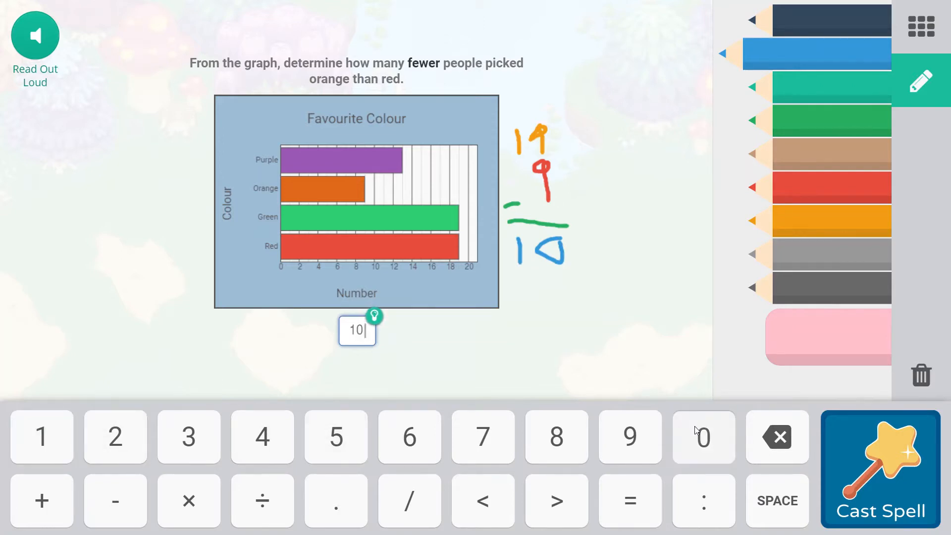
{"action": "left_click", "coordinate": [878, 465]}
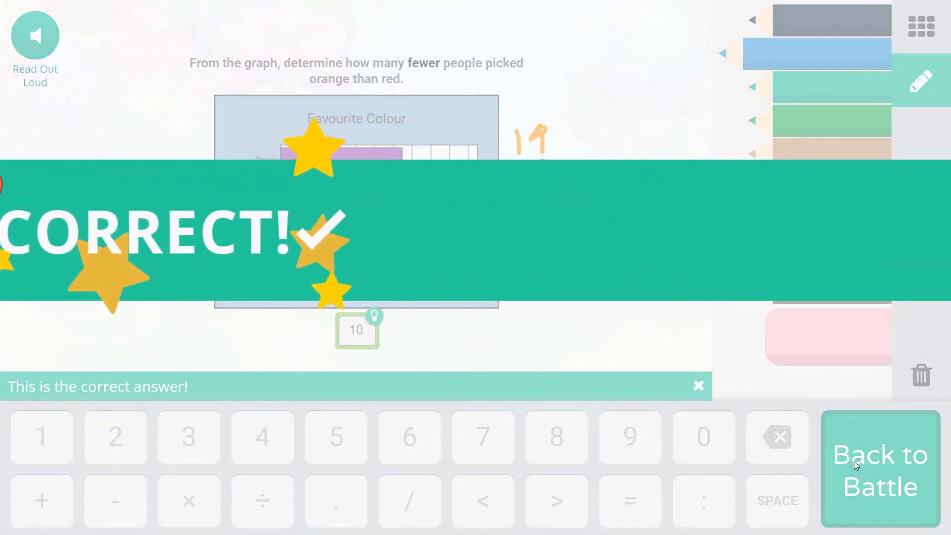
- Return to battle and accept the 80-heart reward to reach the results screen
{"action": "left_click", "coordinate": [880, 469]}
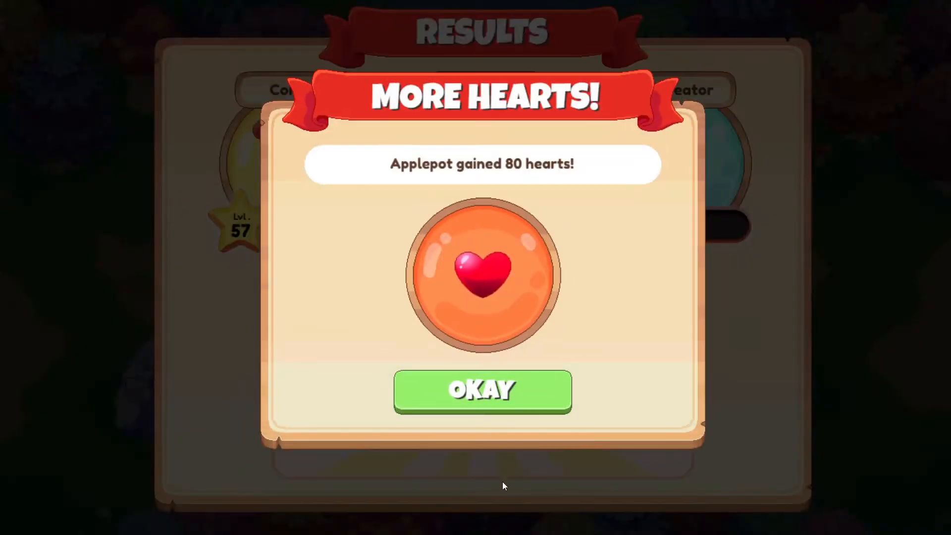
{"action": "left_click", "coordinate": [482, 392]}
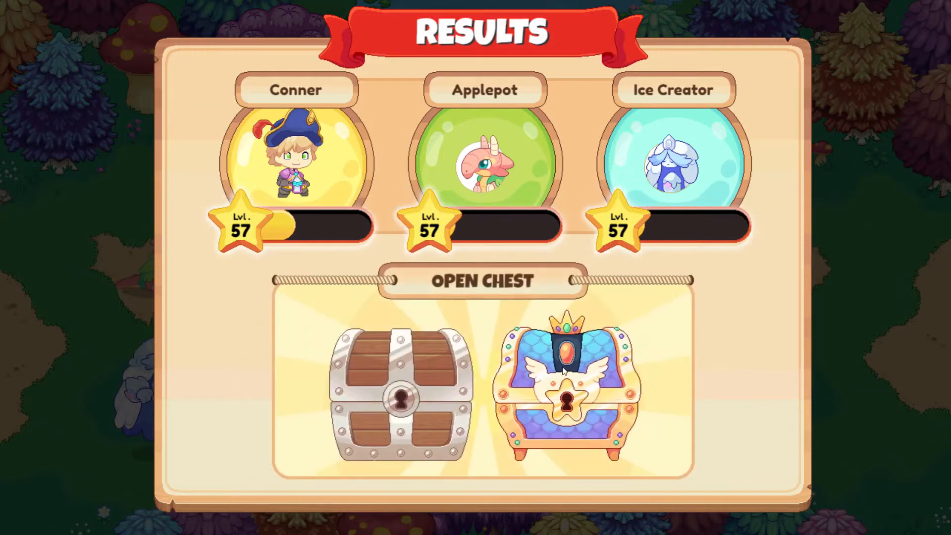
- Open the reward chest, then trace the hockey bar and write 19 over 9 beside the graph
{"action": "left_click", "coordinate": [564, 394]}
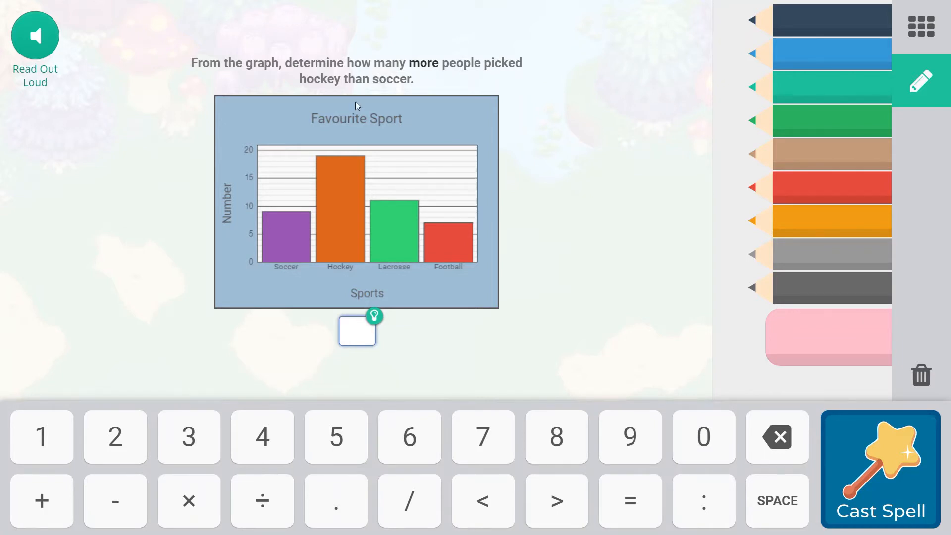
{"action": "mouse_move", "coordinate": [329, 165]}
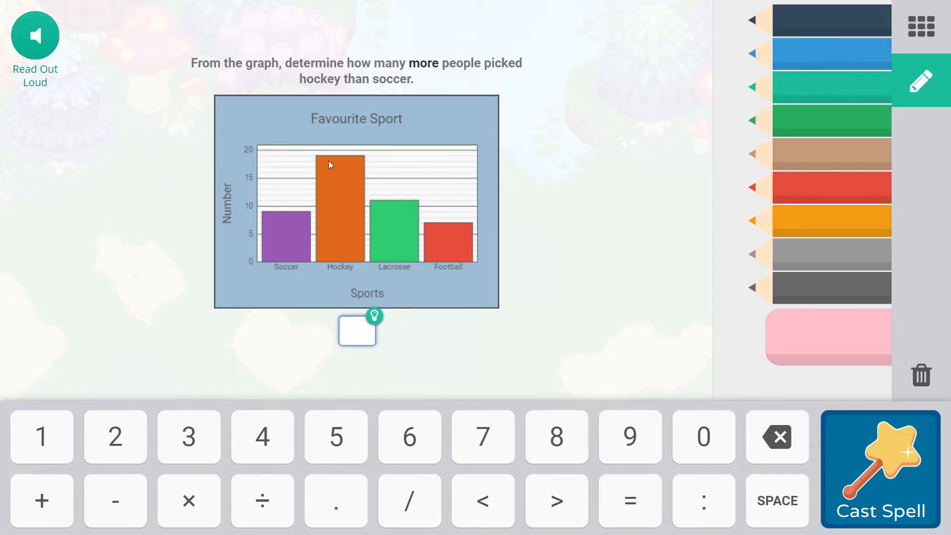
{"action": "mouse_move", "coordinate": [323, 160]}
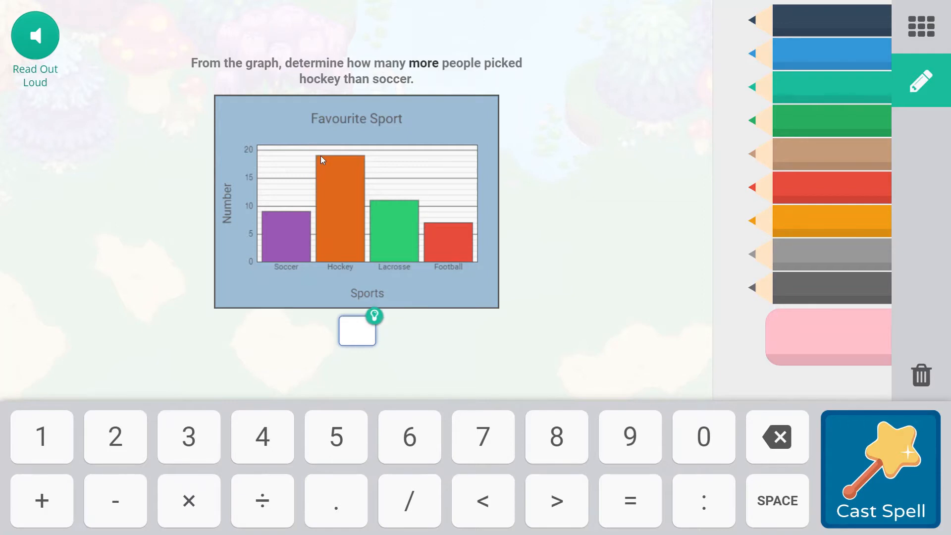
{"action": "mouse_move", "coordinate": [260, 177]}
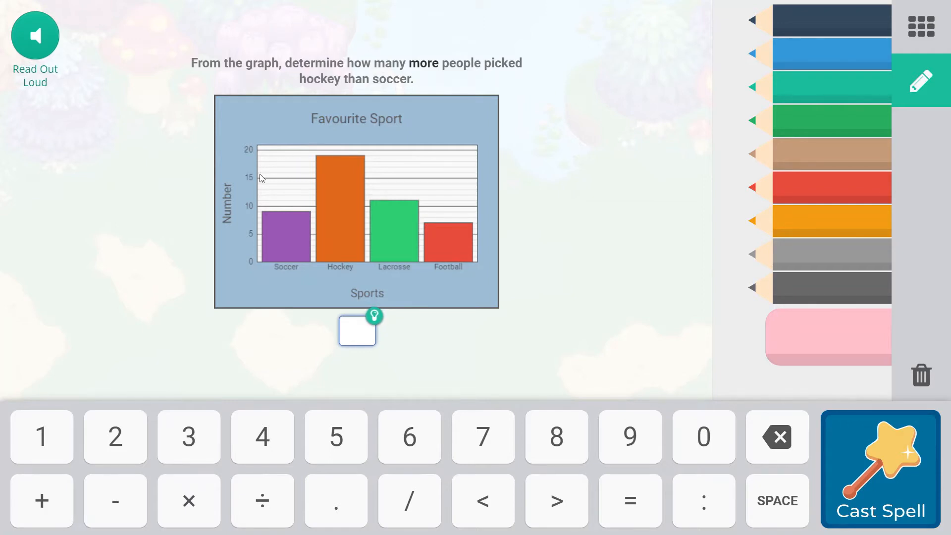
{"action": "mouse_move", "coordinate": [313, 174]}
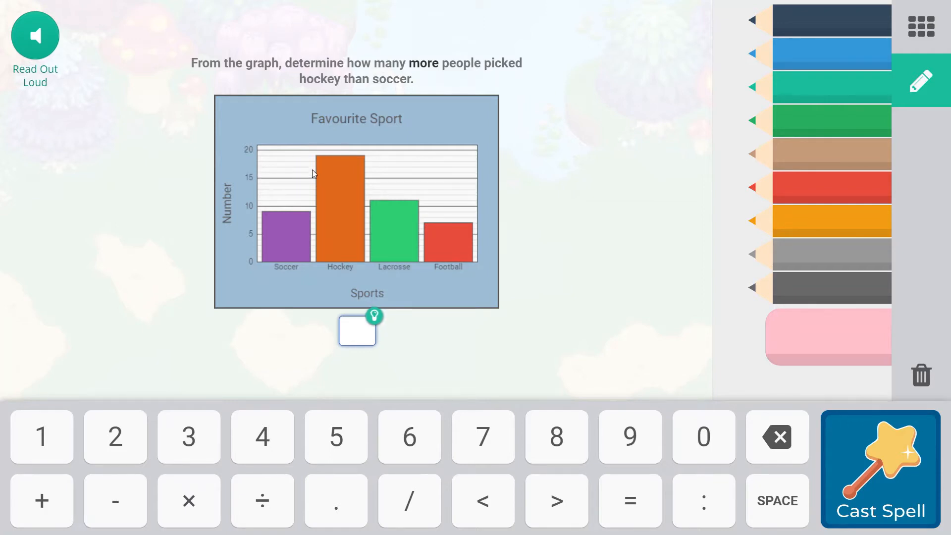
{"action": "mouse_move", "coordinate": [314, 159]}
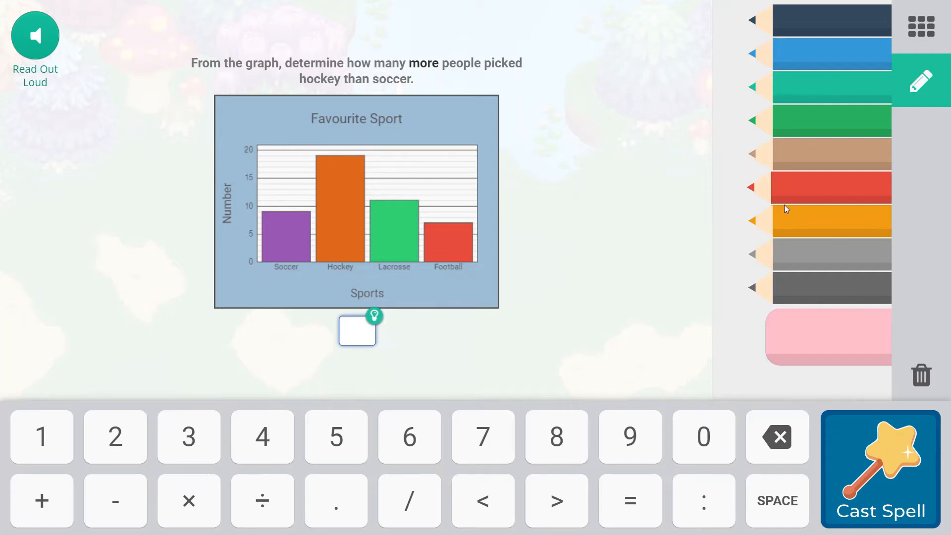
{"action": "left_click", "coordinate": [831, 220]}
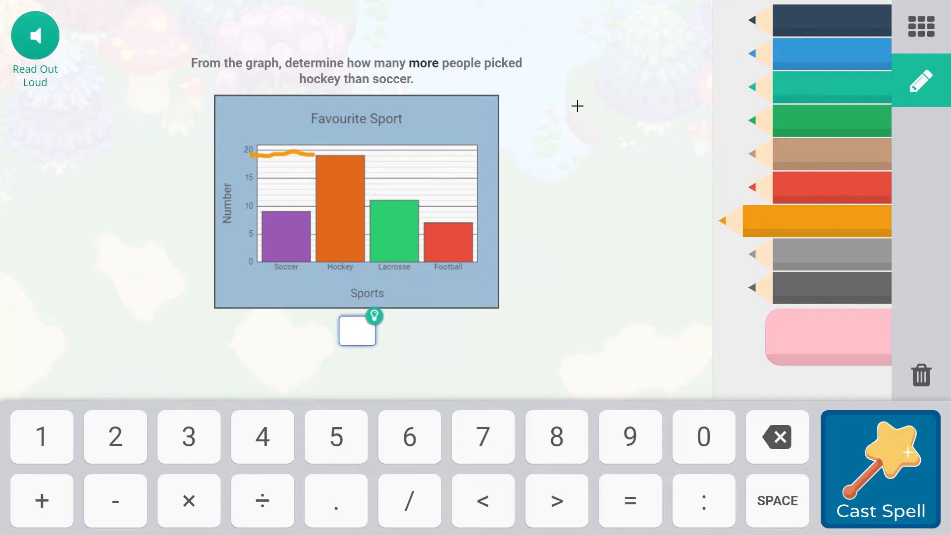
{"action": "left_click_drag", "start_coordinate": [569, 94], "coordinate": [570, 124]}
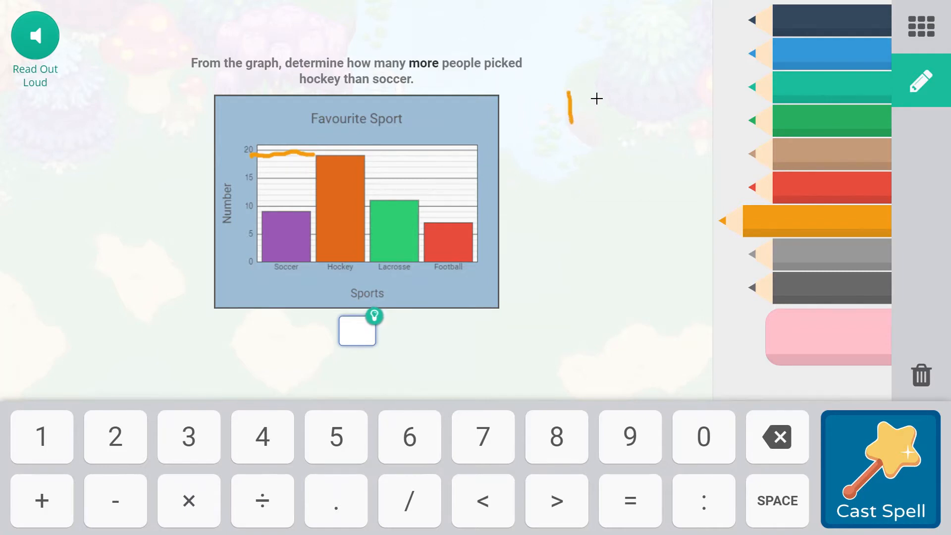
{"action": "left_click_drag", "start_coordinate": [597, 91], "coordinate": [585, 127]}
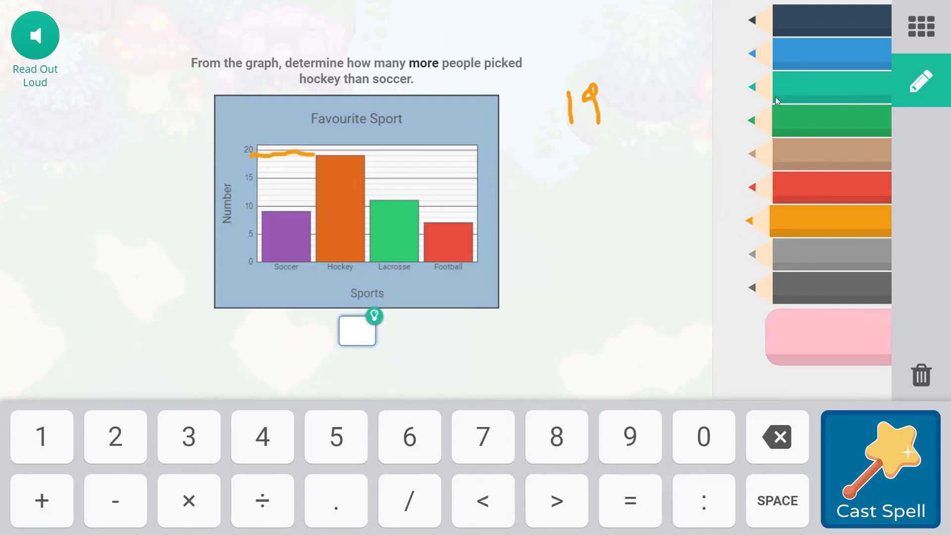
{"action": "left_click", "coordinate": [831, 54]}
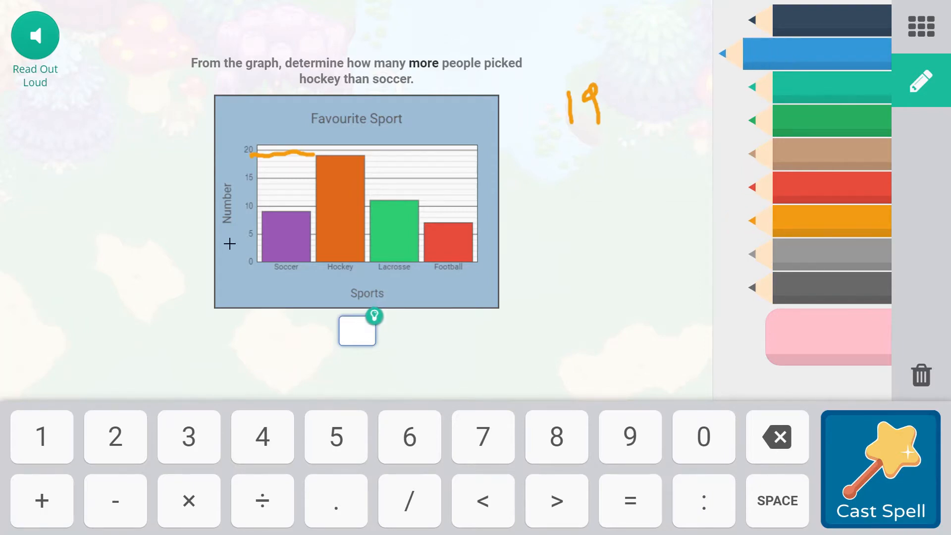
{"action": "mouse_move", "coordinate": [271, 220]}
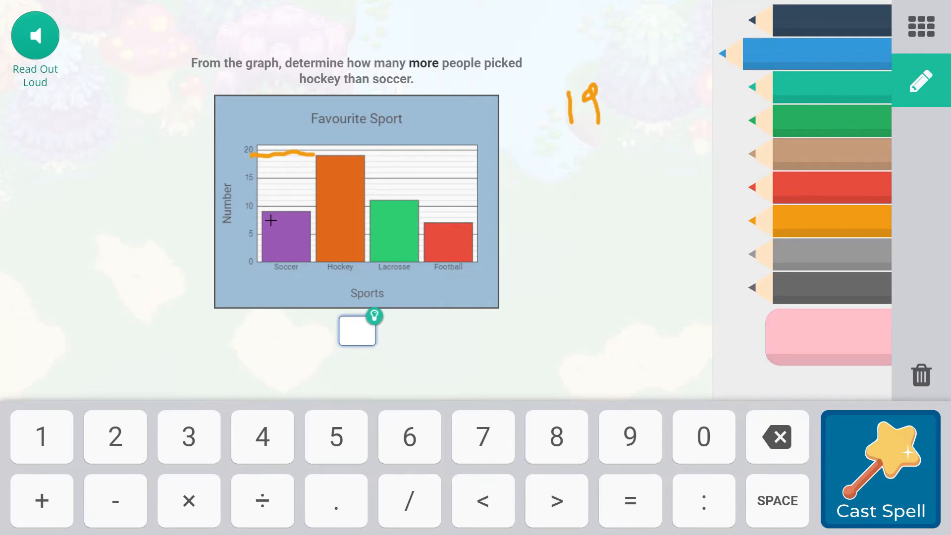
{"action": "mouse_move", "coordinate": [264, 216]}
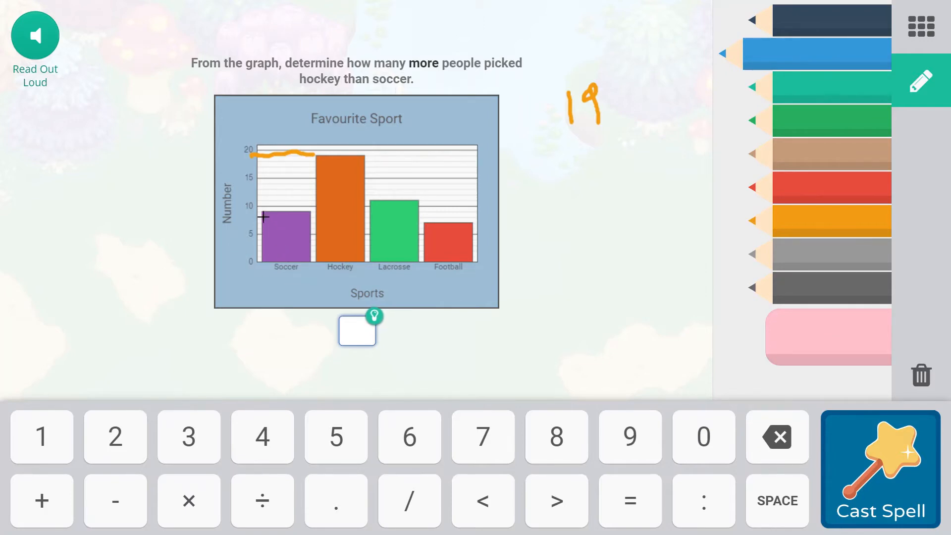
{"action": "mouse_move", "coordinate": [612, 144]}
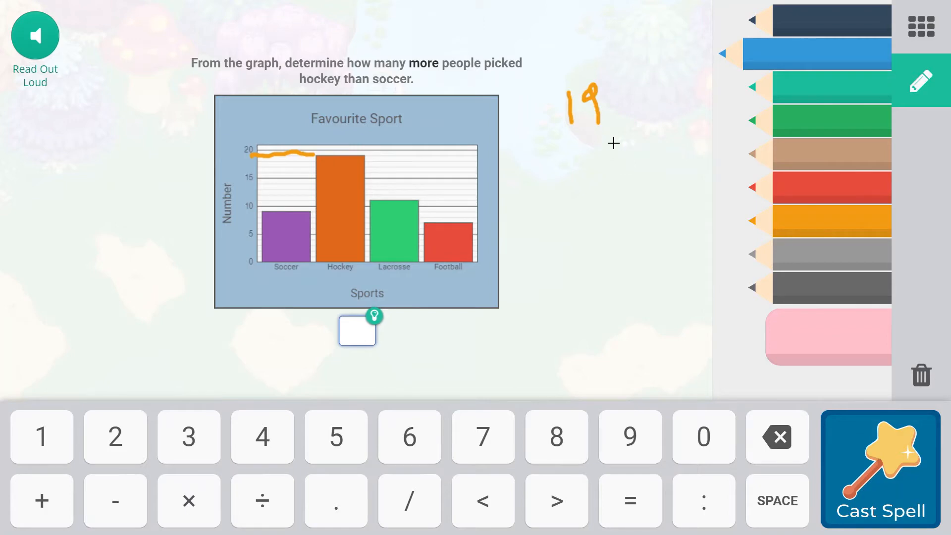
{"action": "left_click_drag", "start_coordinate": [595, 136], "coordinate": [606, 166]}
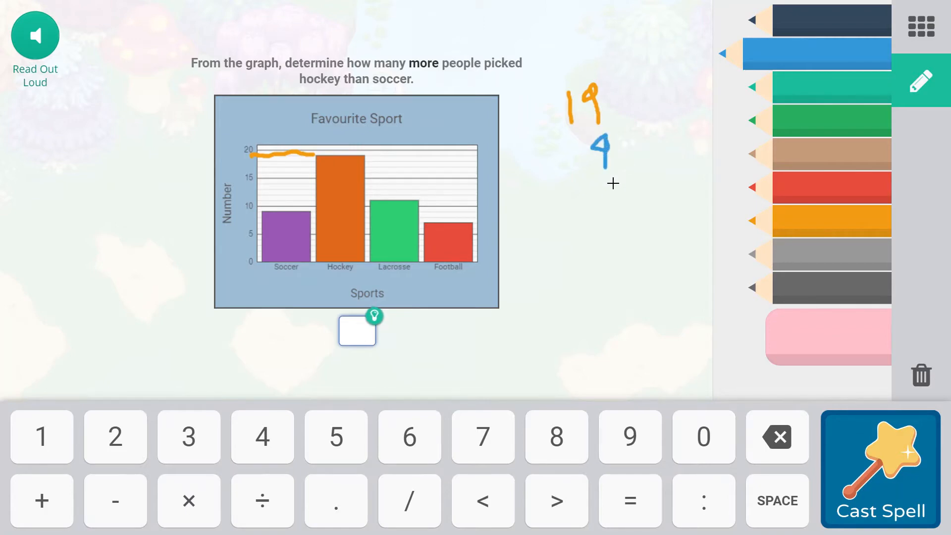
- Finish the subtraction 19 − 9 = 10 in scratch notes and submit 10 as the answer
{"action": "left_click", "coordinate": [815, 87]}
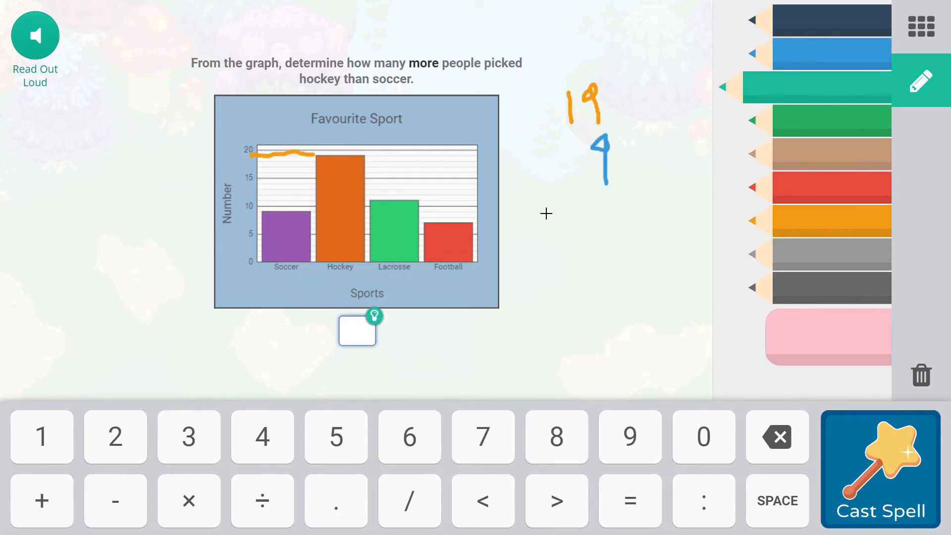
{"action": "left_click_drag", "start_coordinate": [544, 197], "coordinate": [629, 195]}
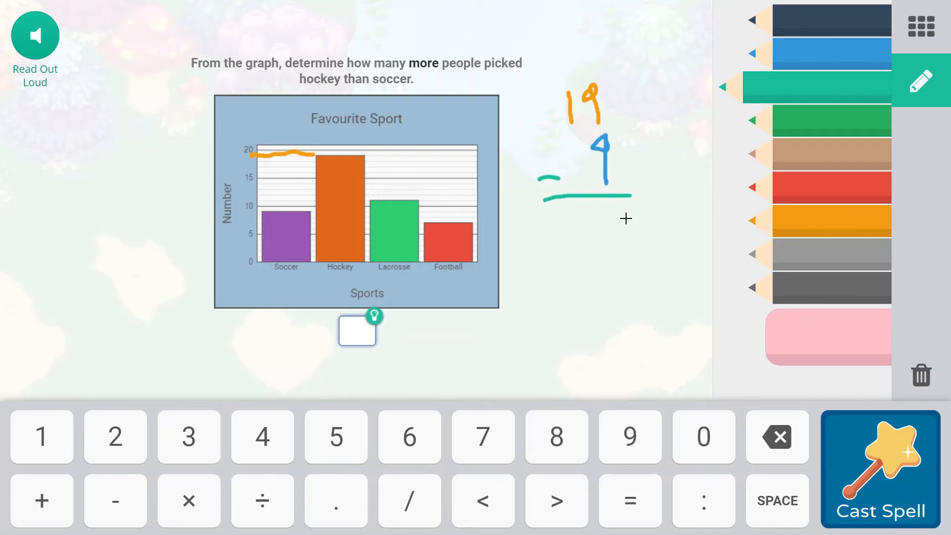
{"action": "left_click_drag", "start_coordinate": [606, 214], "coordinate": [612, 225]}
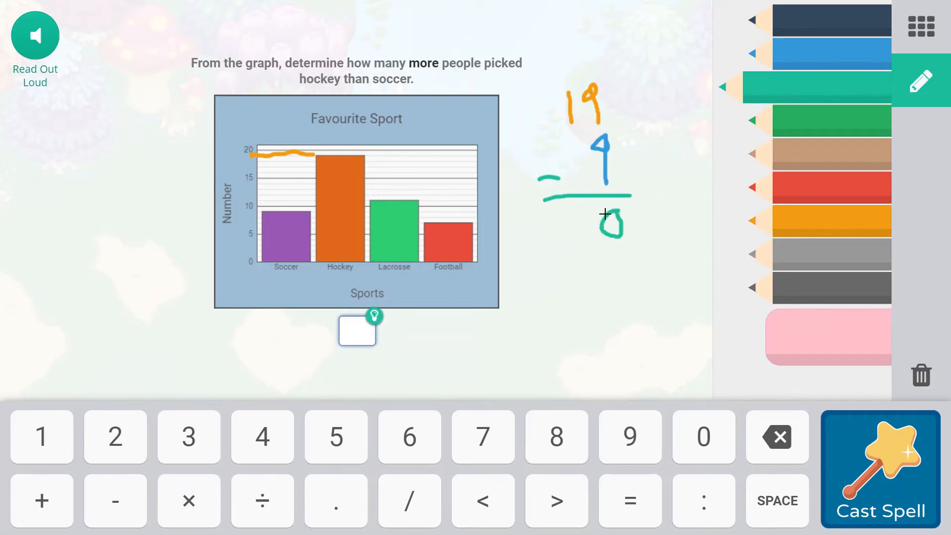
{"action": "left_click_drag", "start_coordinate": [576, 215], "coordinate": [627, 237]}
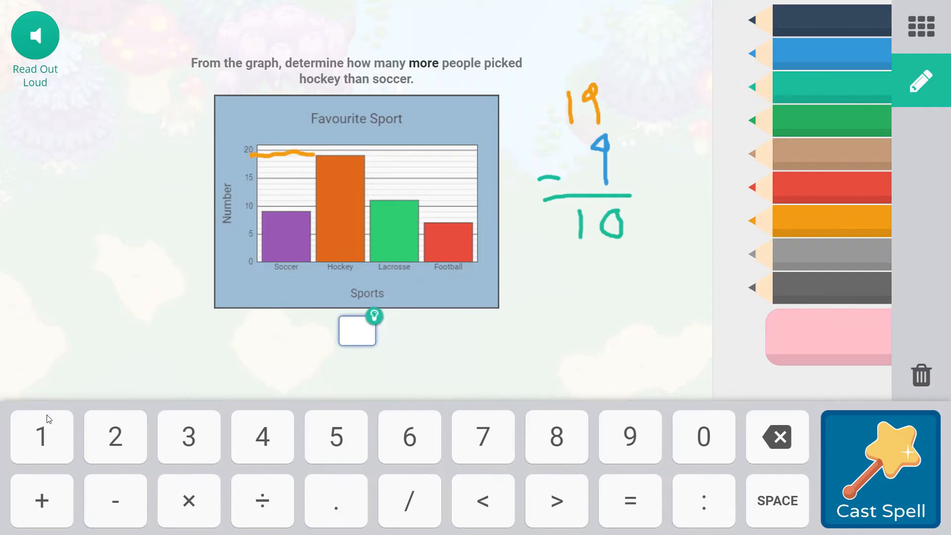
{"action": "left_click", "coordinate": [703, 437]}
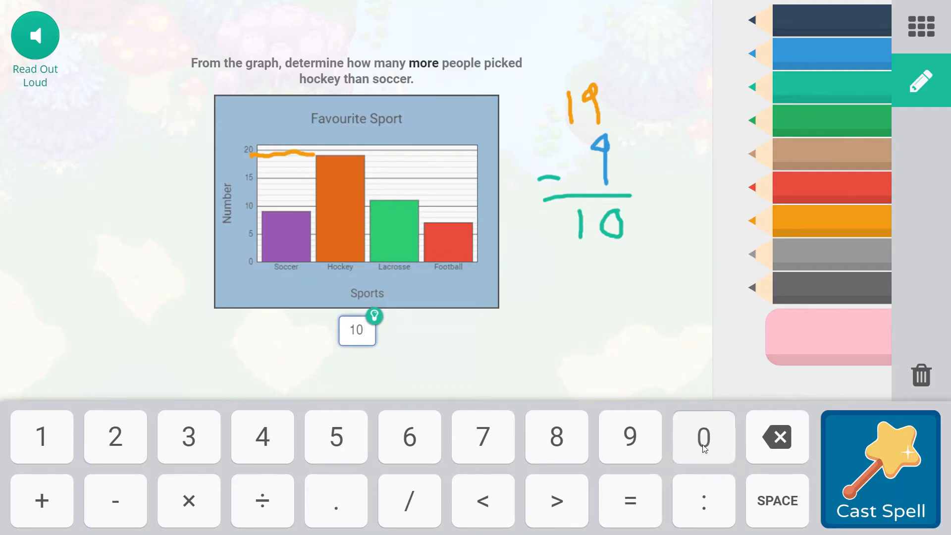
{"action": "left_click", "coordinate": [880, 467]}
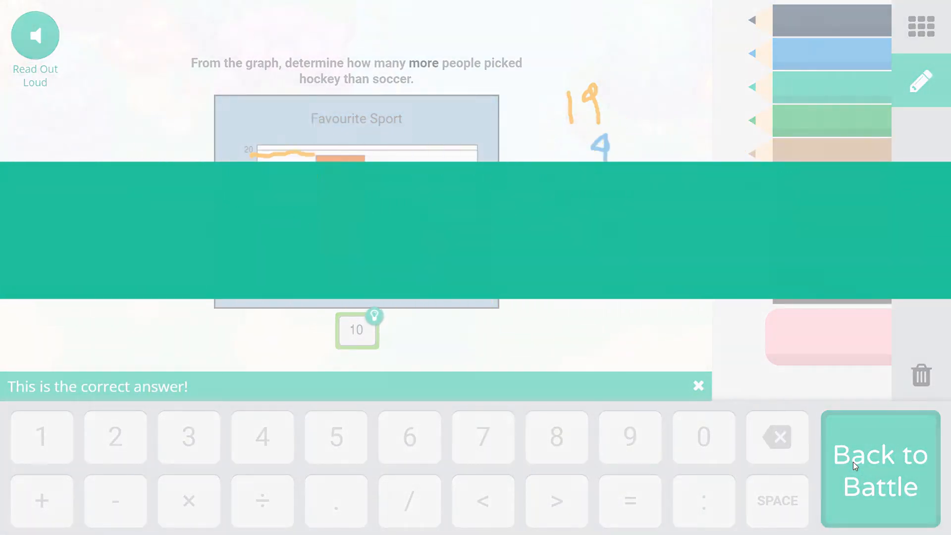
- Return to the battle against level 51 Spectral and reopen the spell book
{"action": "left_click", "coordinate": [880, 468]}
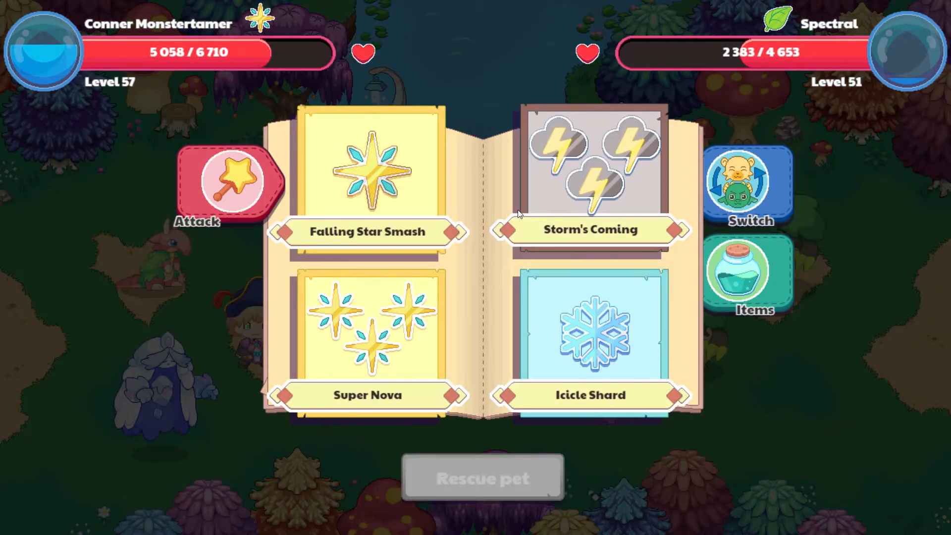
{"action": "mouse_move", "coordinate": [434, 111]}
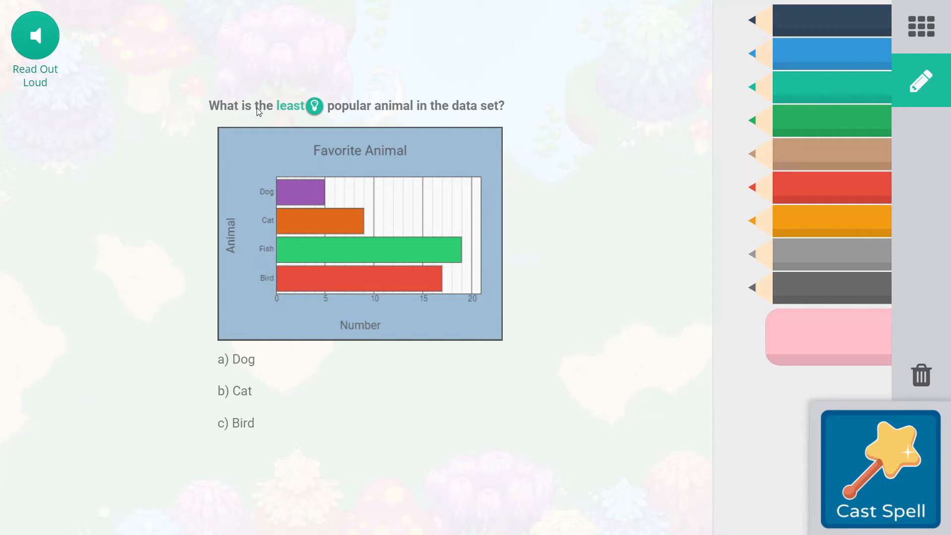
{"action": "mouse_move", "coordinate": [412, 126]}
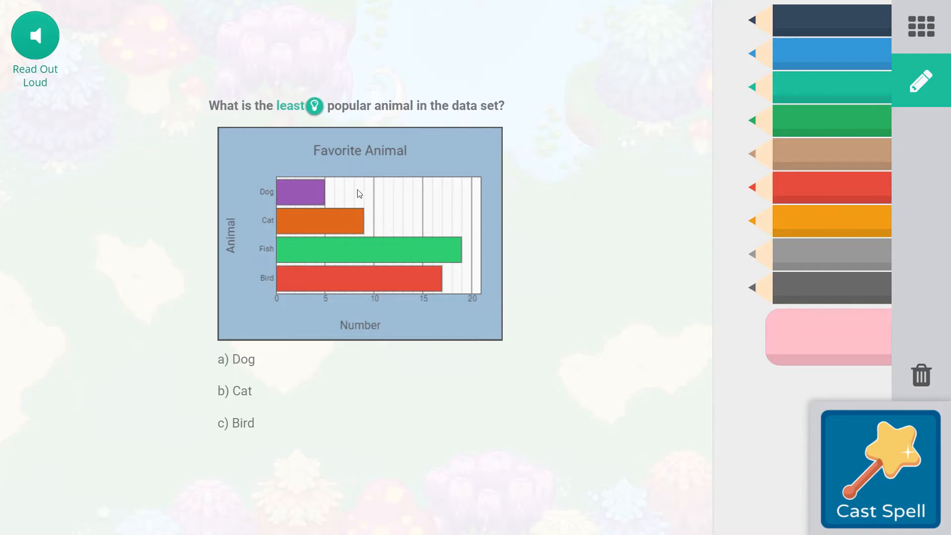
{"action": "mouse_move", "coordinate": [278, 236]}
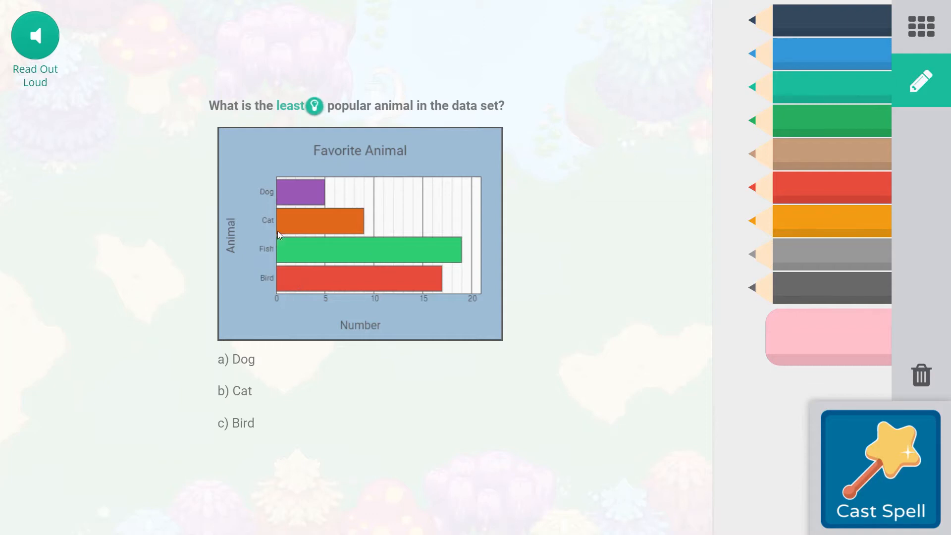
{"action": "mouse_move", "coordinate": [208, 399]}
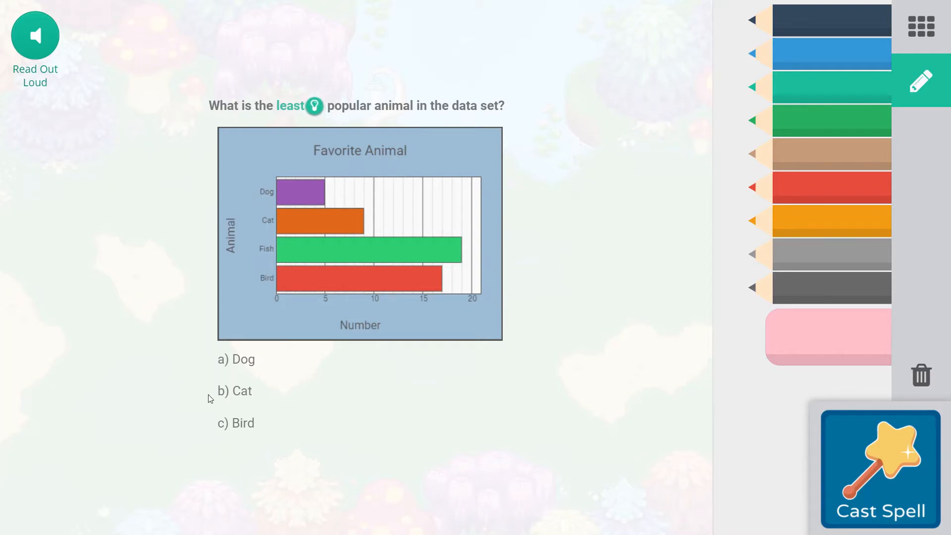
- Choose 'a) Dog' as the least popular animal and submit it
{"action": "left_click", "coordinate": [236, 358]}
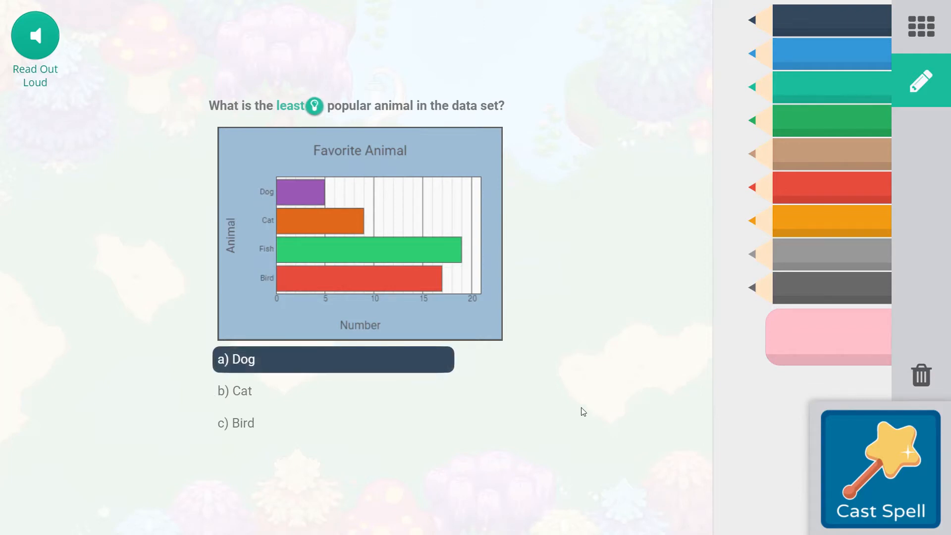
{"action": "left_click", "coordinate": [333, 358]}
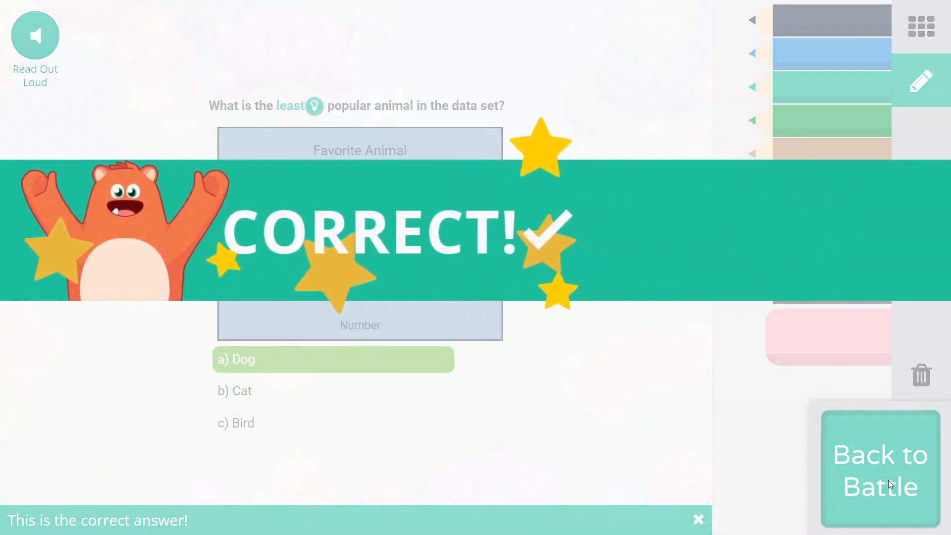
{"action": "left_click", "coordinate": [879, 469]}
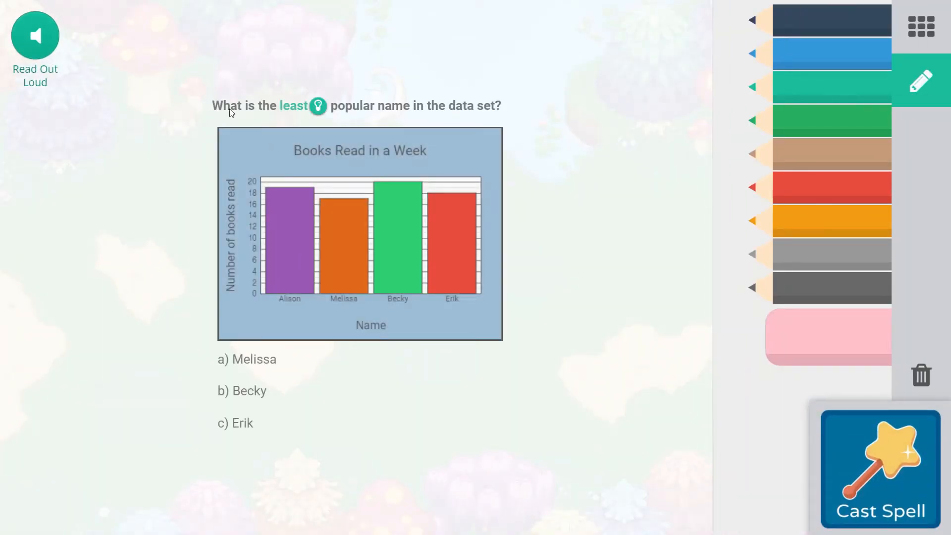
{"action": "mouse_move", "coordinate": [406, 111]}
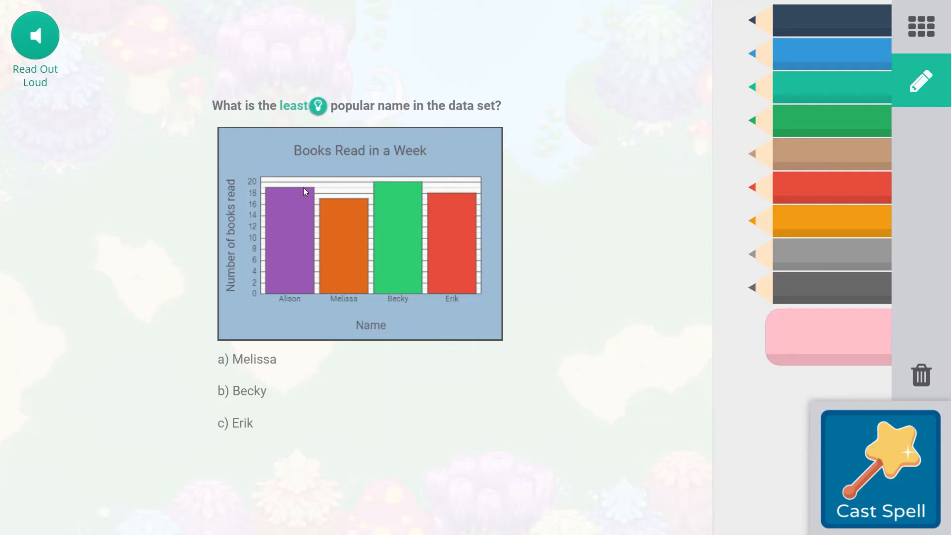
{"action": "mouse_move", "coordinate": [261, 280]}
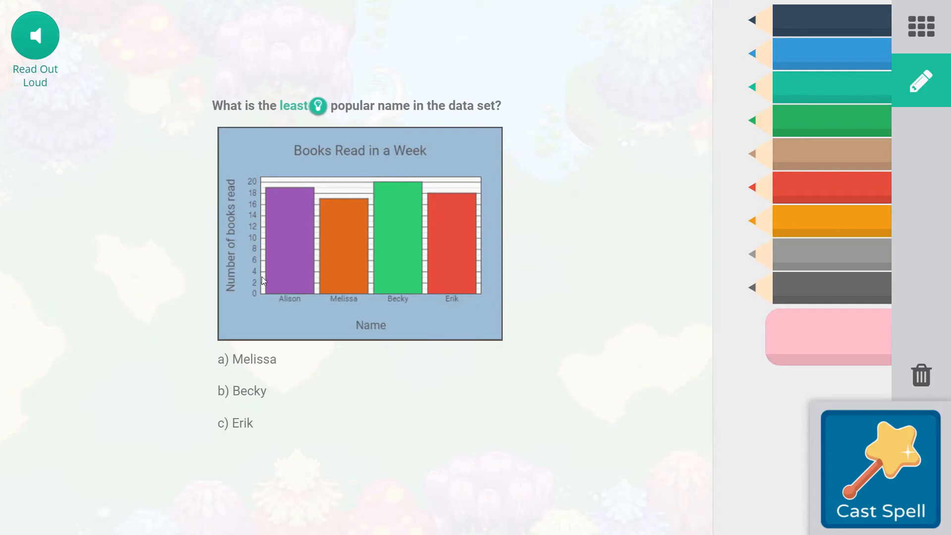
{"action": "mouse_move", "coordinate": [262, 238]}
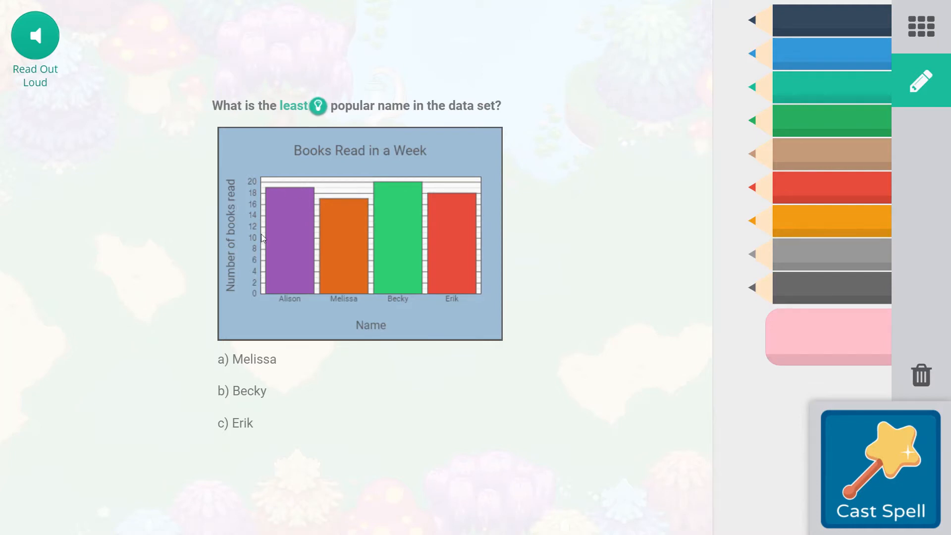
{"action": "mouse_move", "coordinate": [295, 193]}
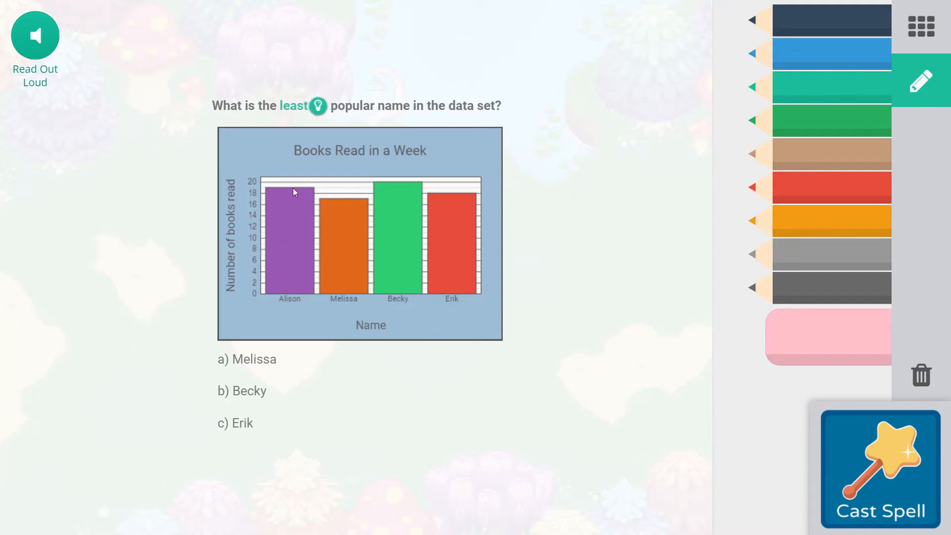
{"action": "mouse_move", "coordinate": [396, 187]}
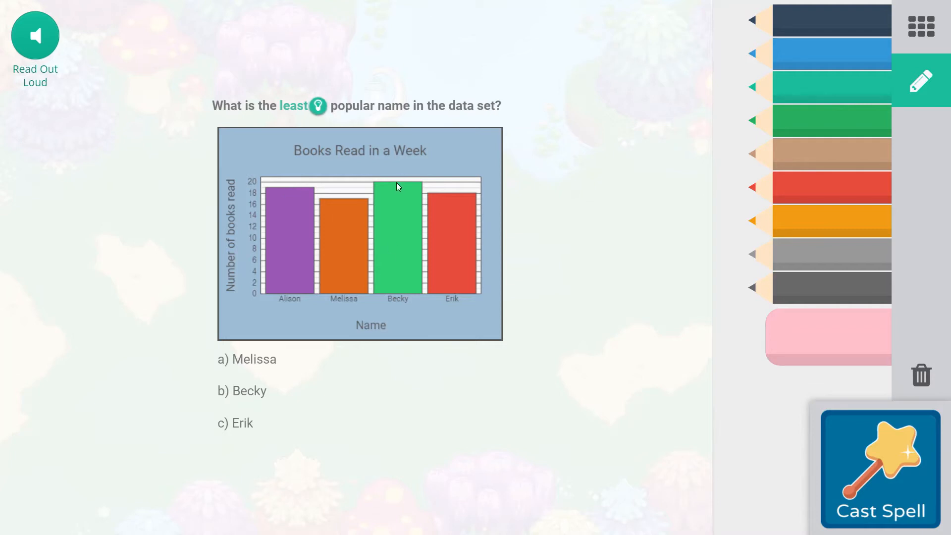
{"action": "mouse_move", "coordinate": [452, 200]}
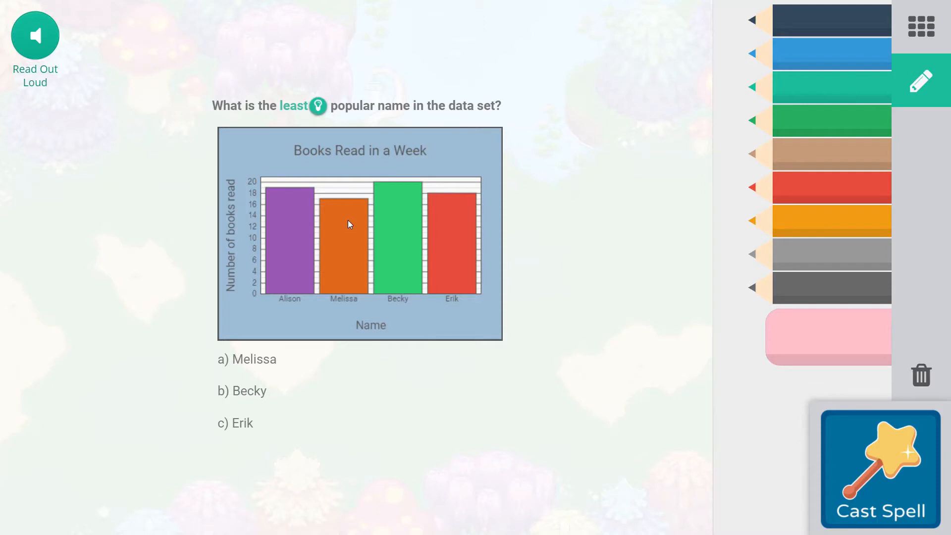
{"action": "mouse_move", "coordinate": [340, 209]}
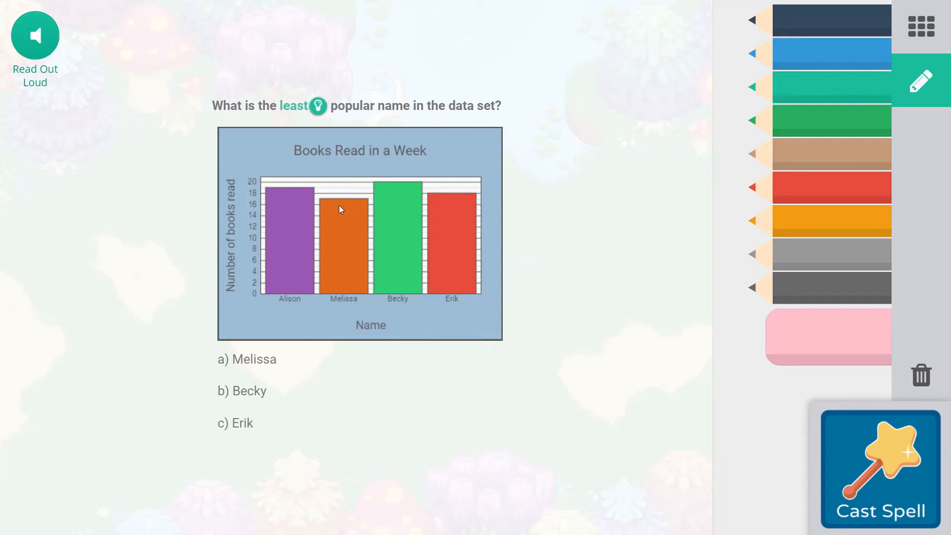
{"action": "mouse_move", "coordinate": [357, 206]}
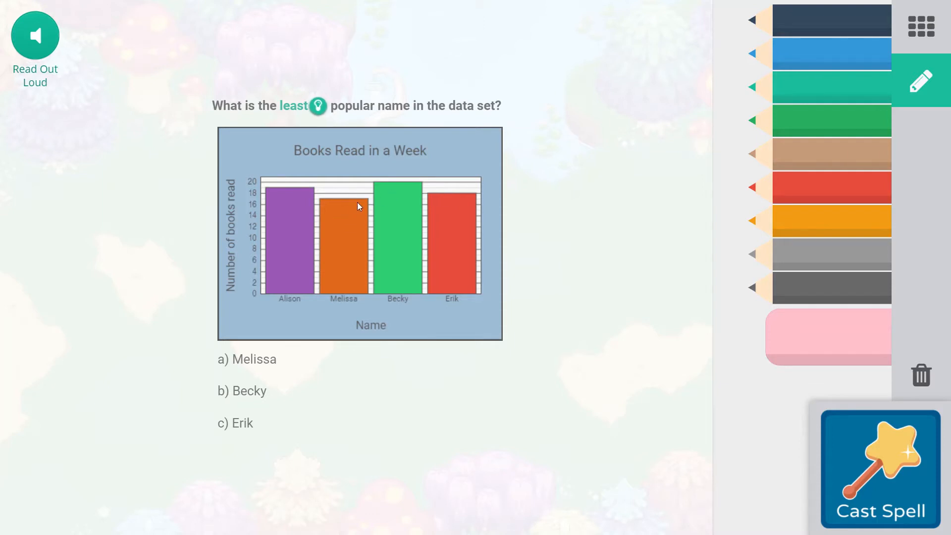
- Choose 'a) Melissa' as the least popular name and submit it
{"action": "left_click", "coordinate": [245, 358]}
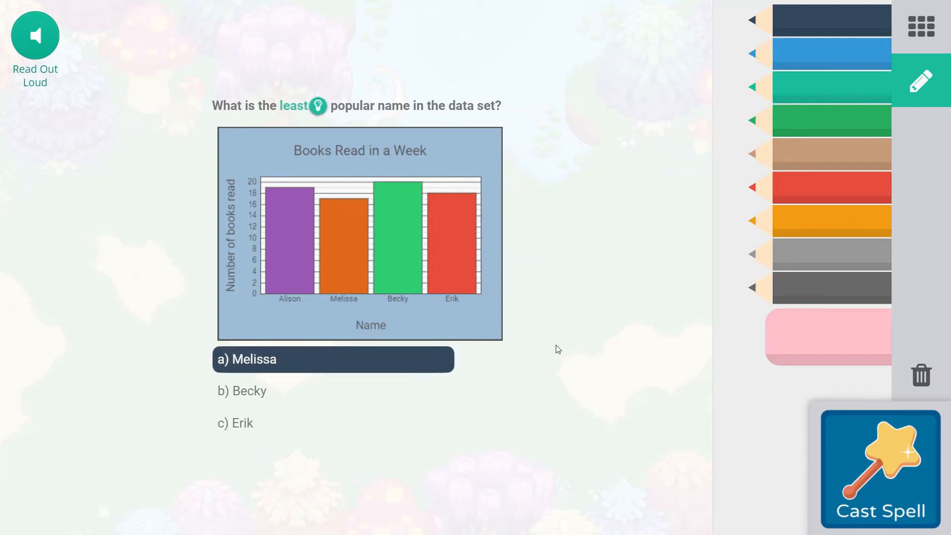
{"action": "mouse_move", "coordinate": [563, 349]}
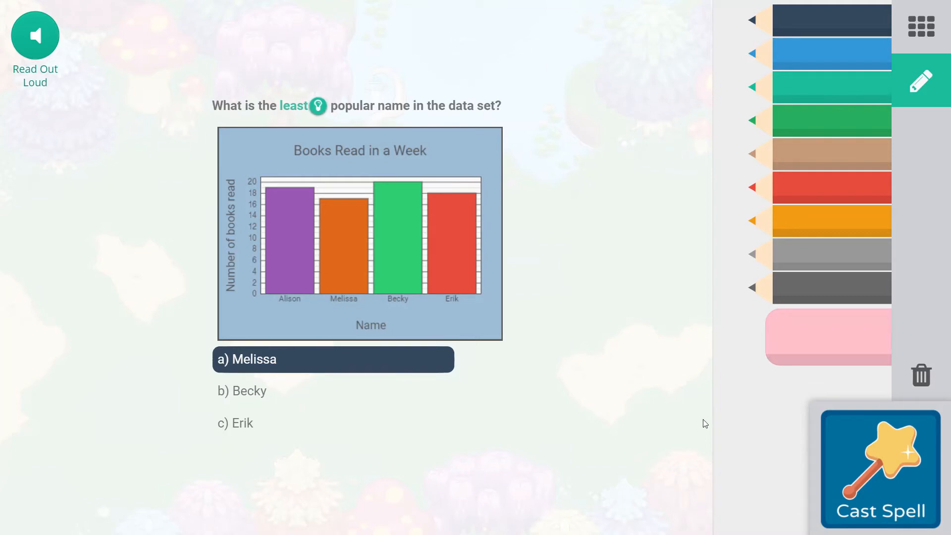
{"action": "left_click", "coordinate": [332, 358]}
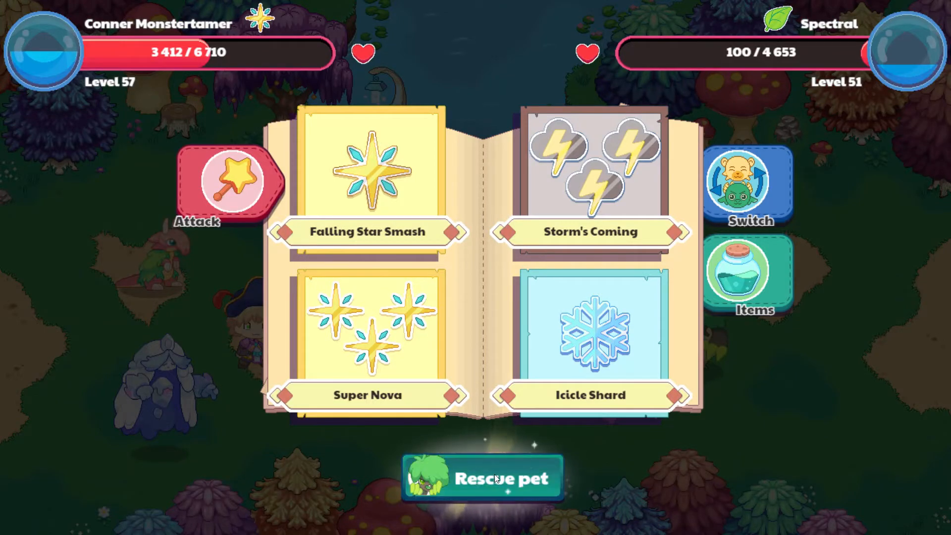
- Cast a spell at Spectral to bring up the Group C bar-graph question
{"action": "left_click", "coordinate": [482, 478]}
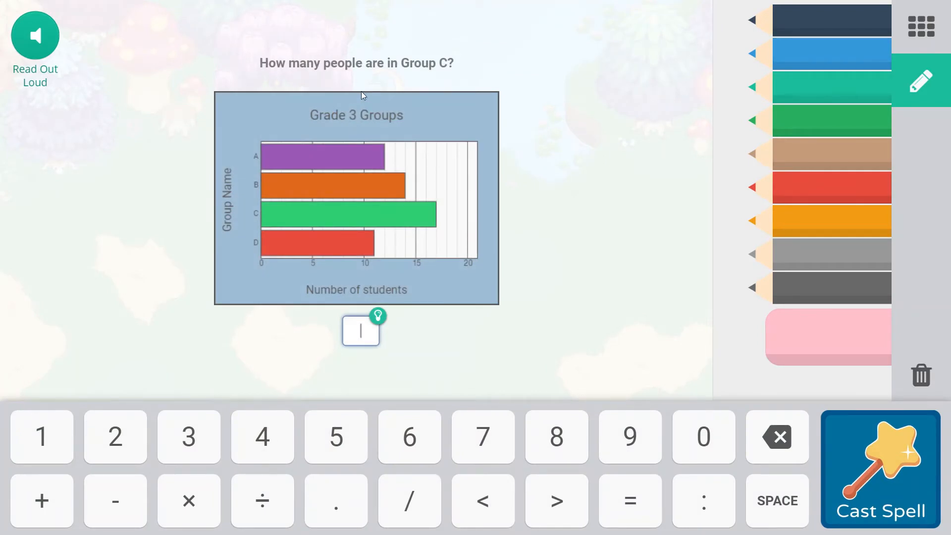
{"action": "mouse_move", "coordinate": [423, 233]}
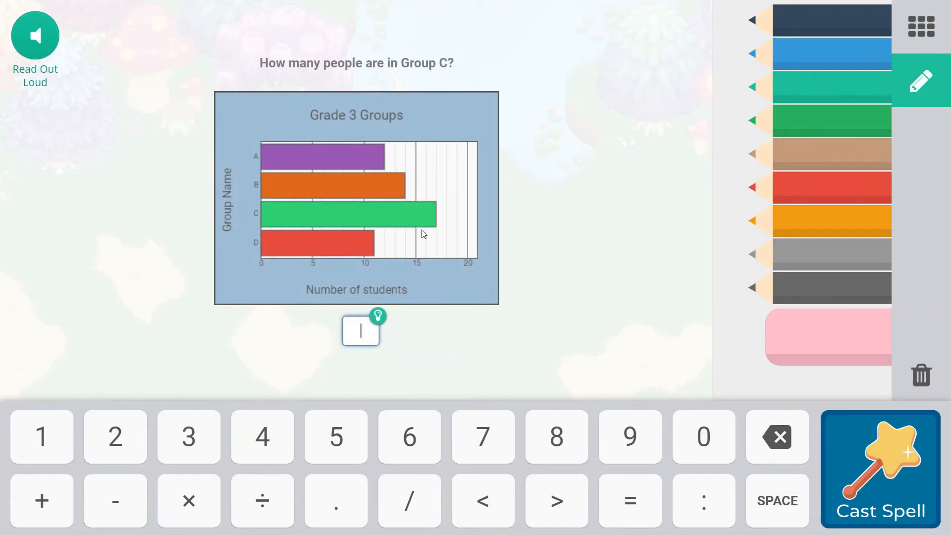
{"action": "mouse_move", "coordinate": [428, 247]}
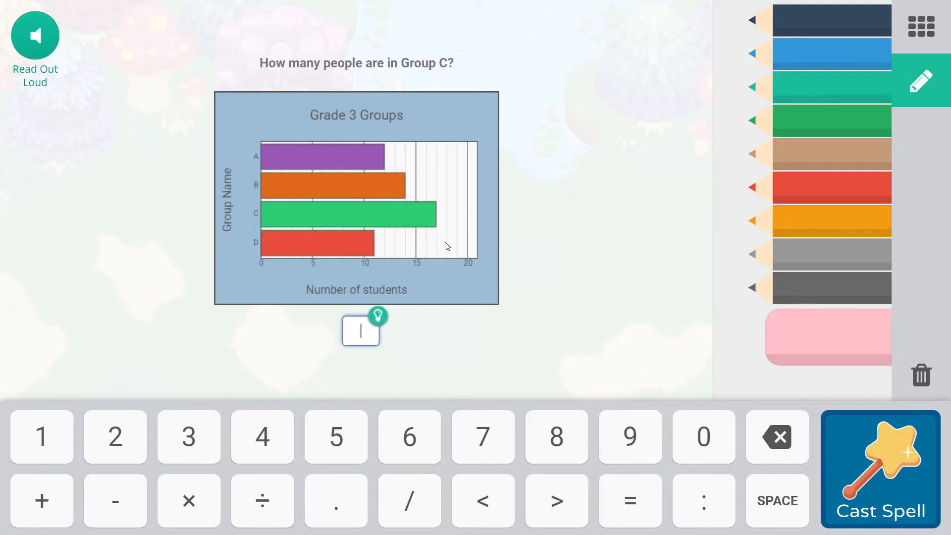
{"action": "mouse_move", "coordinate": [458, 243]}
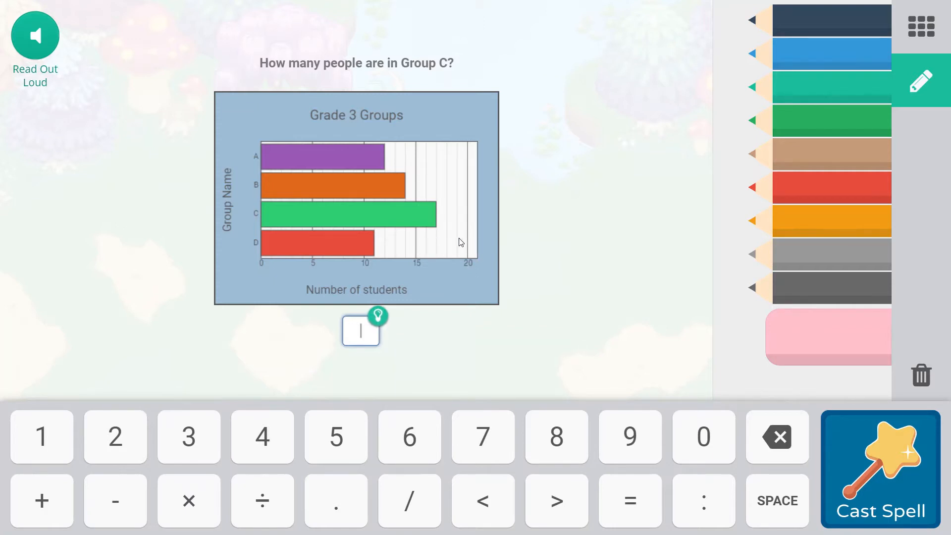
{"action": "mouse_move", "coordinate": [485, 243]}
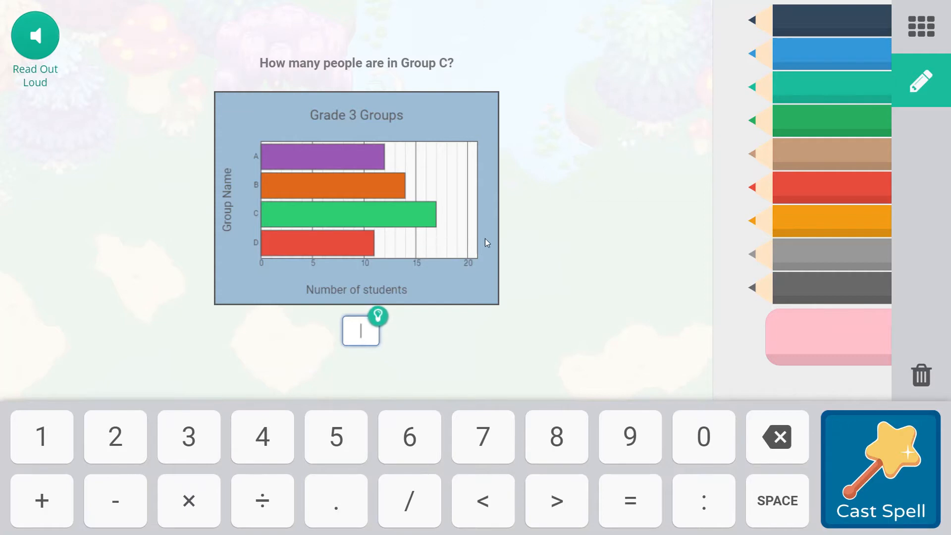
{"action": "mouse_move", "coordinate": [455, 261]}
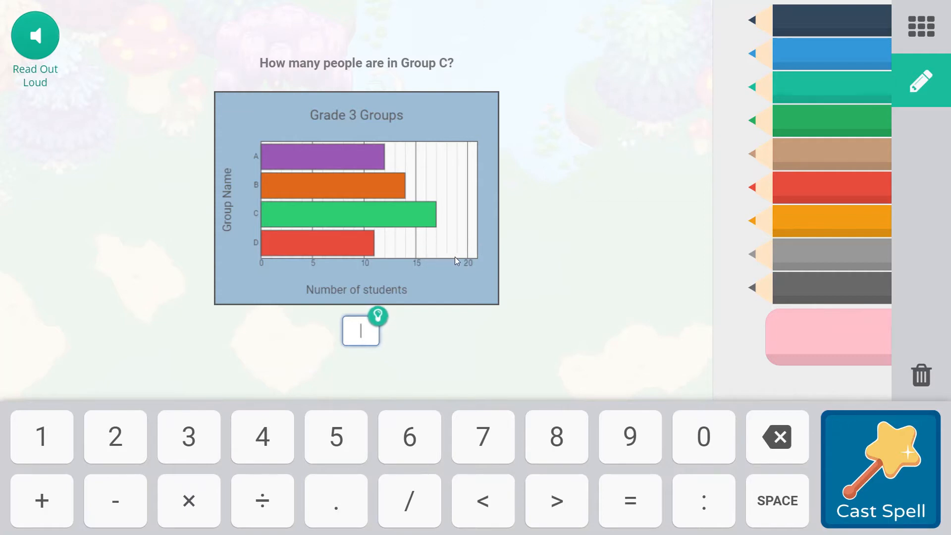
{"action": "mouse_move", "coordinate": [422, 225]}
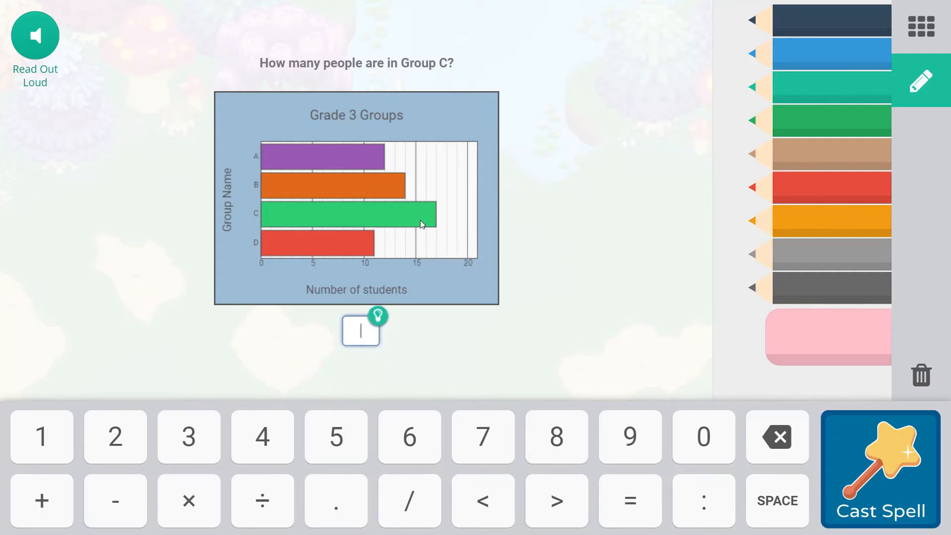
{"action": "mouse_move", "coordinate": [426, 231]}
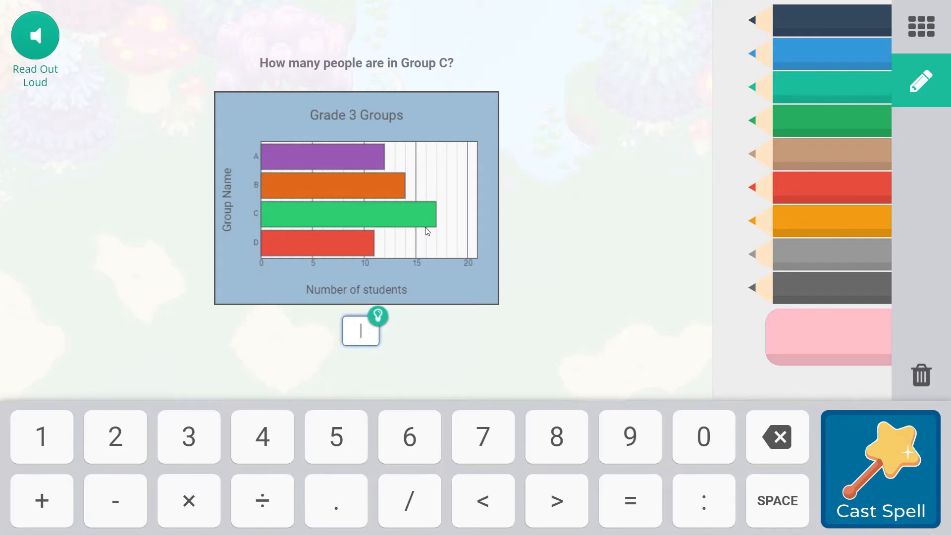
{"action": "mouse_move", "coordinate": [414, 297]}
{"action": "type", "text": "17"}
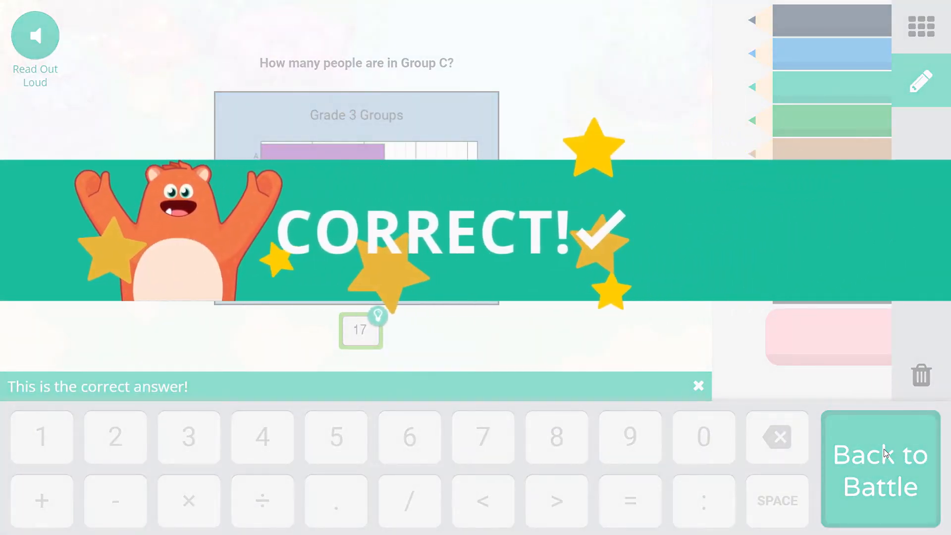
- Return to battle, accept Spectral as a new pet, and reach the results chest
{"action": "left_click", "coordinate": [879, 468]}
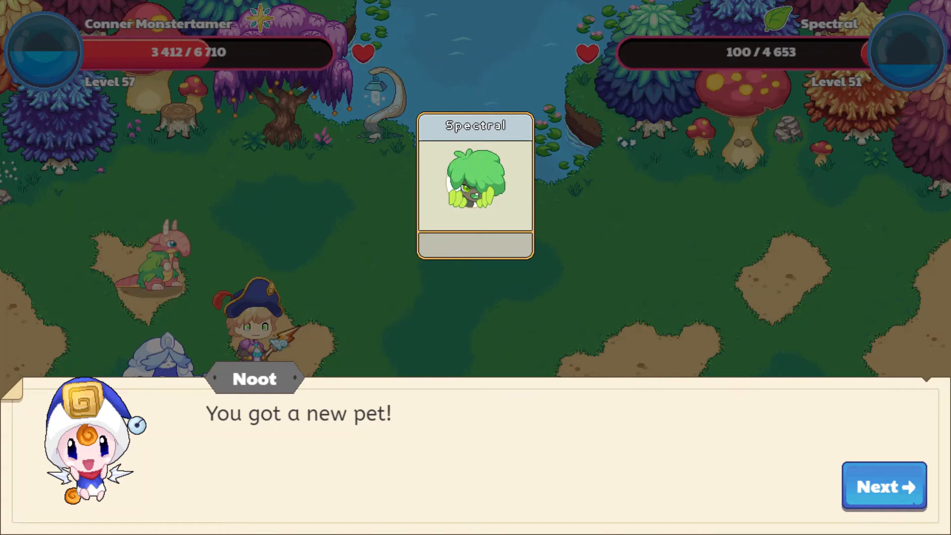
{"action": "left_click", "coordinate": [883, 485]}
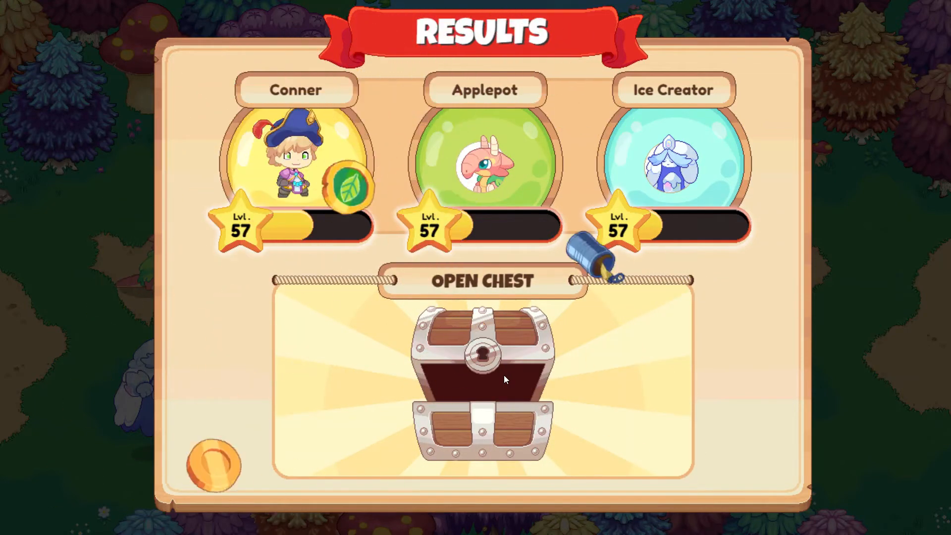
- Open the chest for 100 gold, a tin can and 20 Florans, then agree to return to Flora
{"action": "left_click", "coordinate": [482, 363]}
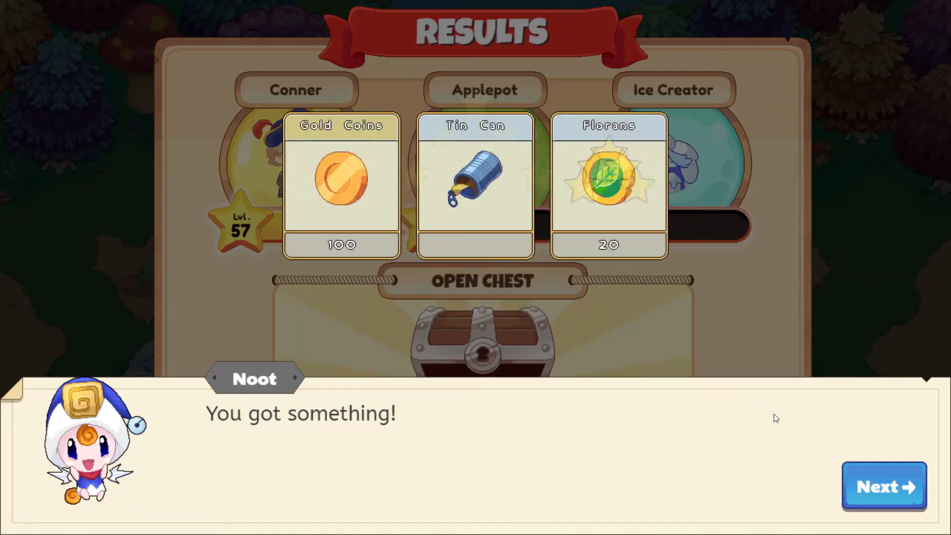
{"action": "left_click", "coordinate": [883, 486]}
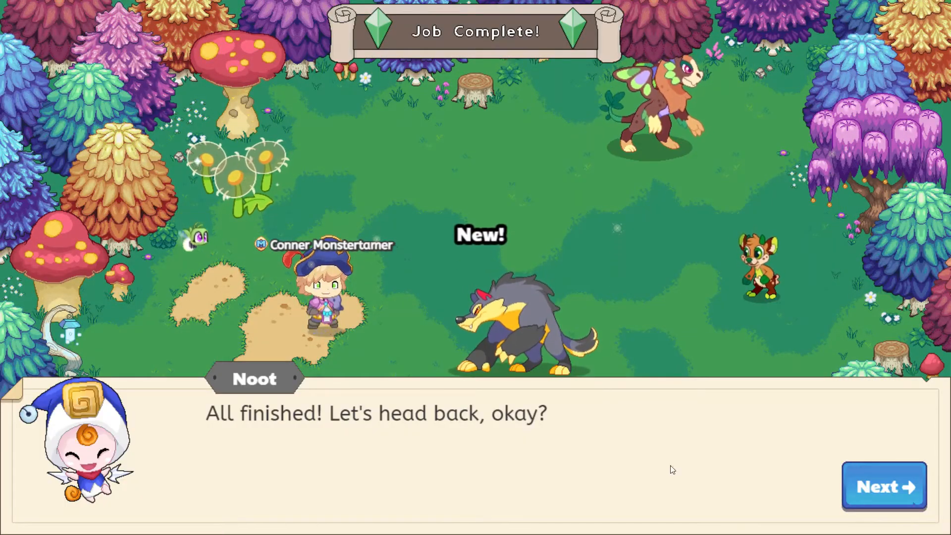
{"action": "left_click", "coordinate": [882, 486]}
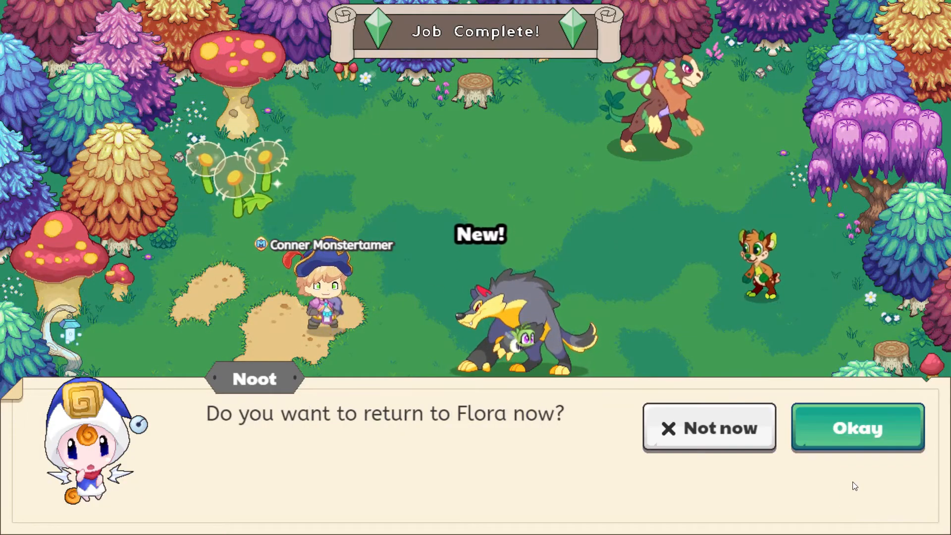
{"action": "left_click", "coordinate": [856, 427]}
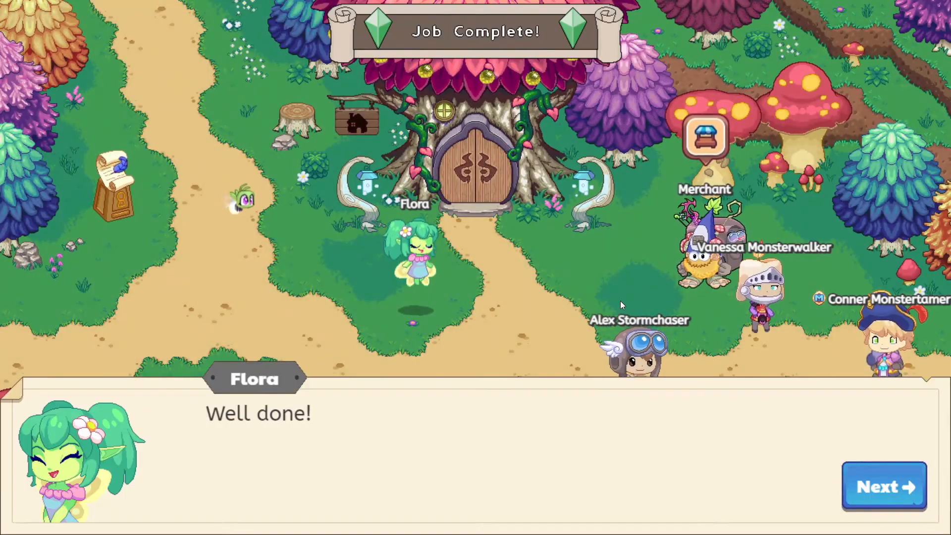
- Accept Flora's 200 gold reward and advance through her request for more Mandrakes
{"action": "left_click", "coordinate": [882, 485]}
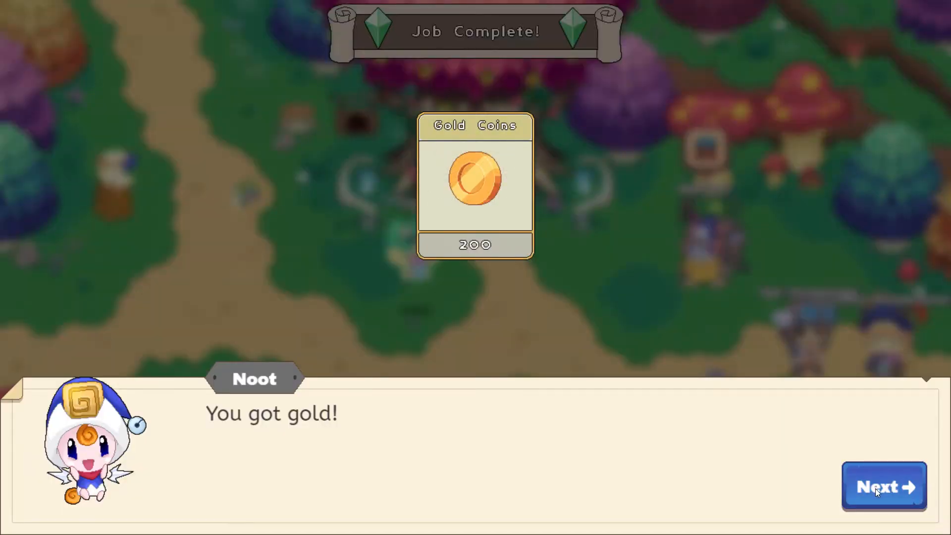
{"action": "left_click", "coordinate": [882, 485]}
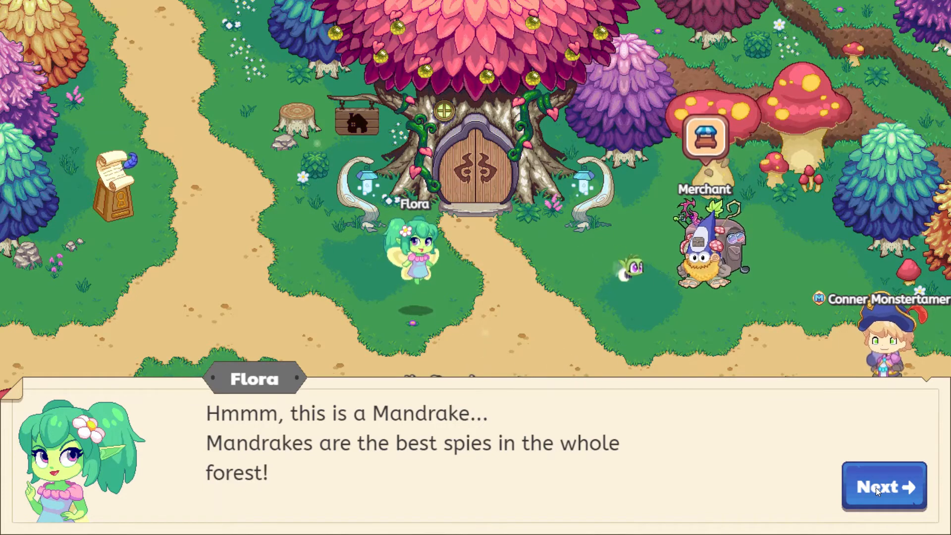
{"action": "left_click", "coordinate": [882, 487]}
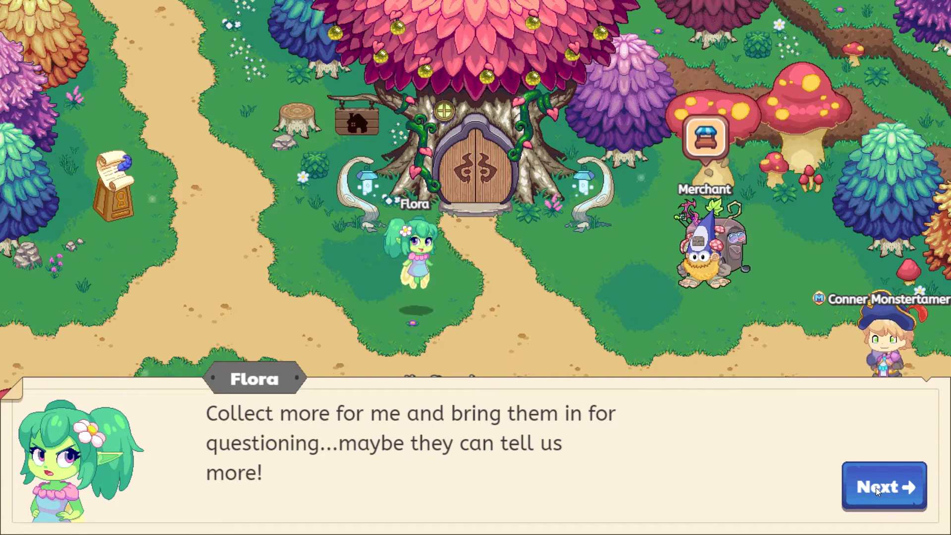
{"action": "left_click", "coordinate": [882, 485]}
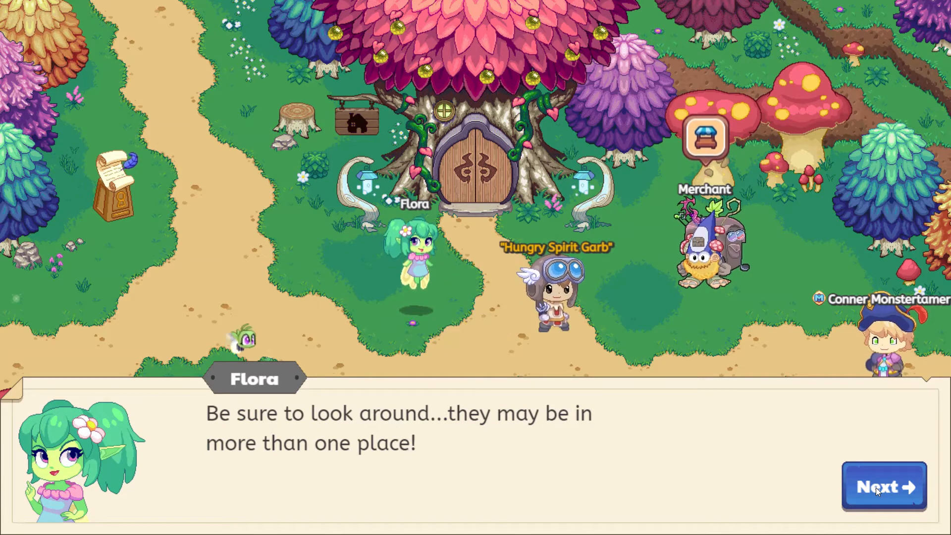
{"action": "left_click", "coordinate": [882, 486]}
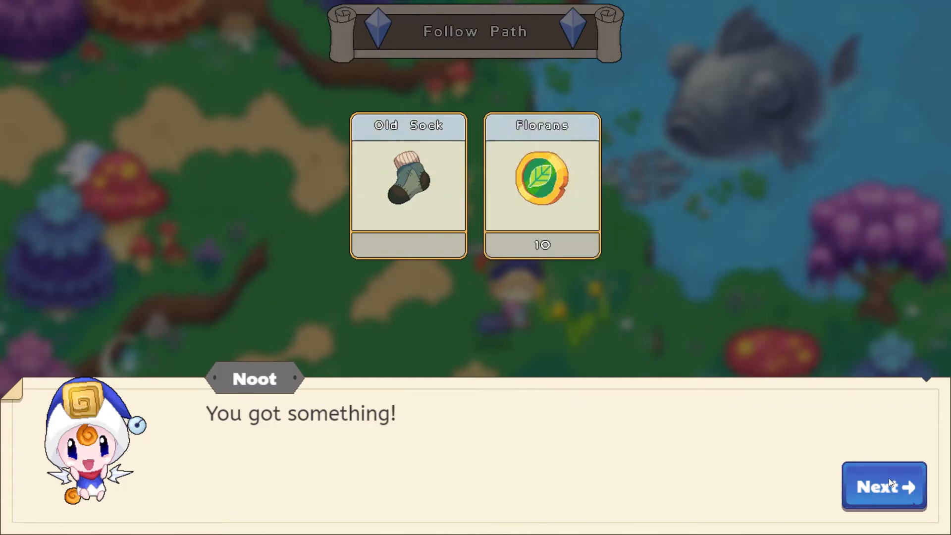
- Dismiss the Old Sock and 10 Florans reward to reach the football bar-graph question
{"action": "left_click", "coordinate": [883, 485]}
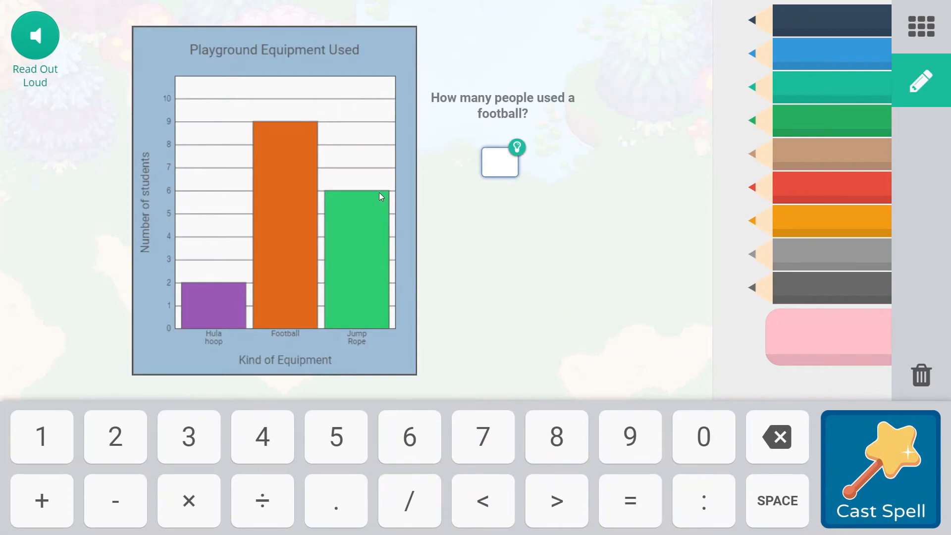
{"action": "mouse_move", "coordinate": [456, 132]}
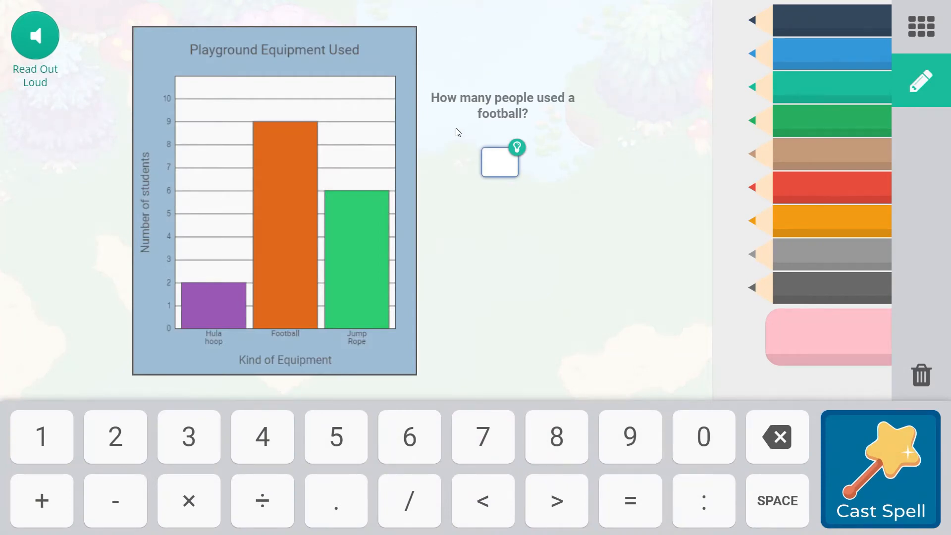
{"action": "mouse_move", "coordinate": [153, 228]}
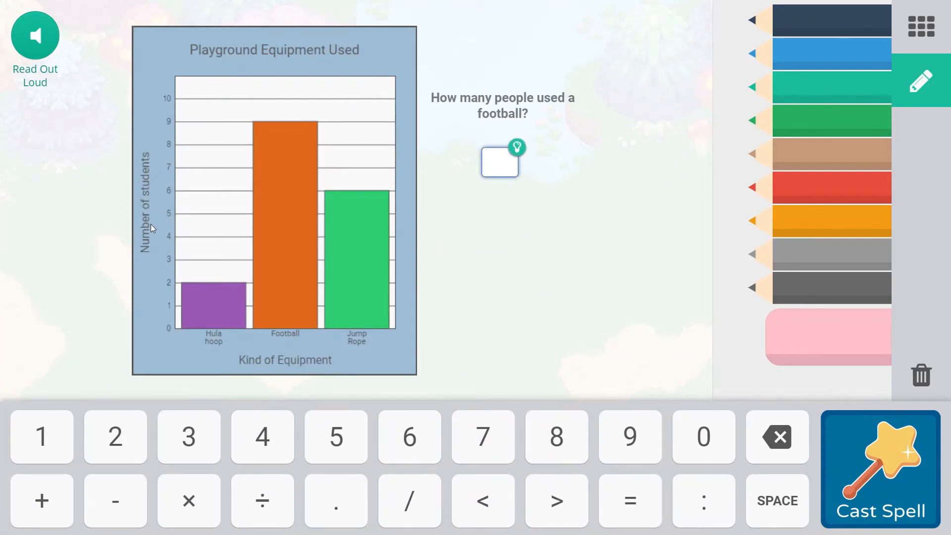
{"action": "mouse_move", "coordinate": [218, 316]}
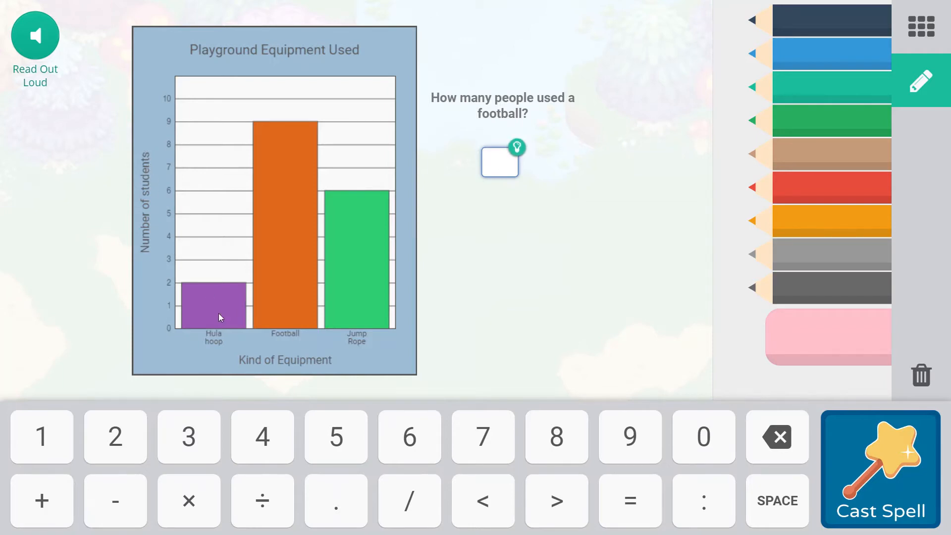
{"action": "mouse_move", "coordinate": [266, 127]}
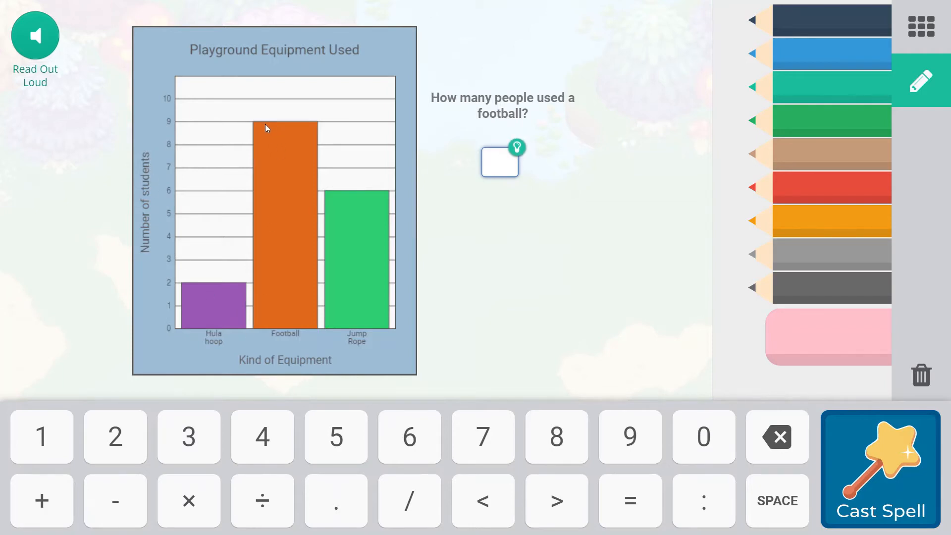
{"action": "mouse_move", "coordinate": [191, 123]}
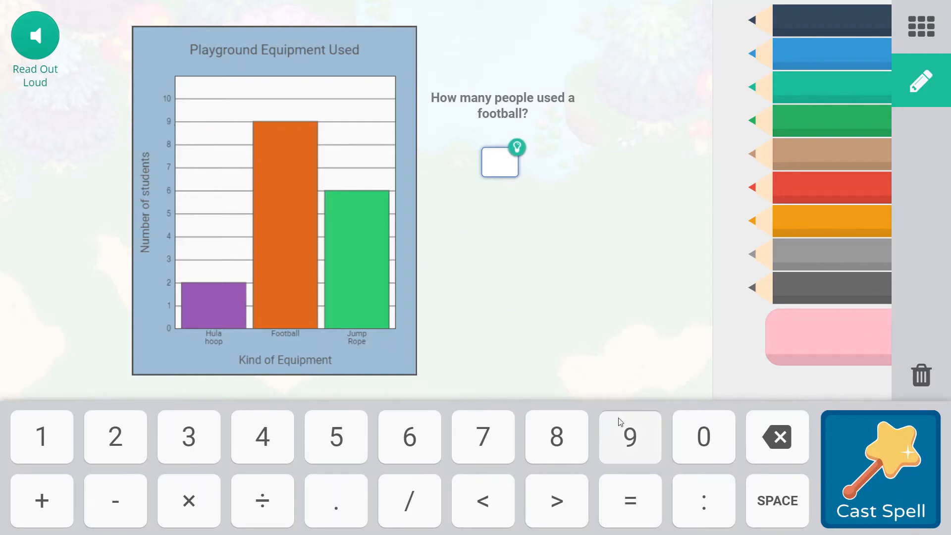
- Answer 9 people used a football, get it marked correct, and return to battle
{"action": "left_click", "coordinate": [629, 437]}
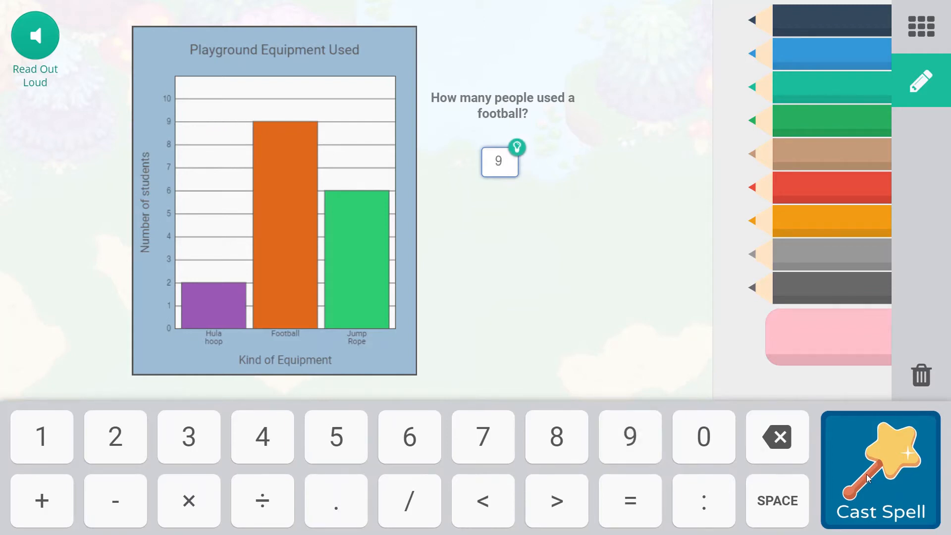
{"action": "left_click", "coordinate": [879, 466]}
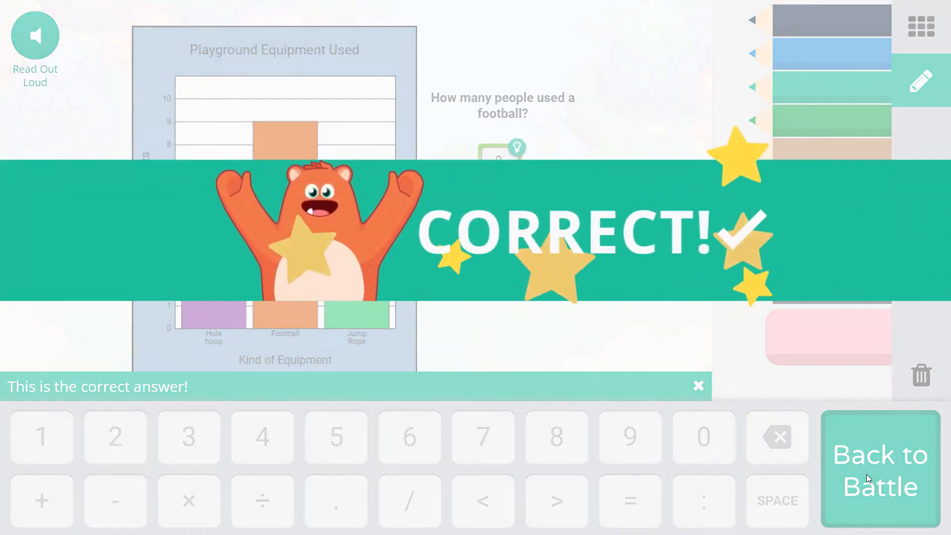
{"action": "left_click", "coordinate": [880, 469]}
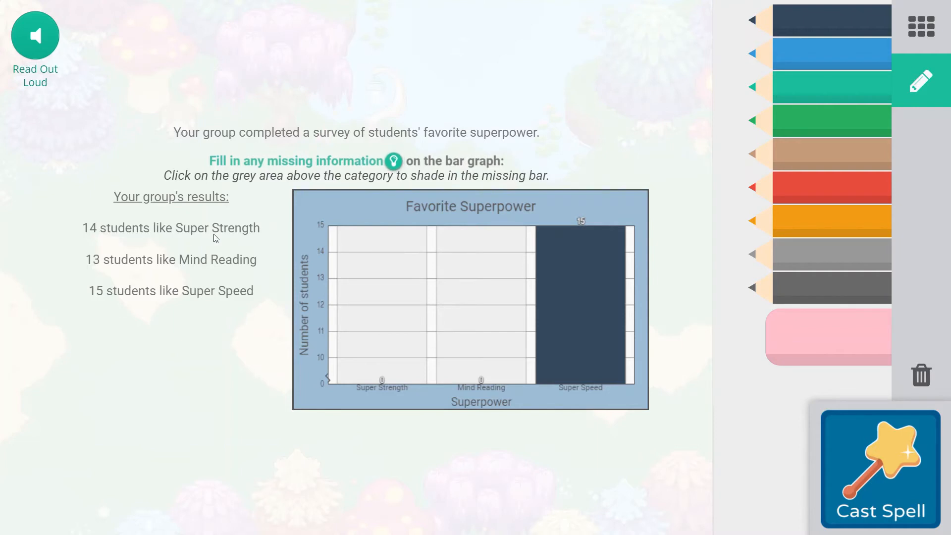
{"action": "mouse_move", "coordinate": [371, 270]}
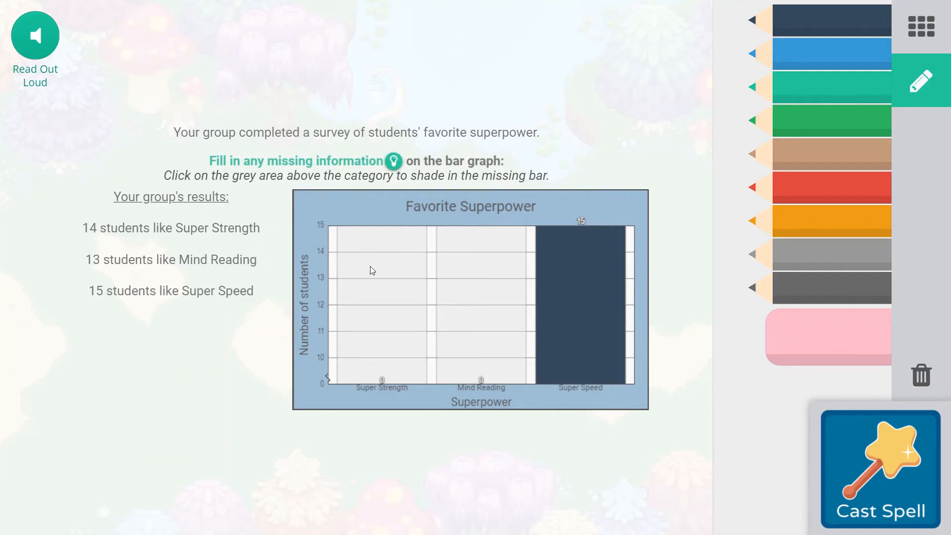
- Shade Super Strength to 14 and Mind Reading to 13, submit for a correct mark, and return to battle
{"action": "left_click", "coordinate": [381, 270]}
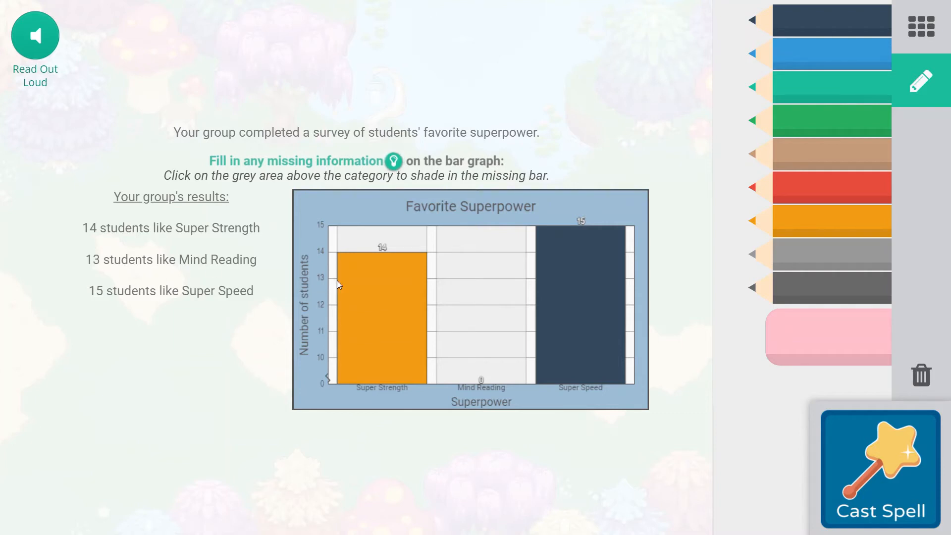
{"action": "left_click", "coordinate": [481, 285]}
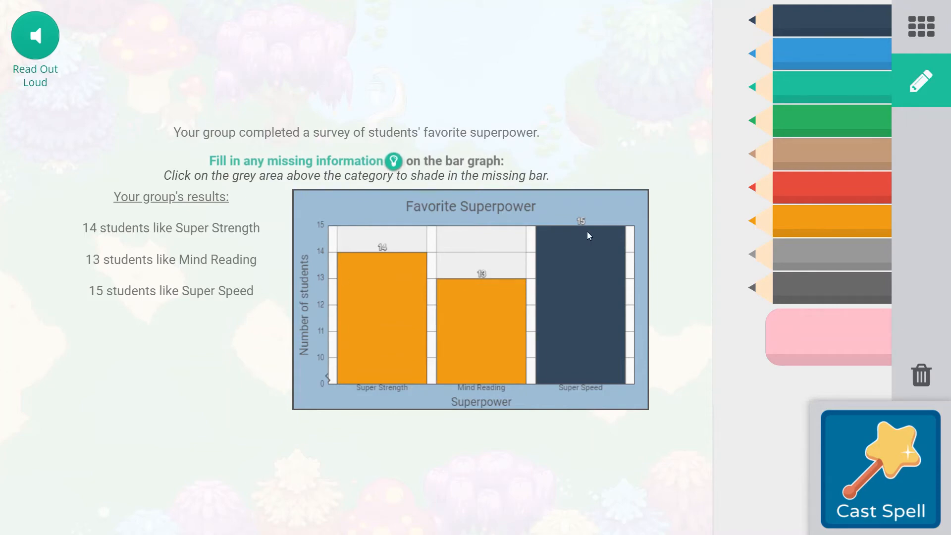
{"action": "left_click", "coordinate": [878, 466]}
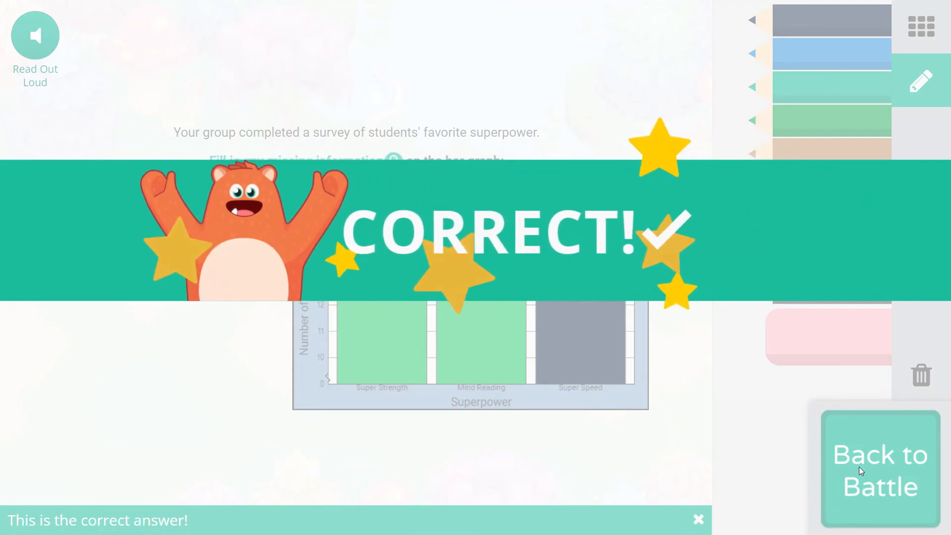
{"action": "left_click", "coordinate": [880, 470]}
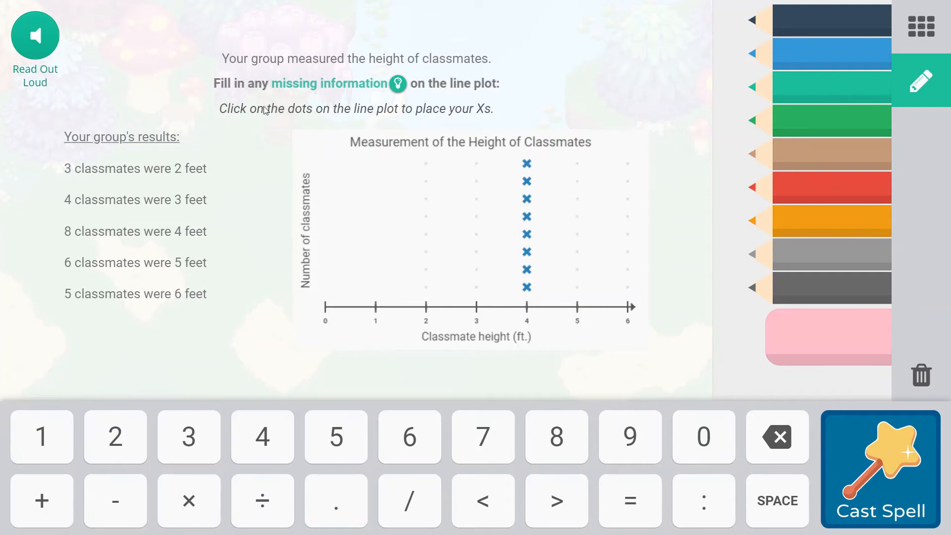
{"action": "mouse_move", "coordinate": [423, 130]}
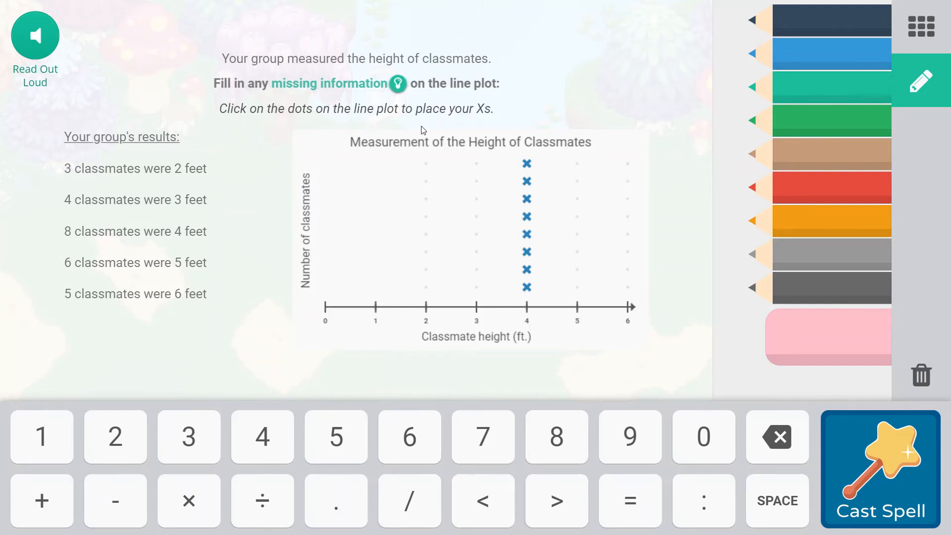
{"action": "mouse_move", "coordinate": [429, 346]}
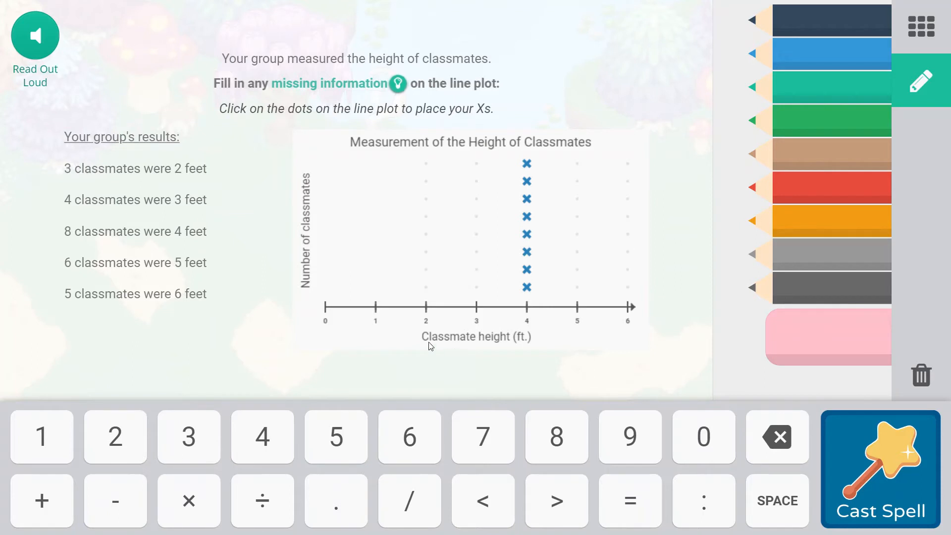
{"action": "mouse_move", "coordinate": [338, 178]}
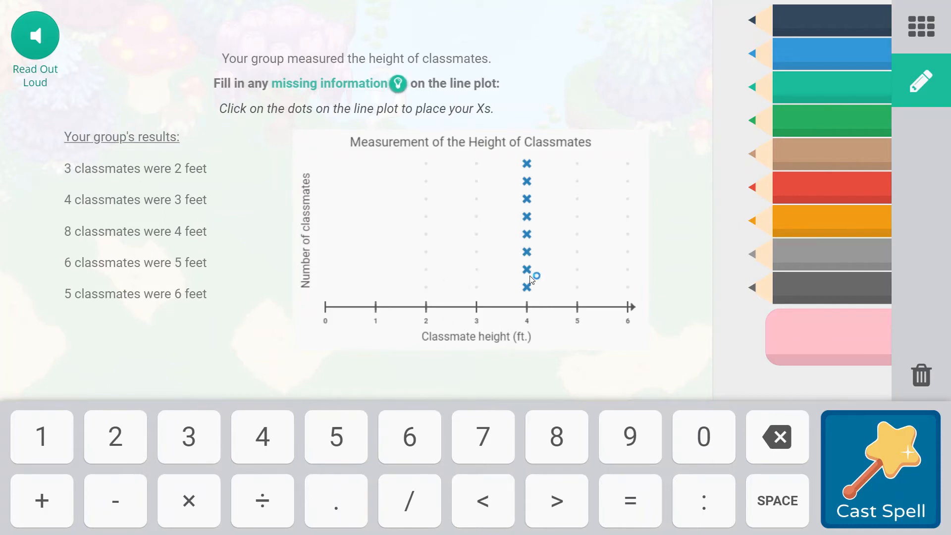
- Place the height Xs: 3 at 2 feet, 4 at 3, 6 at 5 and 5 at 6 feet
{"action": "left_click", "coordinate": [526, 269]}
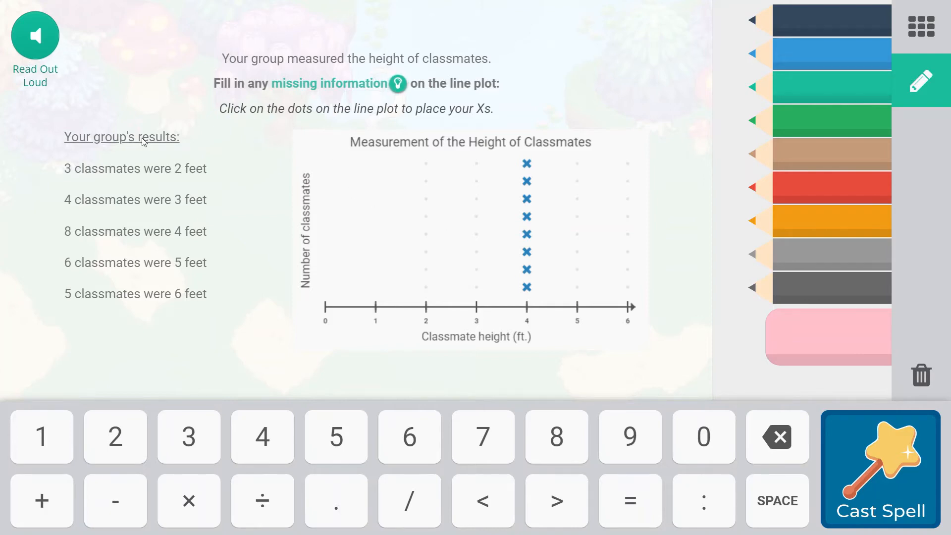
{"action": "mouse_move", "coordinate": [190, 177]}
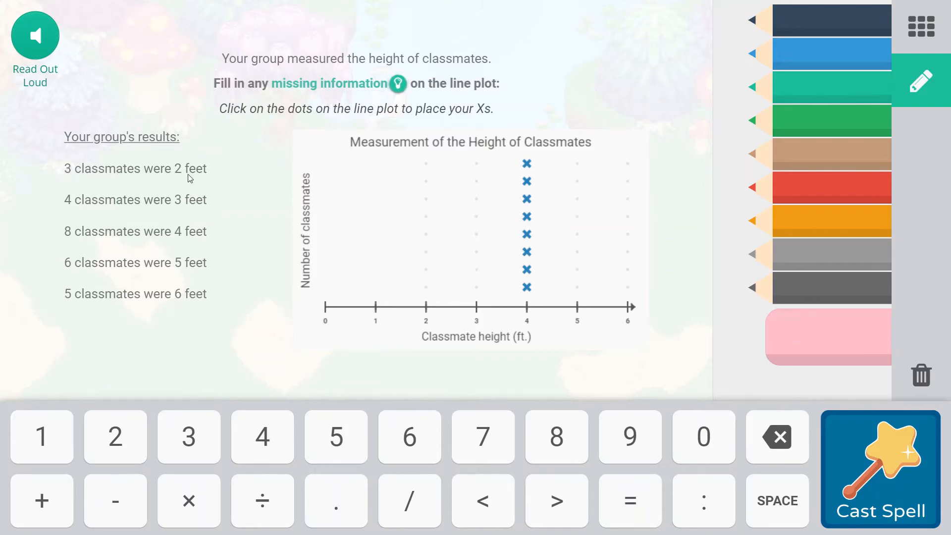
{"action": "mouse_move", "coordinate": [429, 277]}
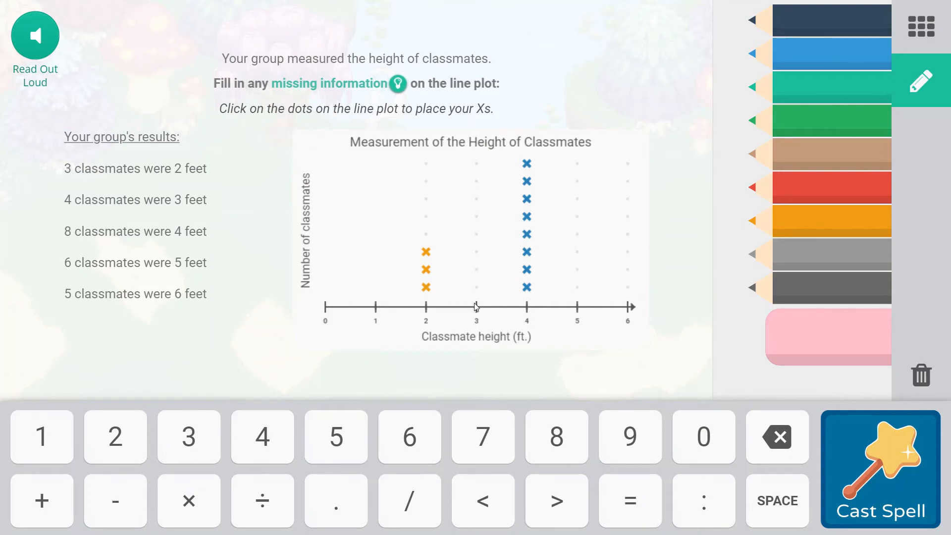
{"action": "mouse_move", "coordinate": [479, 267]}
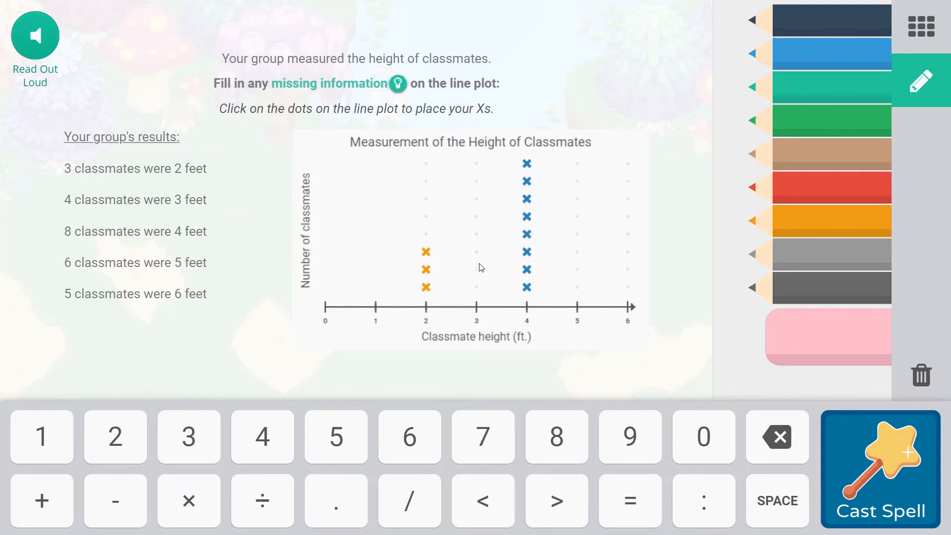
{"action": "left_click", "coordinate": [476, 270]}
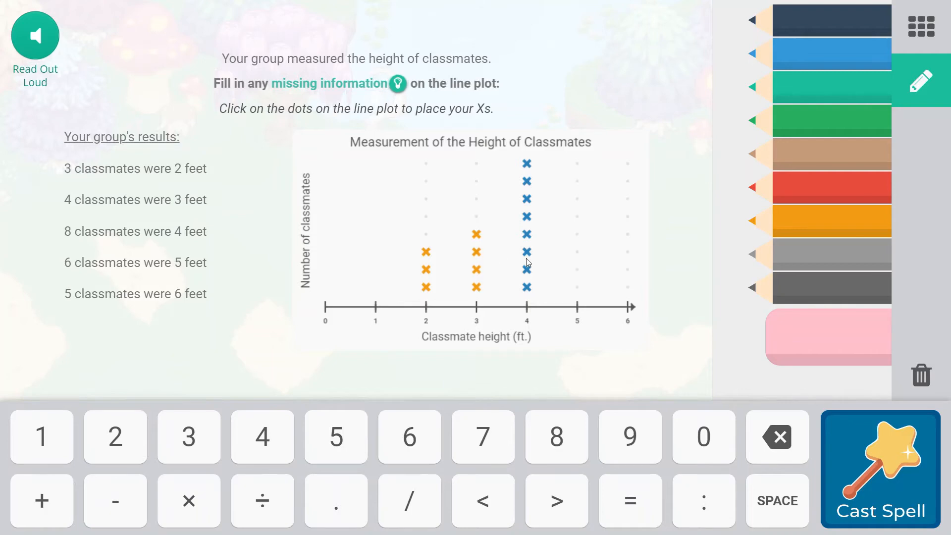
{"action": "mouse_move", "coordinate": [575, 179]}
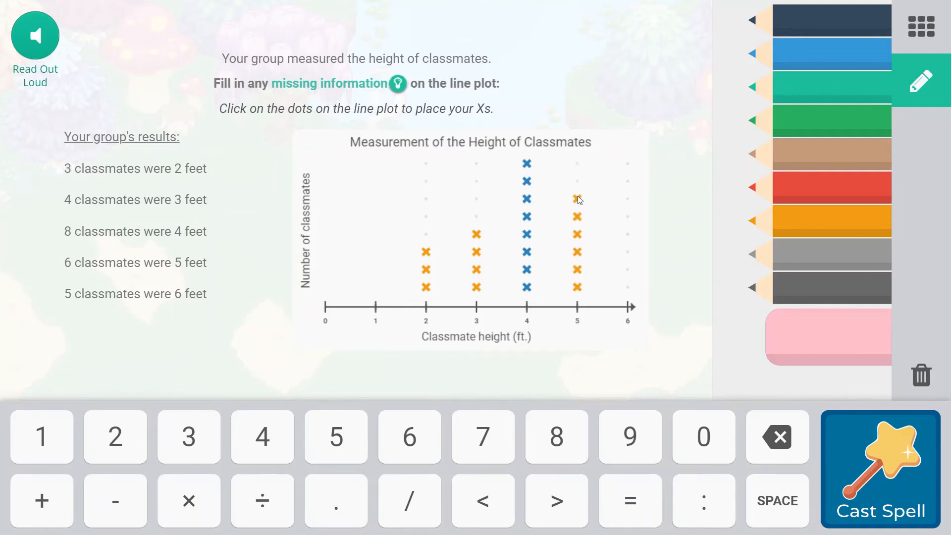
{"action": "left_click", "coordinate": [577, 198]}
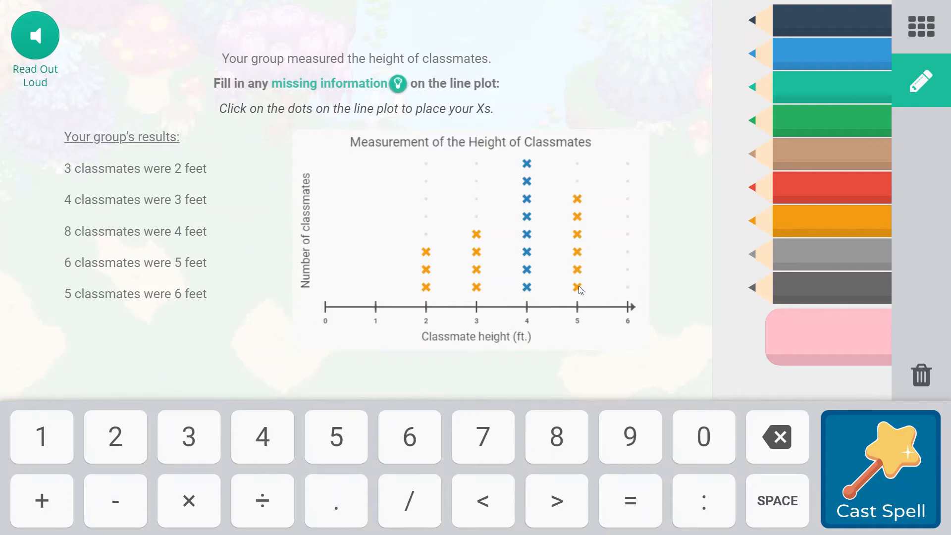
{"action": "mouse_move", "coordinate": [587, 292]}
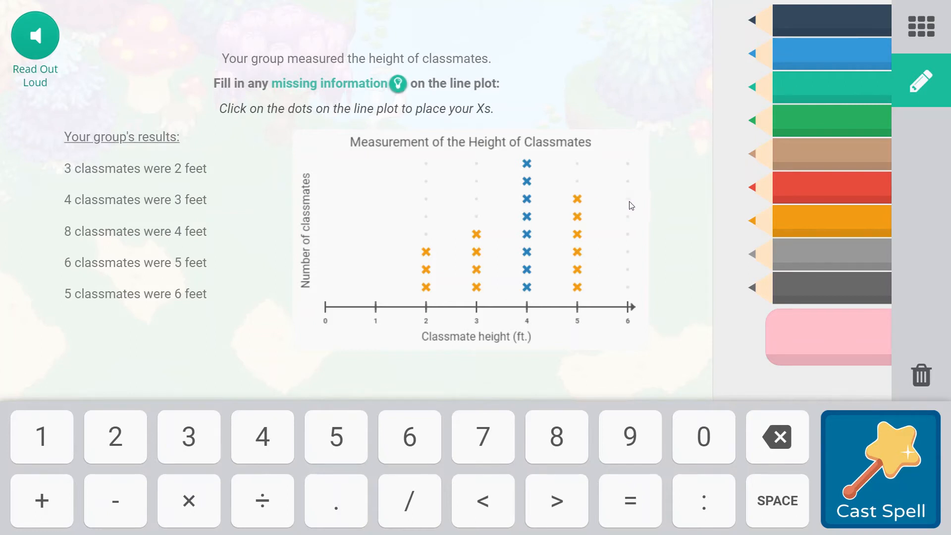
{"action": "left_click", "coordinate": [628, 216]}
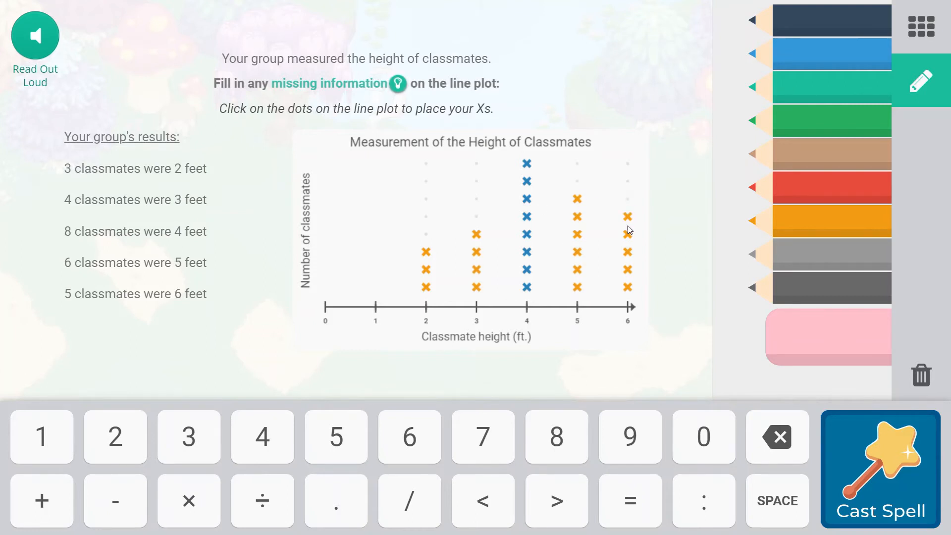
{"action": "left_click", "coordinate": [628, 217]}
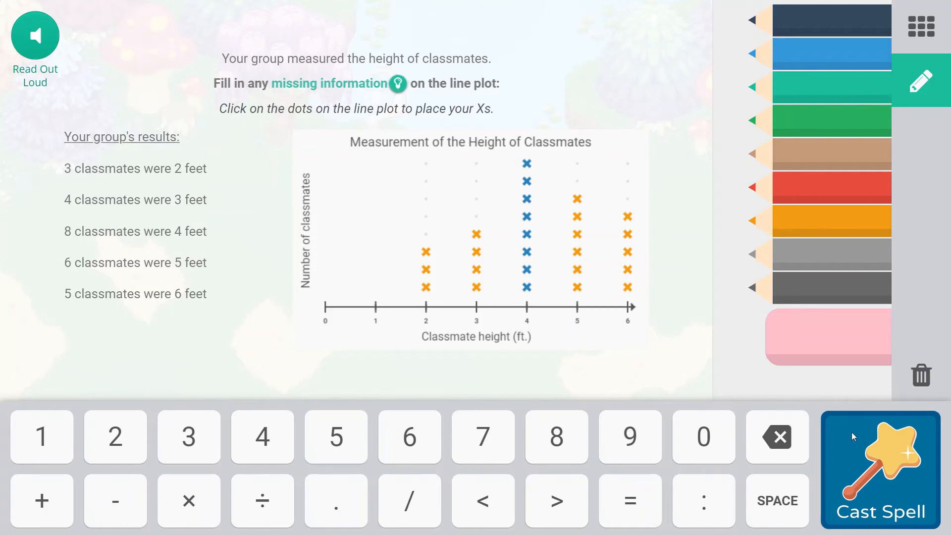
- Submit the completed height line plot for a correct mark and return to battle
{"action": "left_click", "coordinate": [879, 468]}
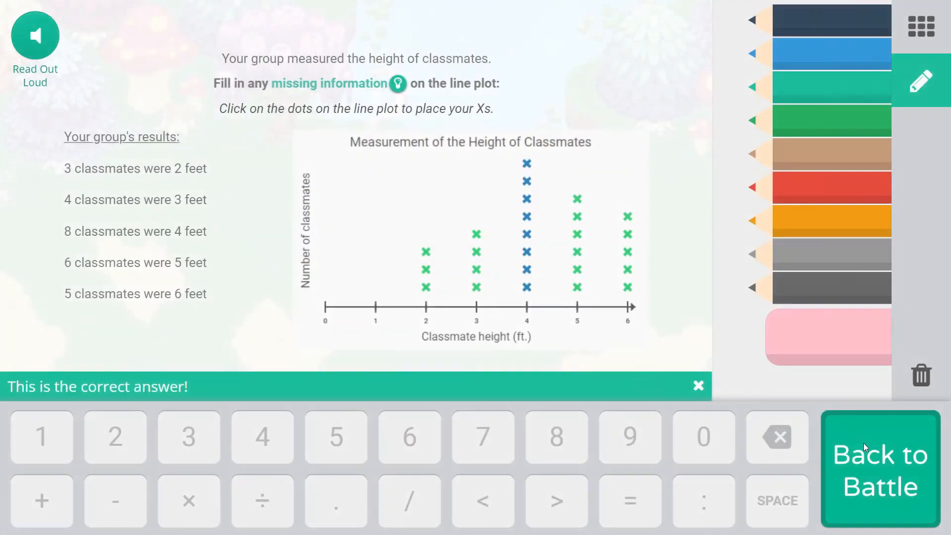
{"action": "left_click", "coordinate": [880, 470]}
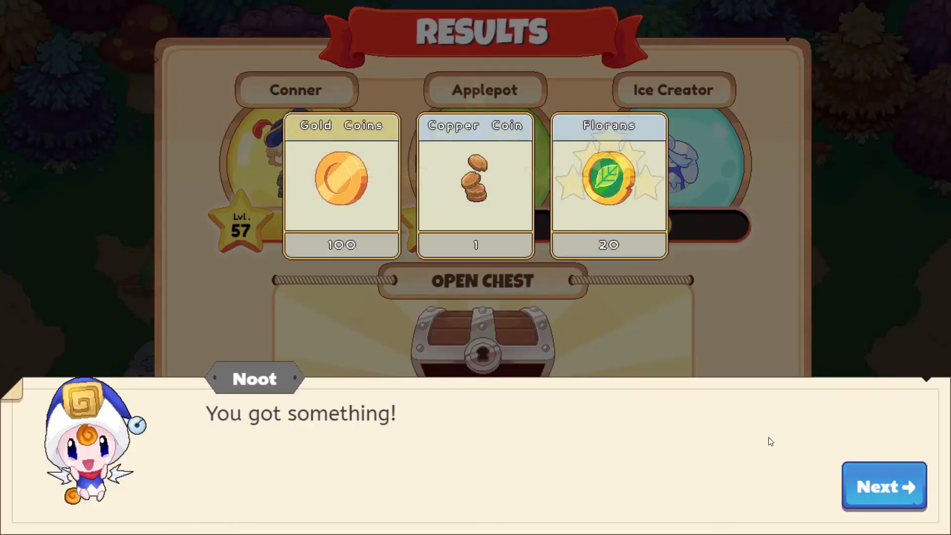
- Accept the 100 Gold Coins, 1 Copper Coin and 20 Florans battle rewards
{"action": "left_click", "coordinate": [883, 486]}
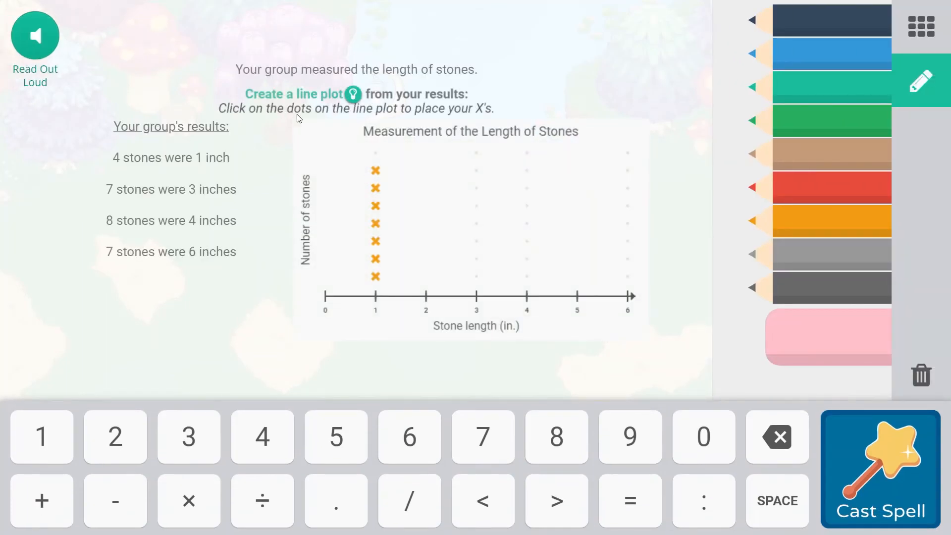
{"action": "mouse_move", "coordinate": [321, 121]}
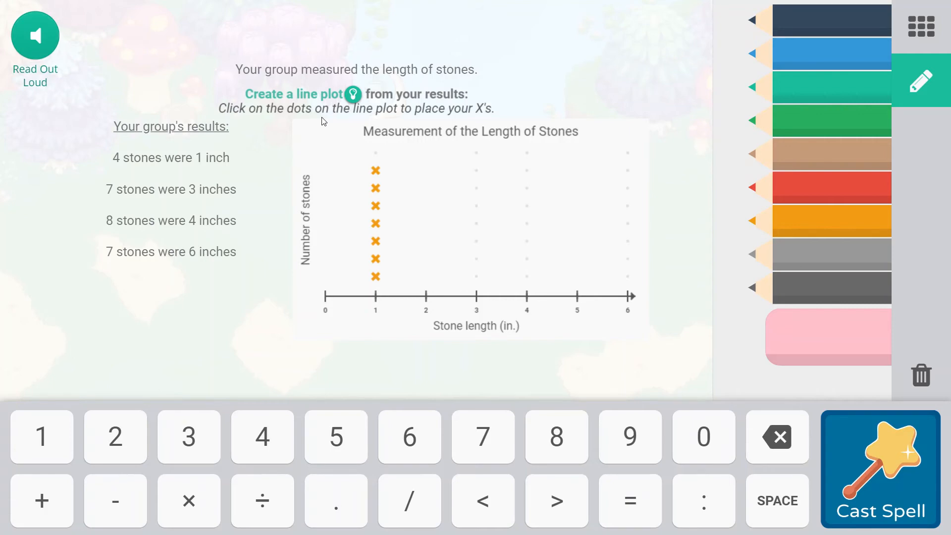
{"action": "mouse_move", "coordinate": [258, 192]}
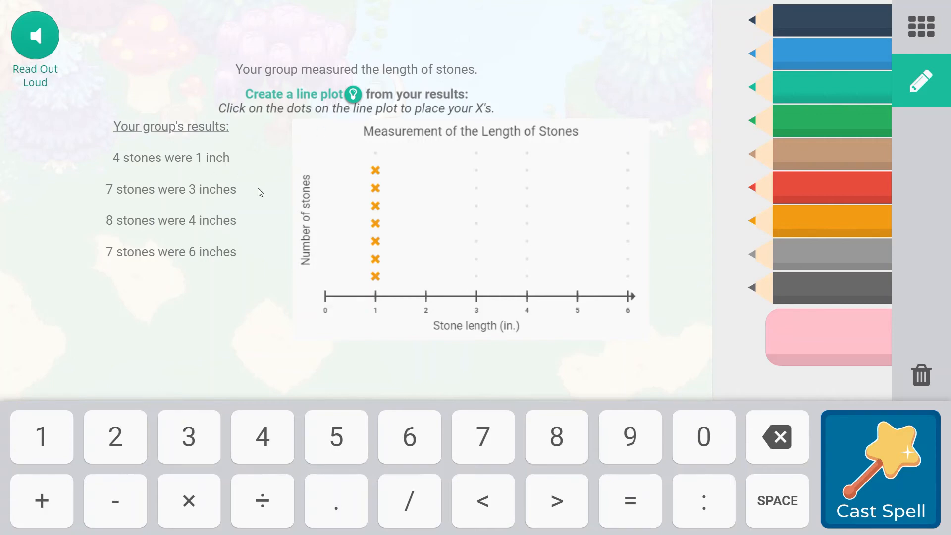
{"action": "mouse_move", "coordinate": [357, 183]}
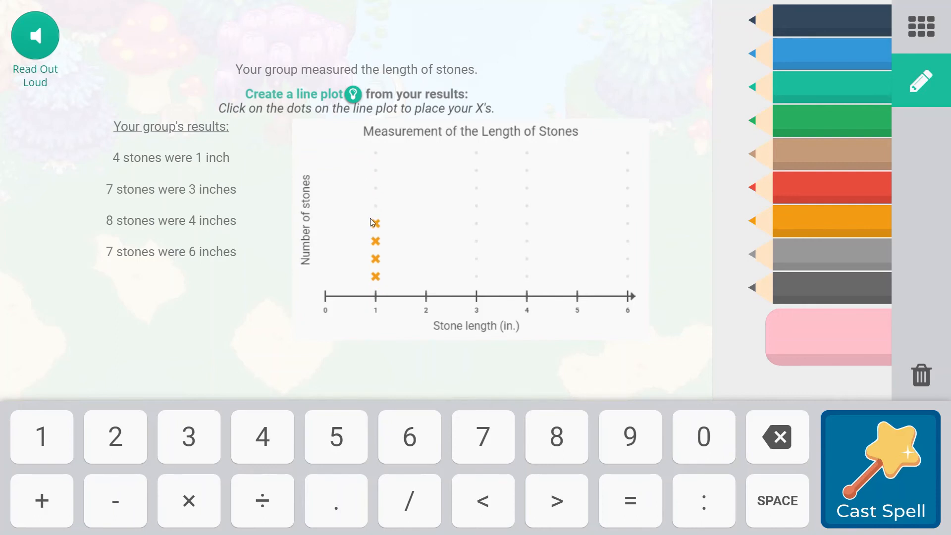
{"action": "mouse_move", "coordinate": [418, 261]}
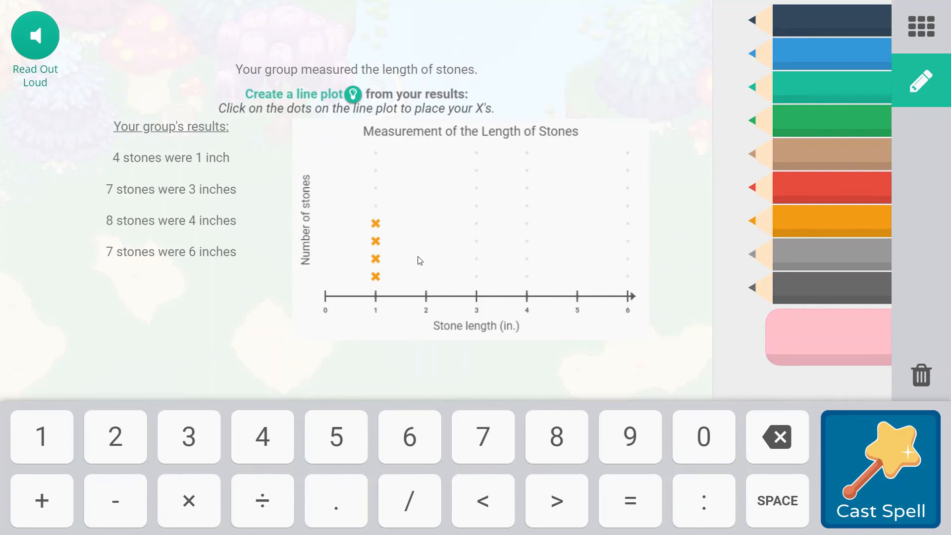
{"action": "mouse_move", "coordinate": [428, 306]}
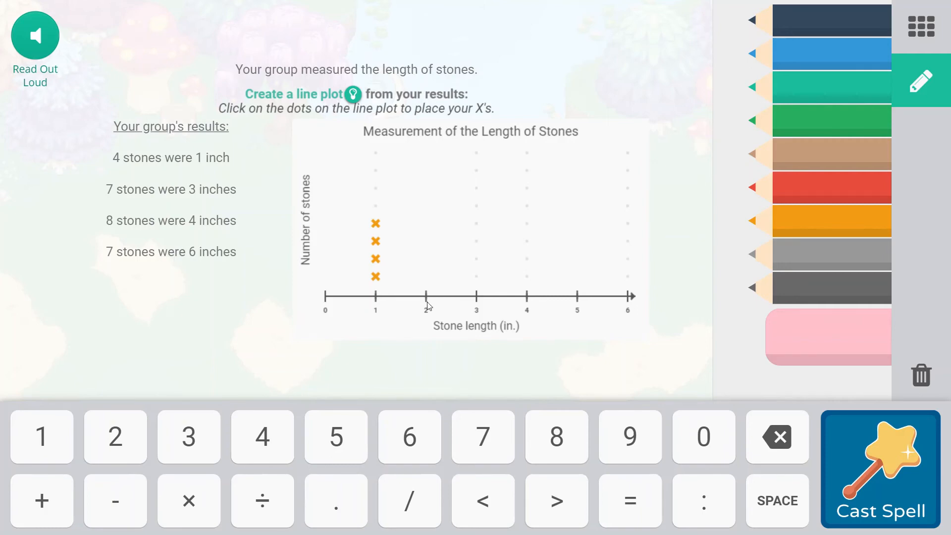
{"action": "mouse_move", "coordinate": [476, 287]}
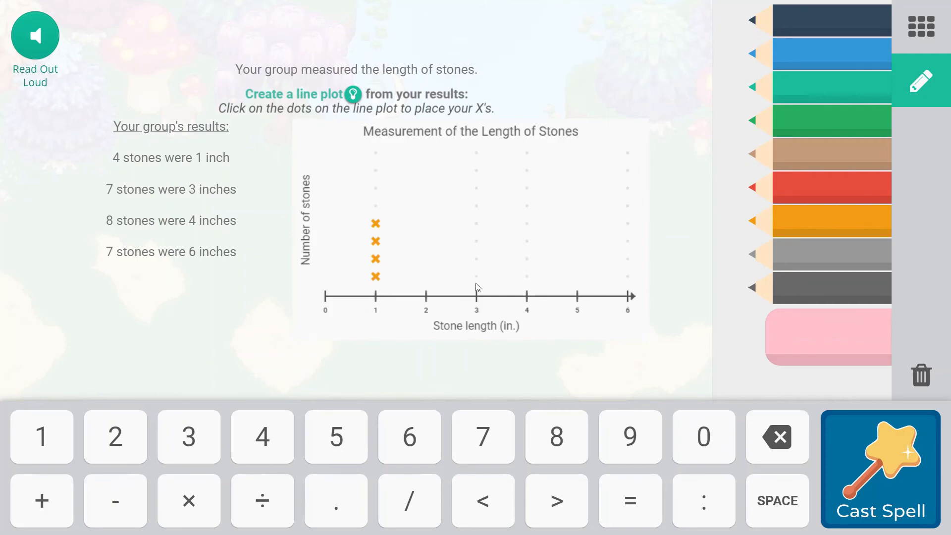
{"action": "mouse_move", "coordinate": [477, 208]}
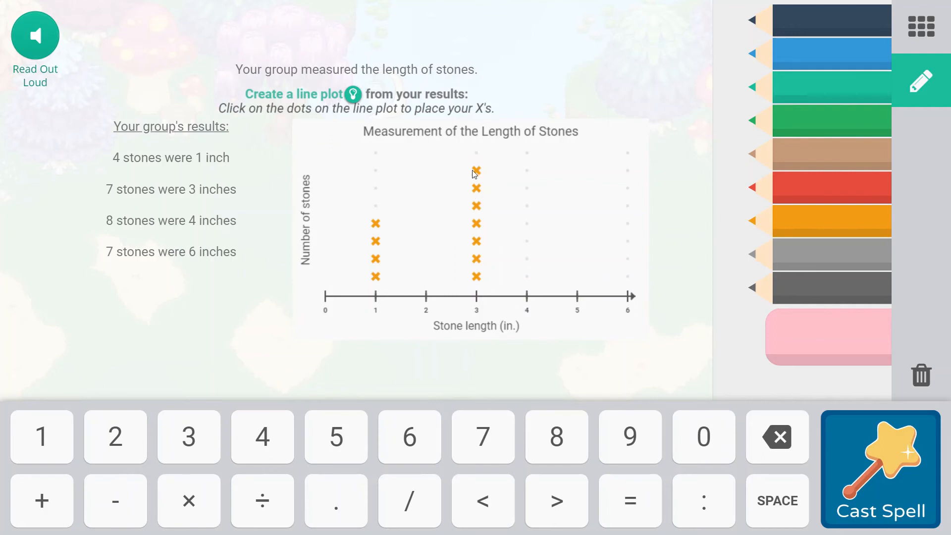
- Stack 8 Xs at 4 inches and 7 at 6 inches, submit for a correct mark, and return to battle
{"action": "left_click", "coordinate": [526, 153]}
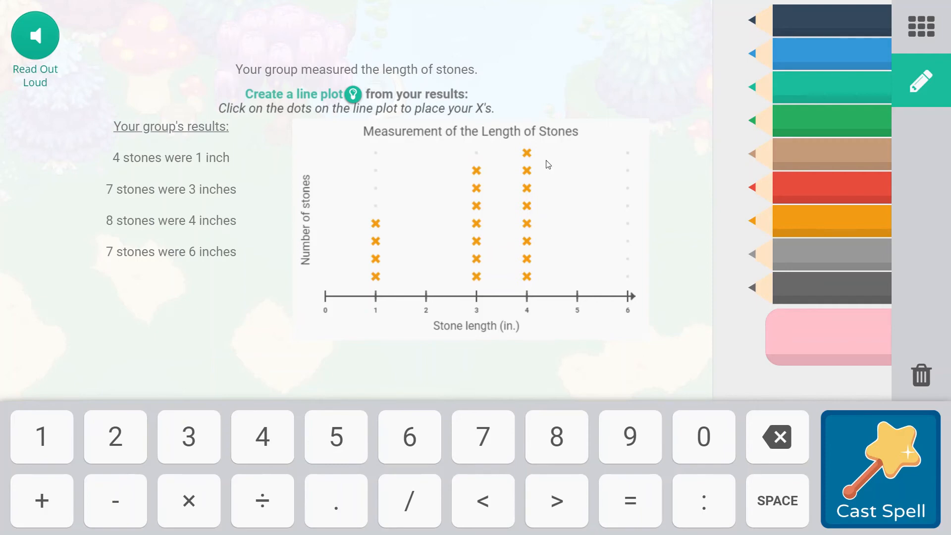
{"action": "left_click", "coordinate": [627, 276]}
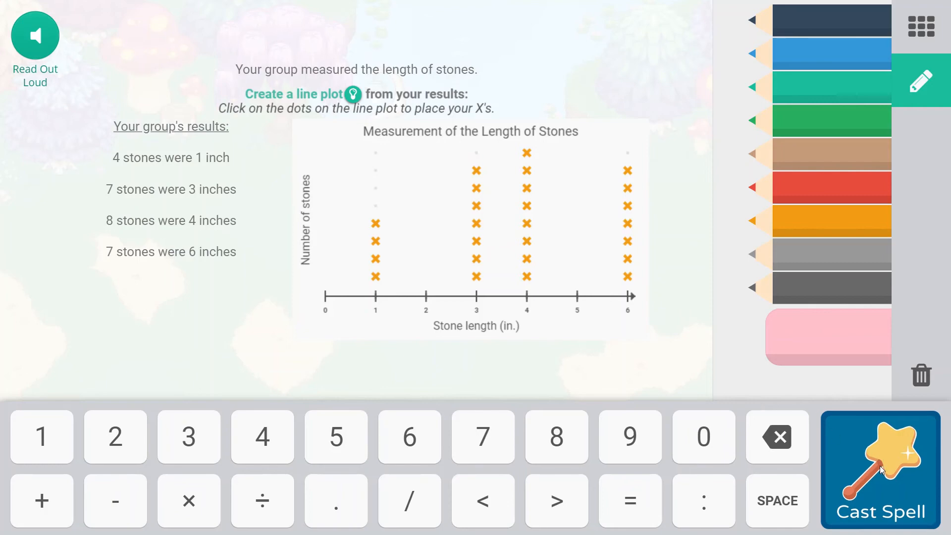
{"action": "left_click", "coordinate": [880, 466]}
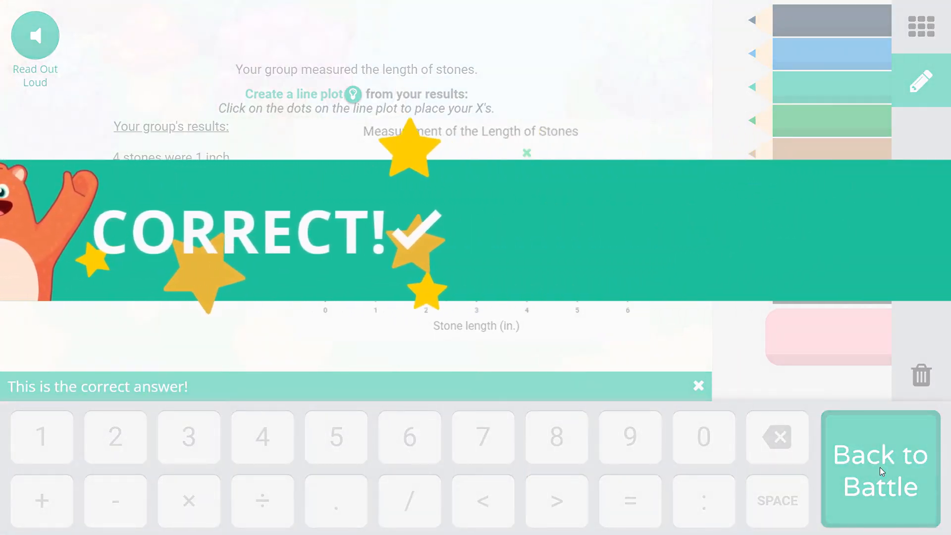
{"action": "left_click", "coordinate": [879, 469]}
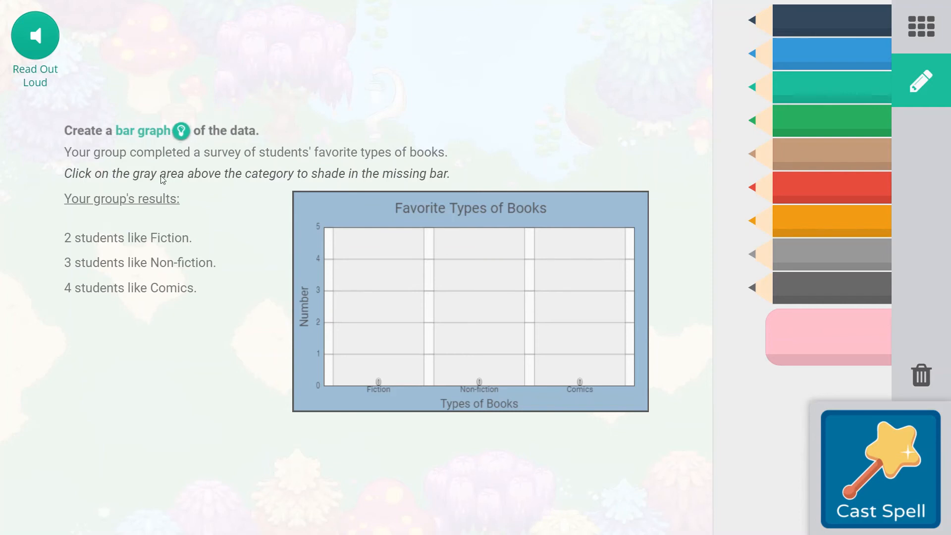
{"action": "mouse_move", "coordinate": [169, 187]}
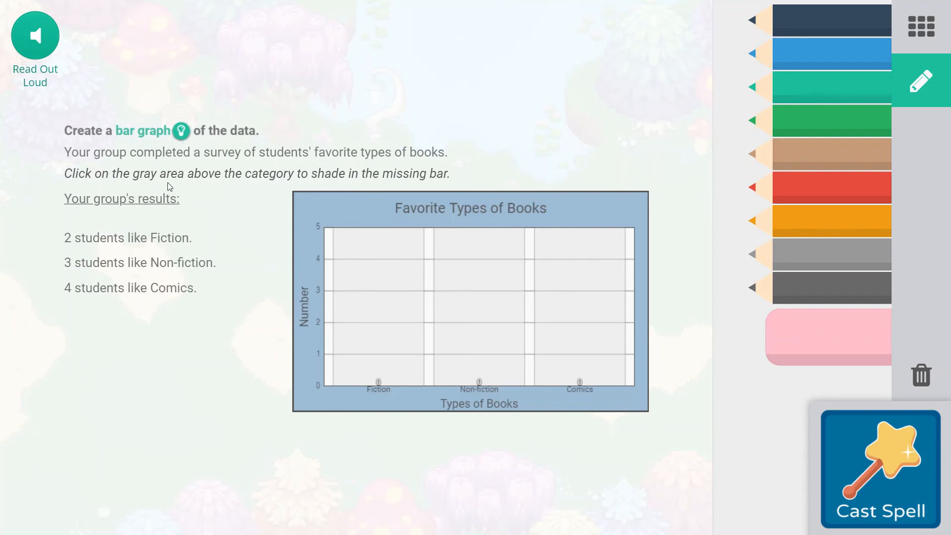
{"action": "mouse_move", "coordinate": [165, 196]}
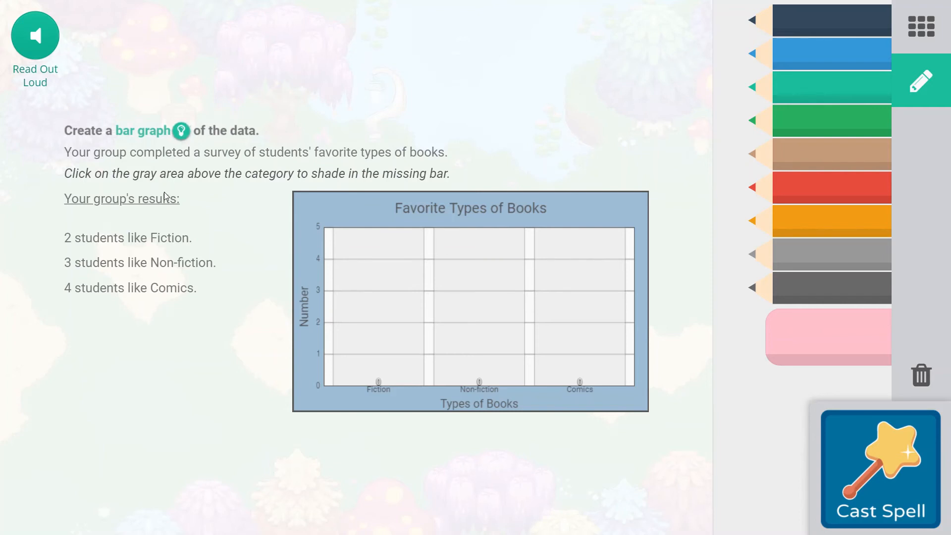
{"action": "mouse_move", "coordinate": [83, 246]}
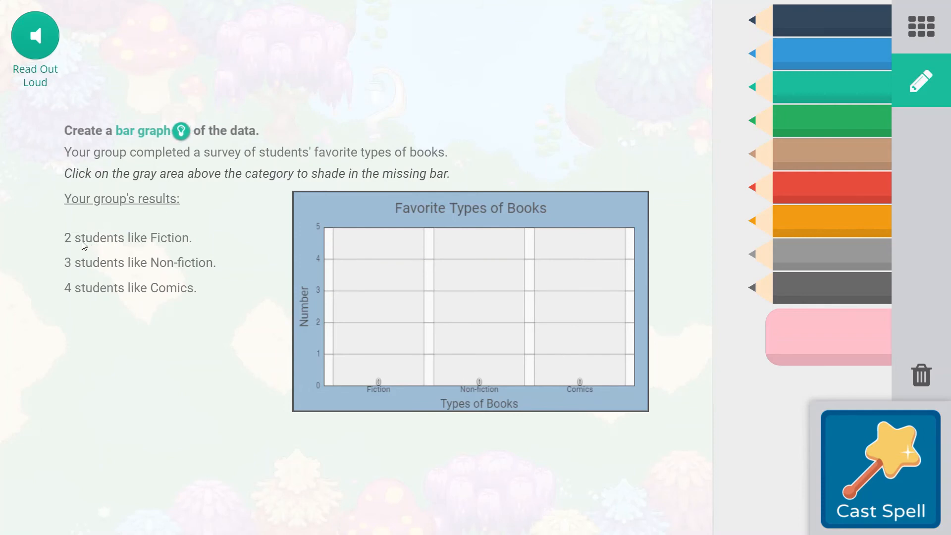
{"action": "mouse_move", "coordinate": [391, 341]}
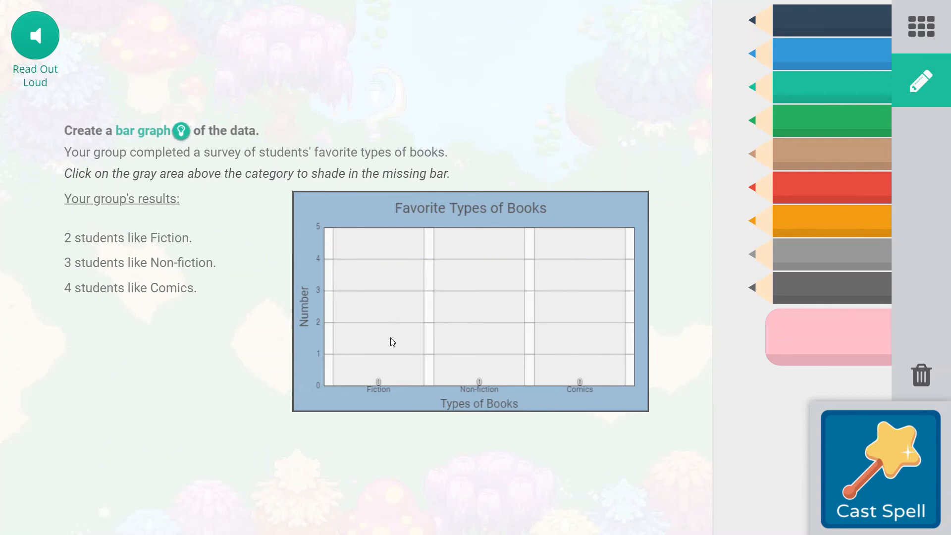
- Shade the book survey bars to Fiction 2, Non-fiction 3 and Comics 4 and get it marked correct
{"action": "left_click", "coordinate": [377, 340]}
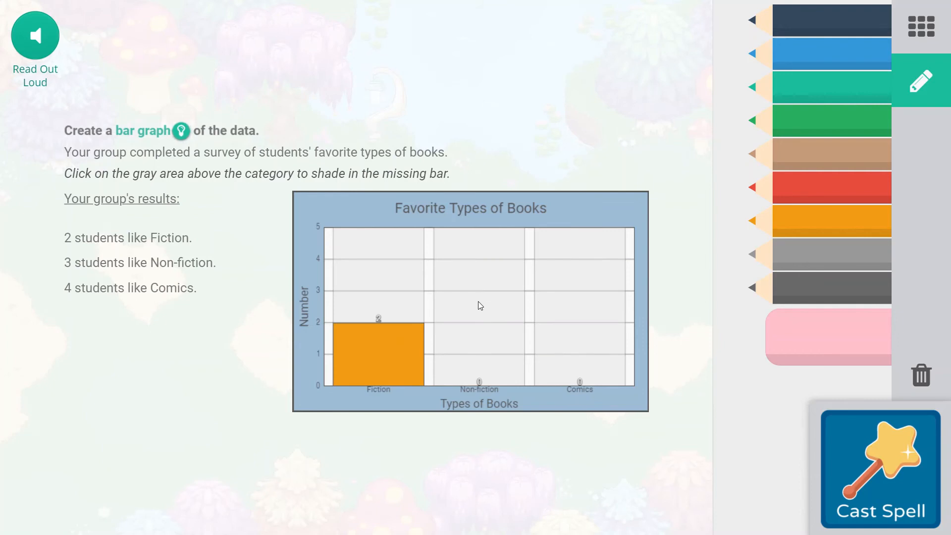
{"action": "left_click", "coordinate": [478, 297]}
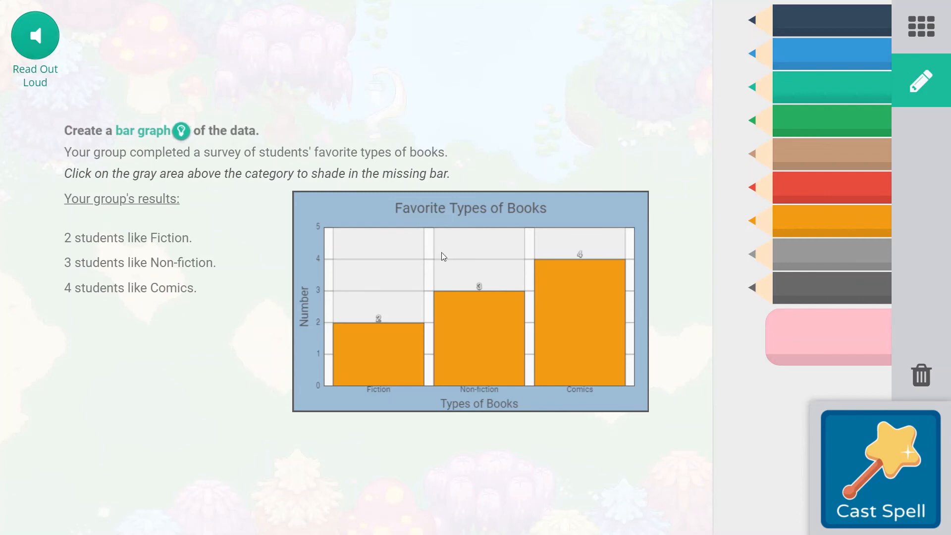
{"action": "mouse_move", "coordinate": [876, 471]}
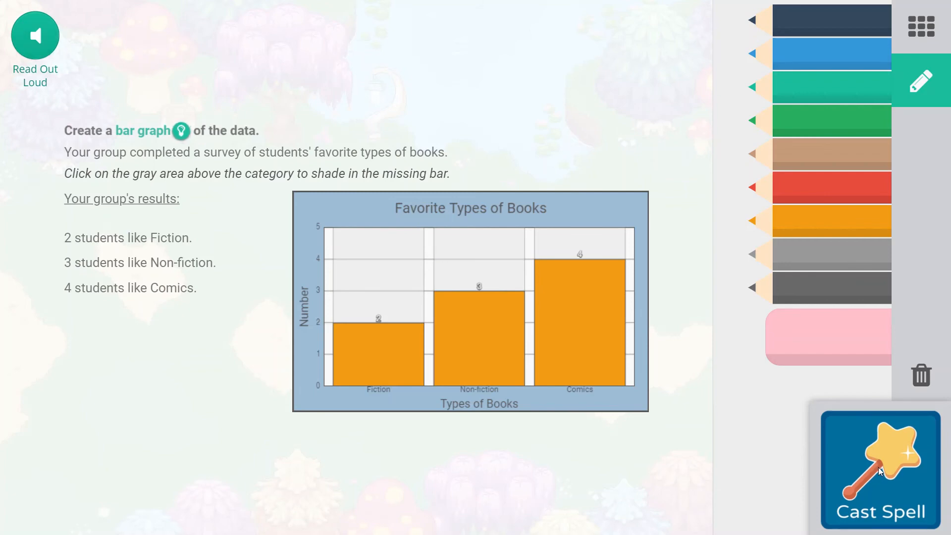
{"action": "left_click", "coordinate": [878, 468]}
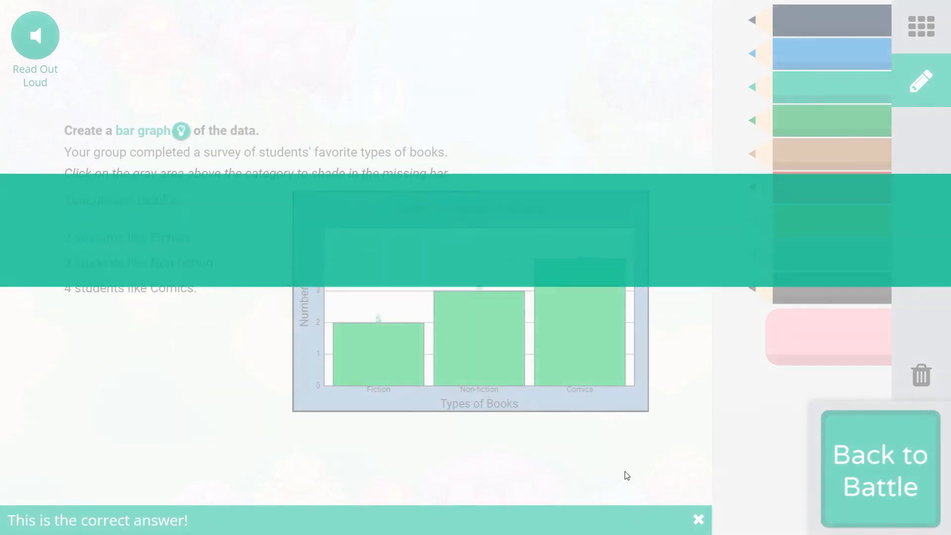
{"action": "left_click", "coordinate": [879, 469]}
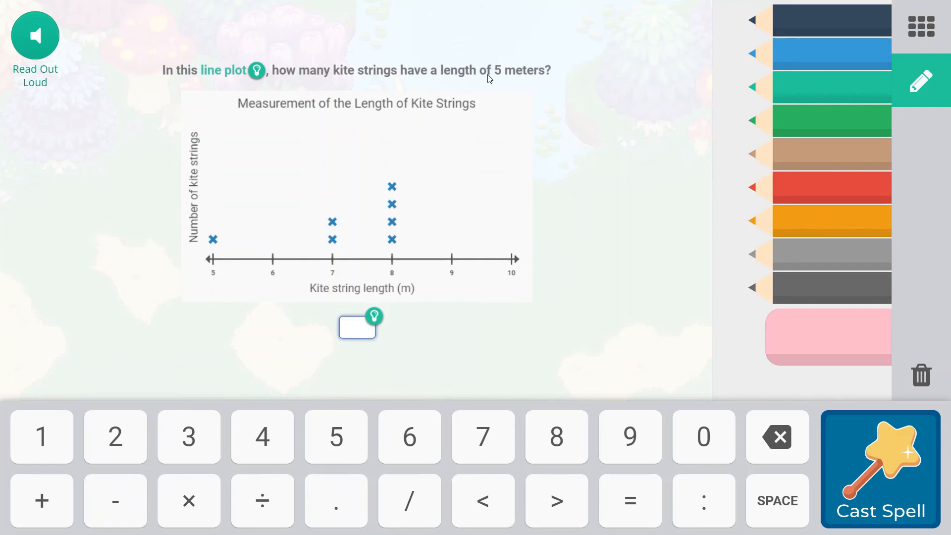
{"action": "mouse_move", "coordinate": [218, 255]}
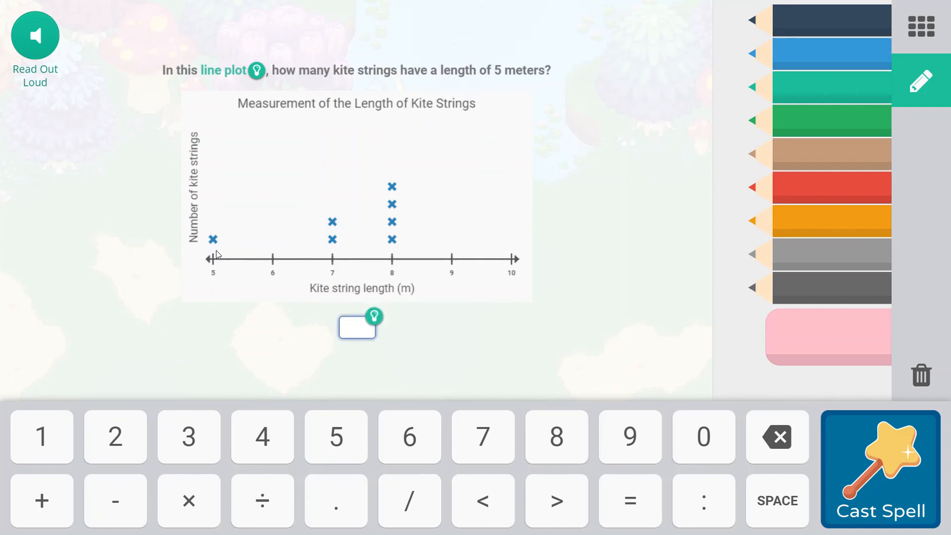
{"action": "mouse_move", "coordinate": [214, 245]}
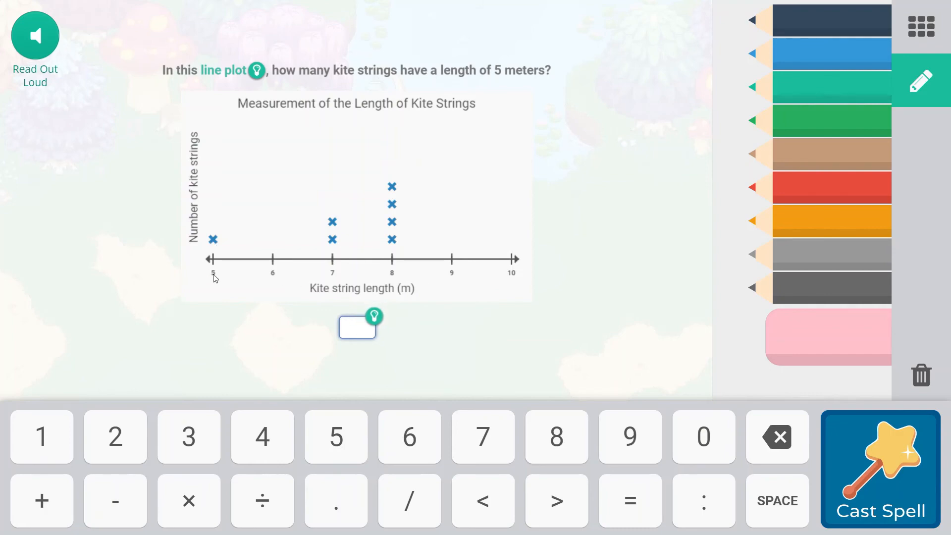
- Answer 1 kite string of 5 meters on the keypad and return to battle after it is marked correct
{"action": "left_click", "coordinate": [41, 437]}
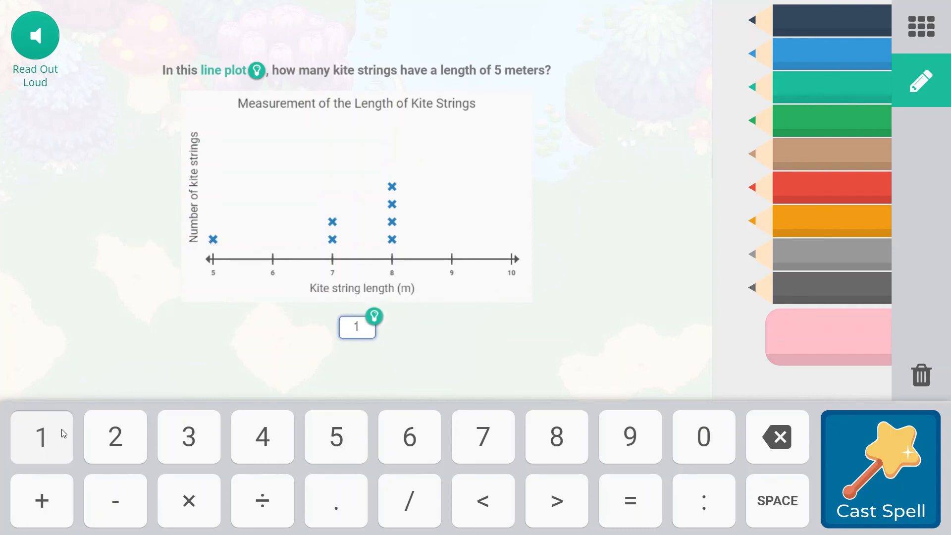
{"action": "left_click", "coordinate": [880, 466]}
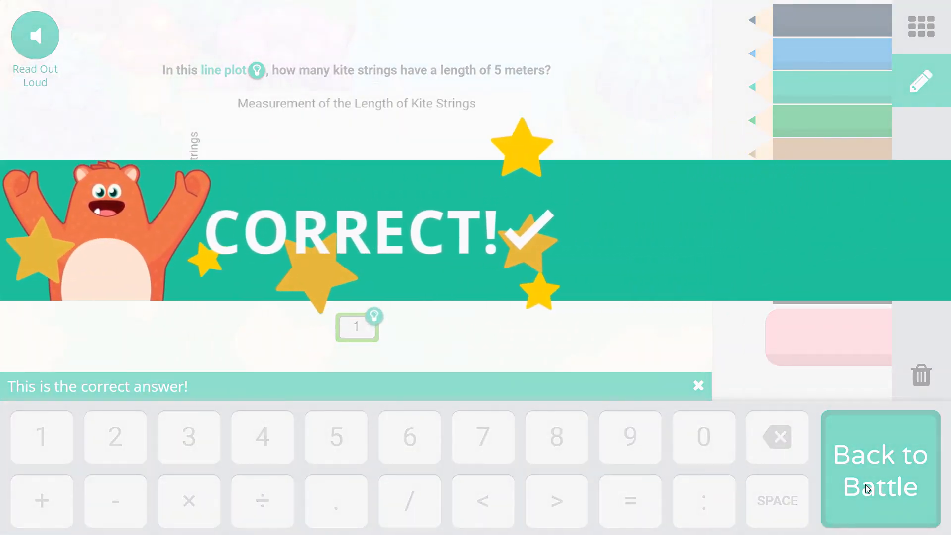
{"action": "left_click", "coordinate": [879, 469]}
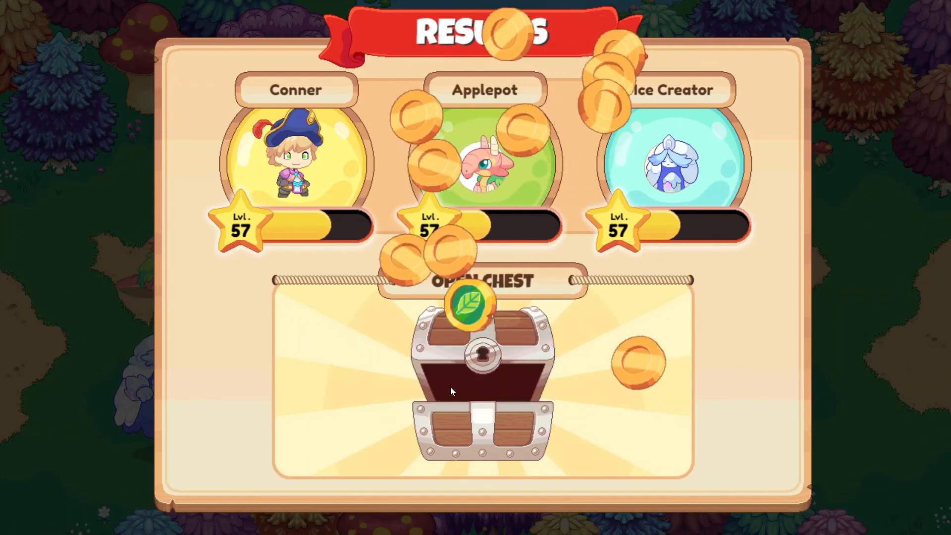
- Open the reward chest for 100 gold coins and 20 Florans and dismiss the reward messages
{"action": "left_click", "coordinate": [479, 377]}
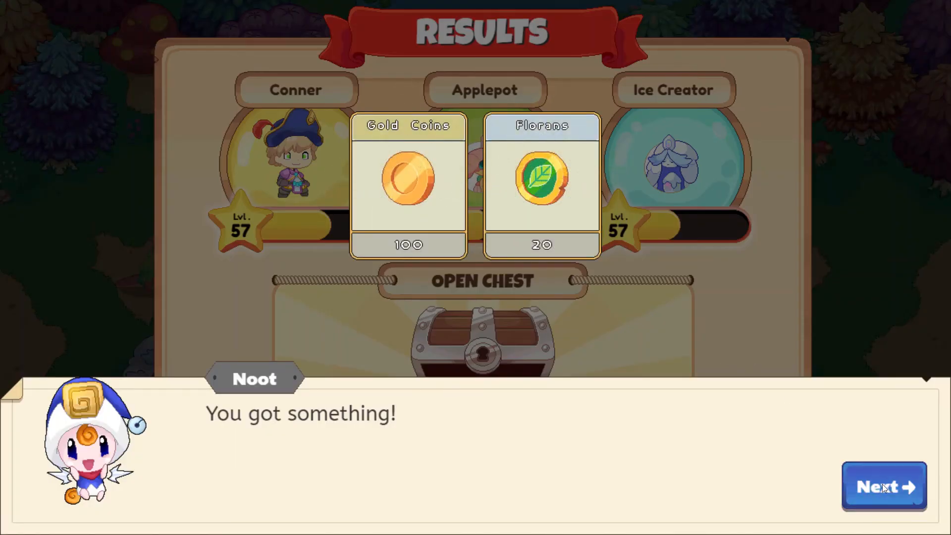
{"action": "left_click", "coordinate": [882, 485]}
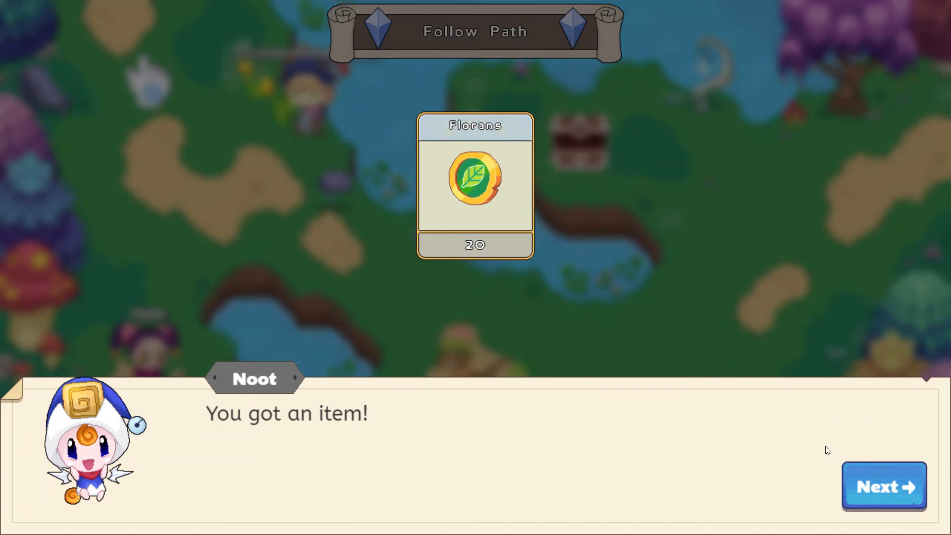
{"action": "left_click", "coordinate": [883, 485]}
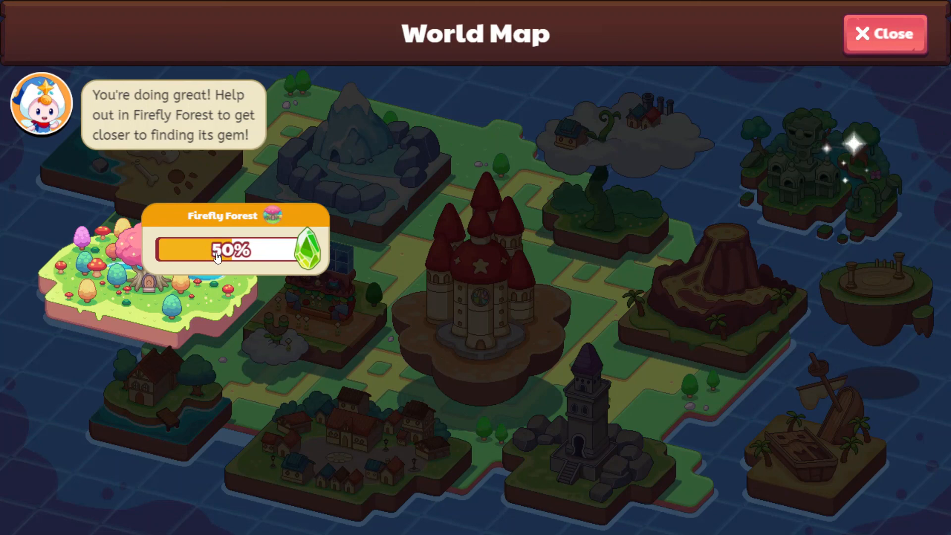
{"action": "mouse_move", "coordinate": [660, 30]}
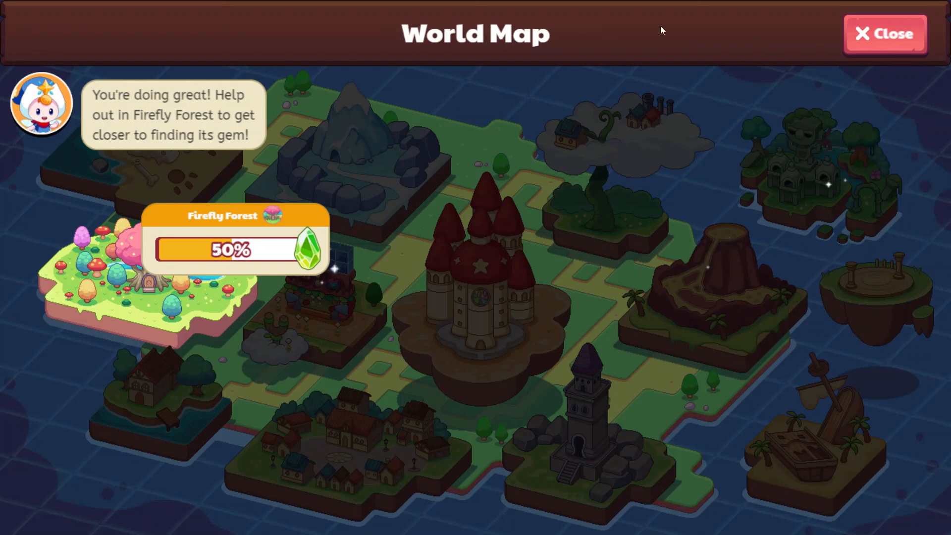
- Close the World Map after viewing Firefly Forest at 50% progress
{"action": "left_click", "coordinate": [885, 35]}
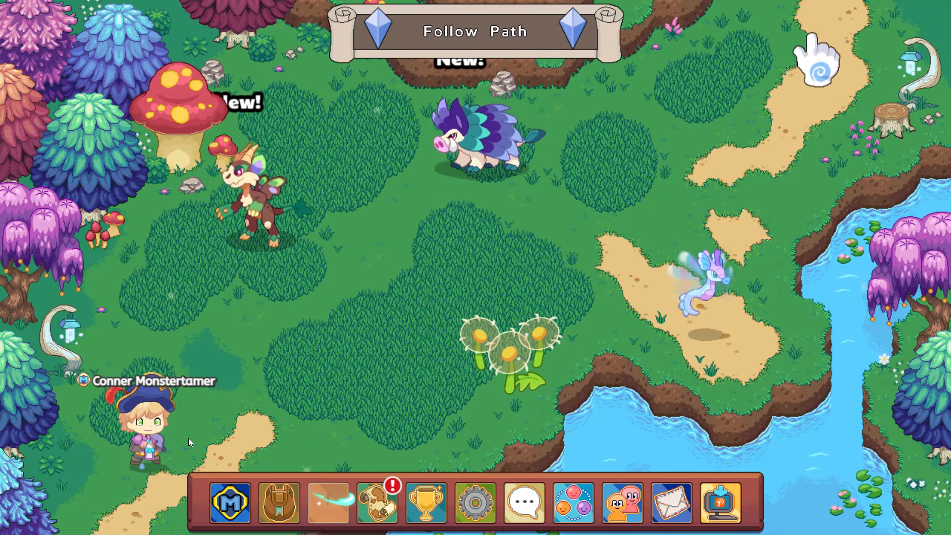
- Walk Conner Monstertamer along the Firefly Forest path near the wandering monsters
{"action": "left_click", "coordinate": [328, 503]}
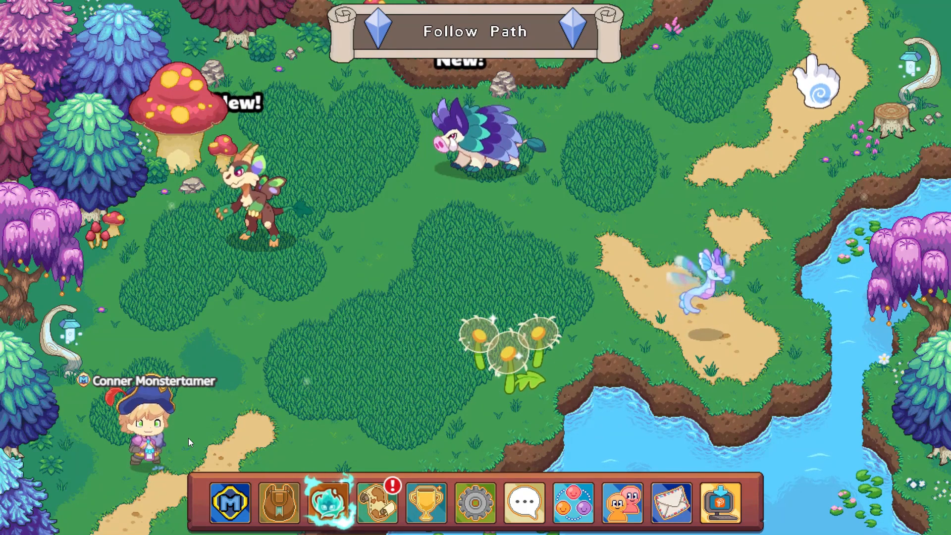